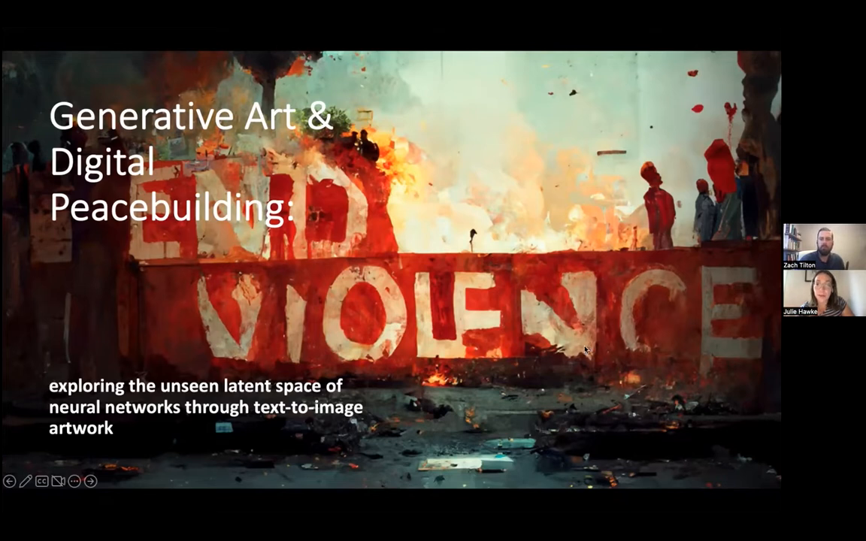
mouse_move(566, 255)
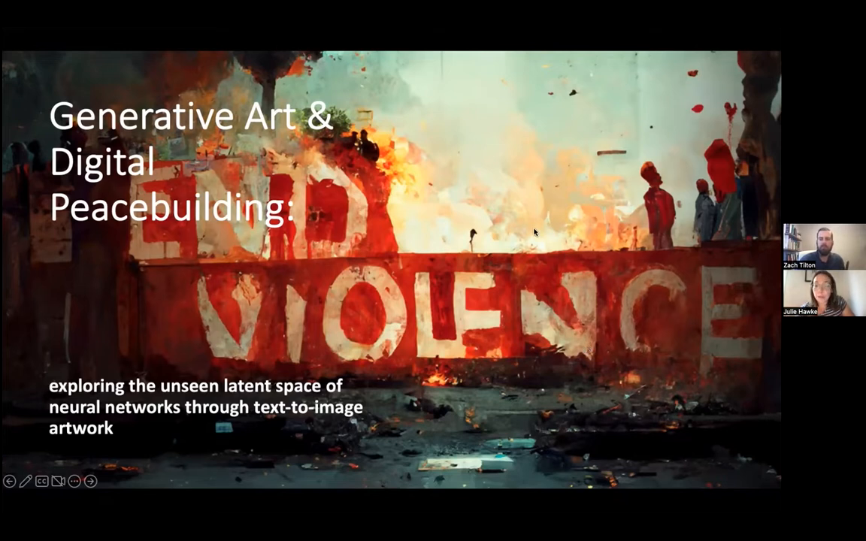
mouse_move(570, 268)
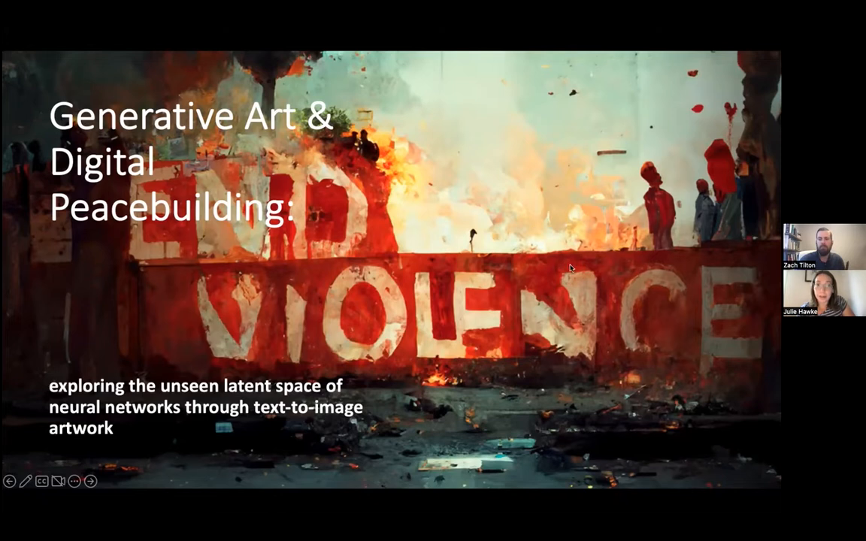
mouse_move(530, 270)
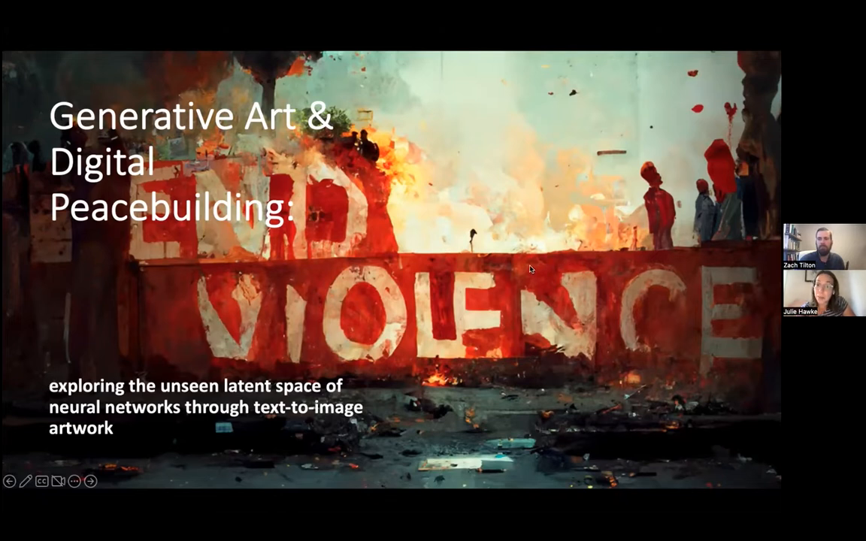
mouse_move(432, 127)
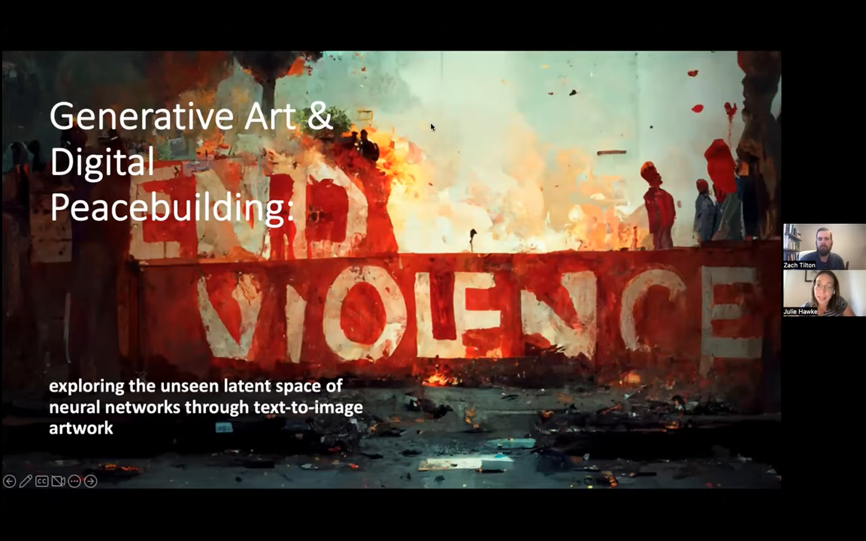
mouse_move(458, 83)
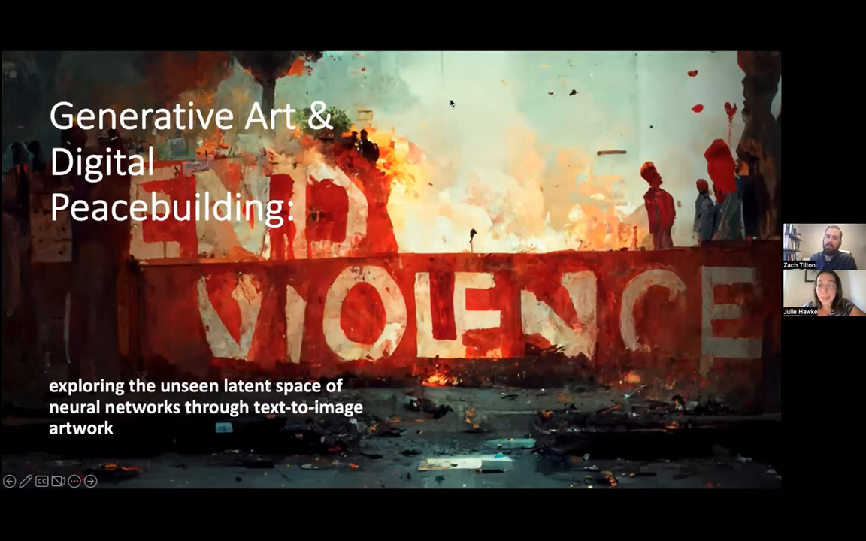
mouse_move(456, 84)
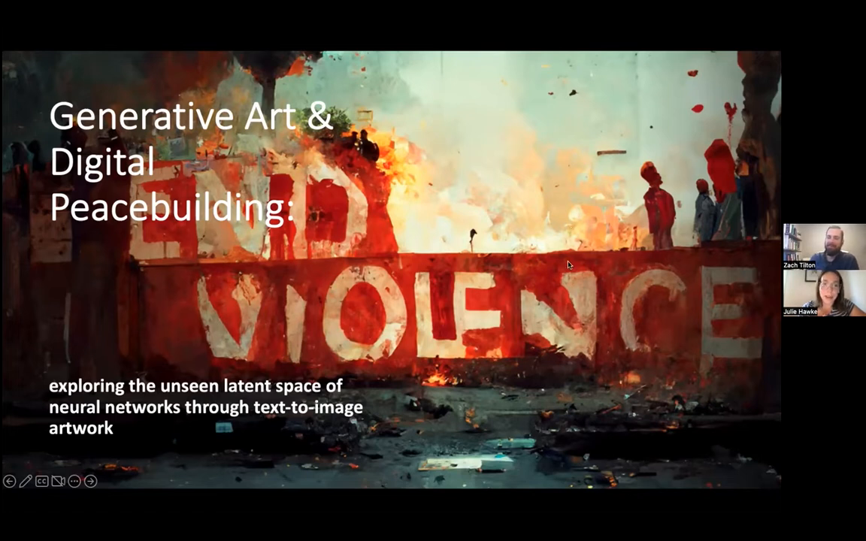
mouse_move(597, 265)
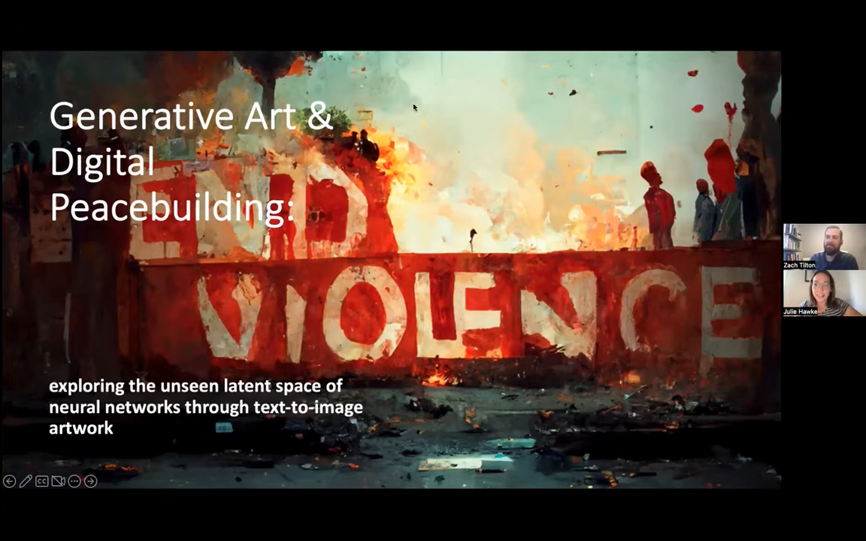
mouse_move(435, 145)
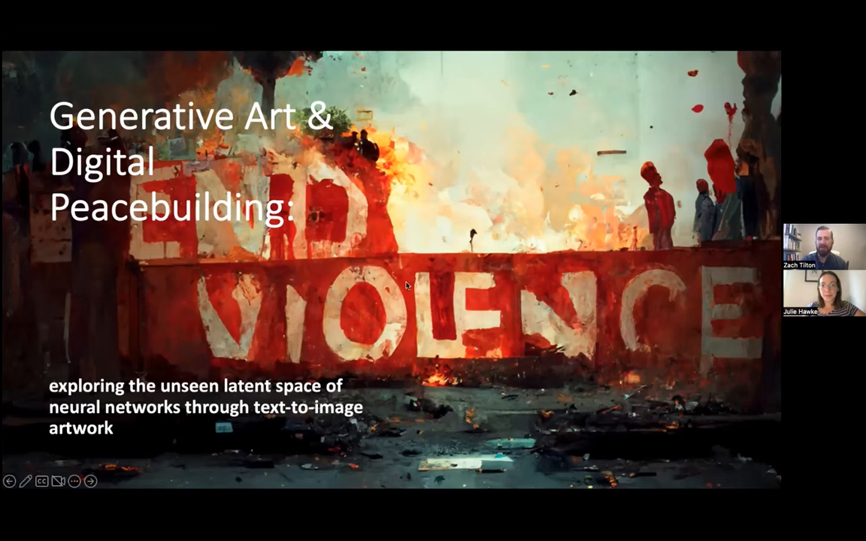
mouse_move(439, 241)
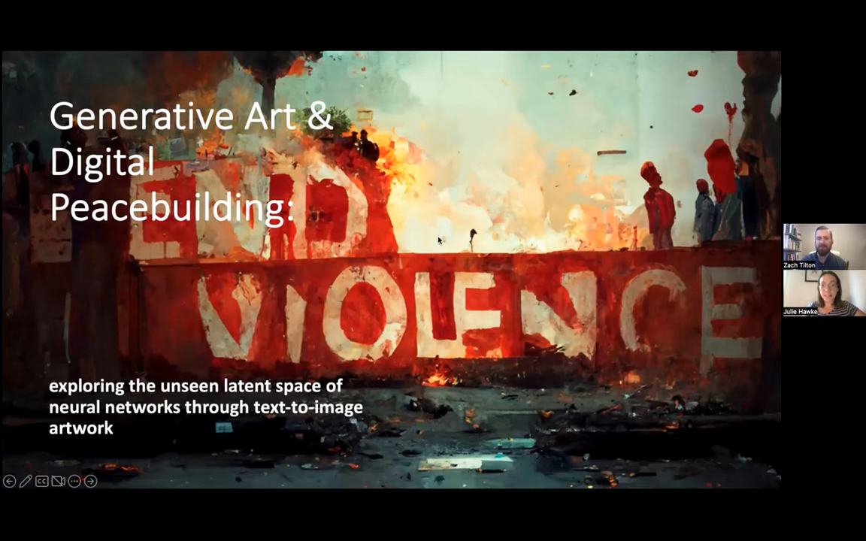
mouse_move(343, 268)
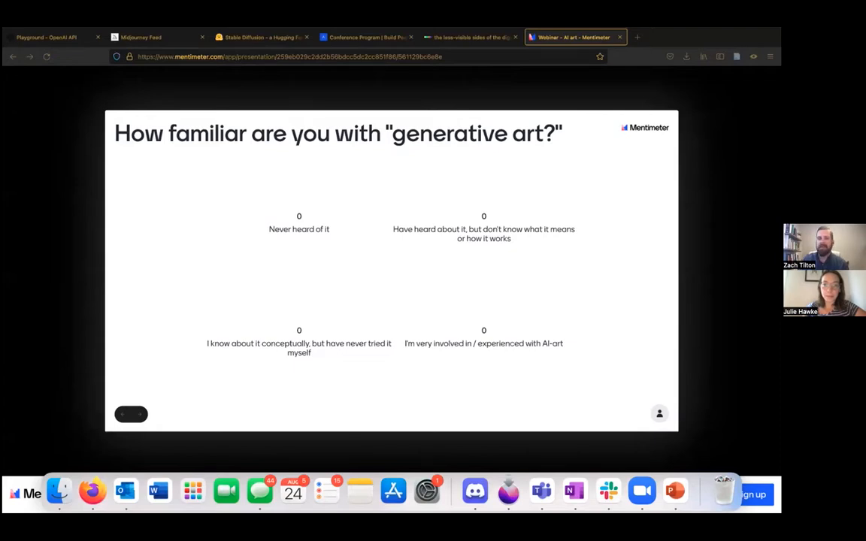
mouse_move(524, 402)
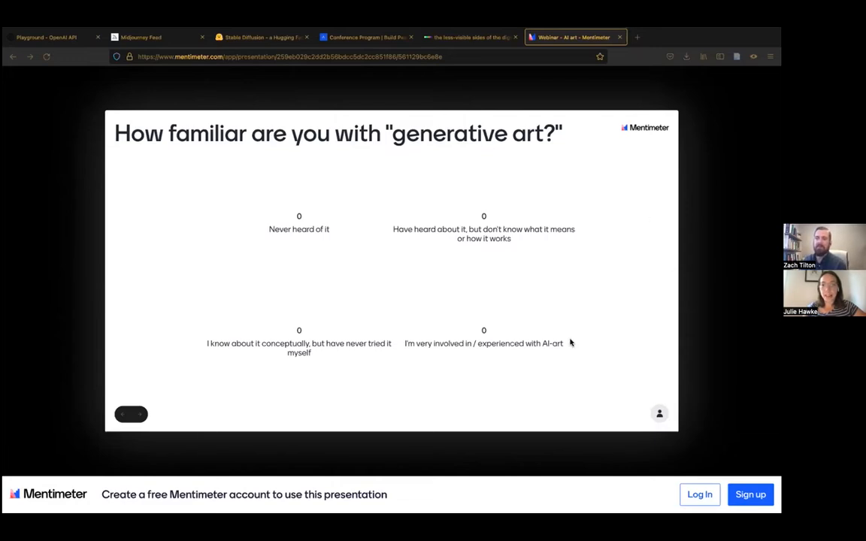
mouse_move(566, 355)
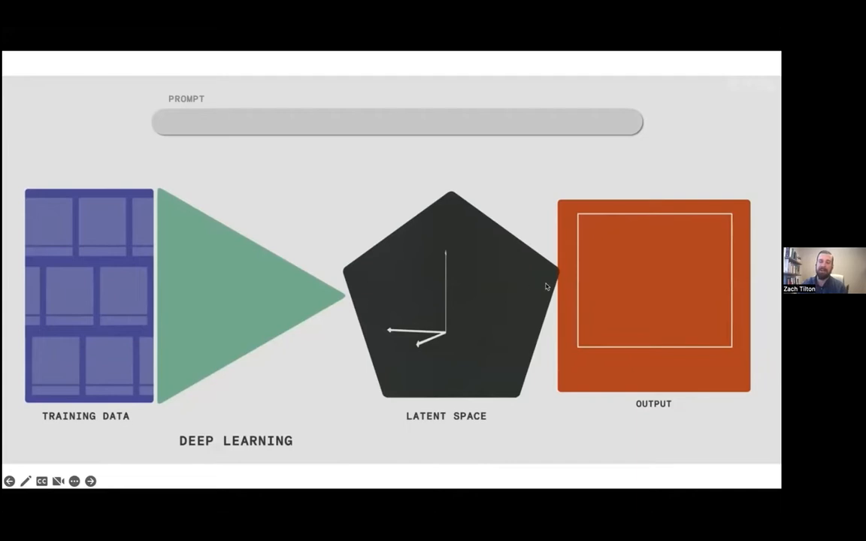
mouse_move(724, 335)
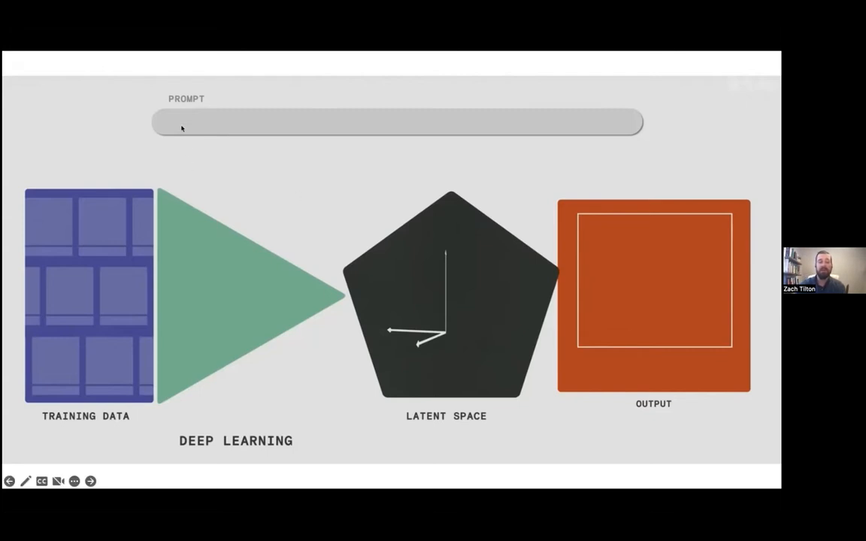
mouse_move(483, 134)
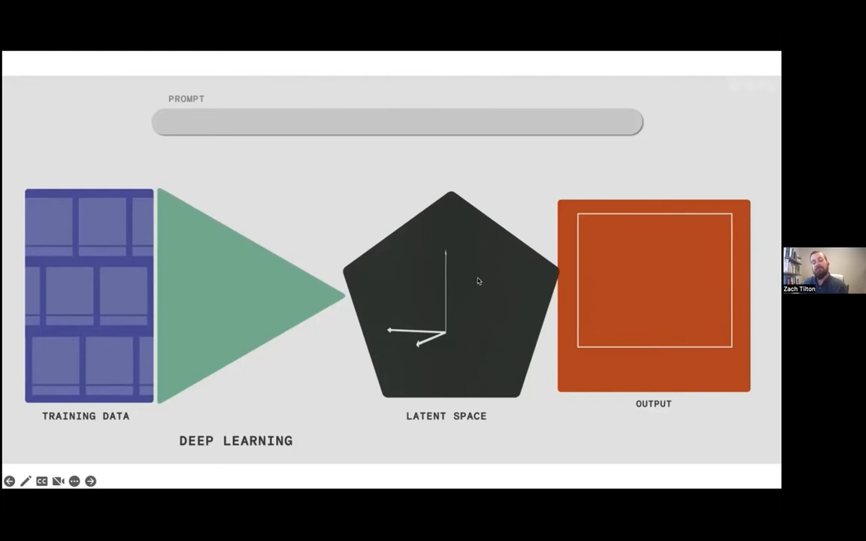
mouse_move(449, 324)
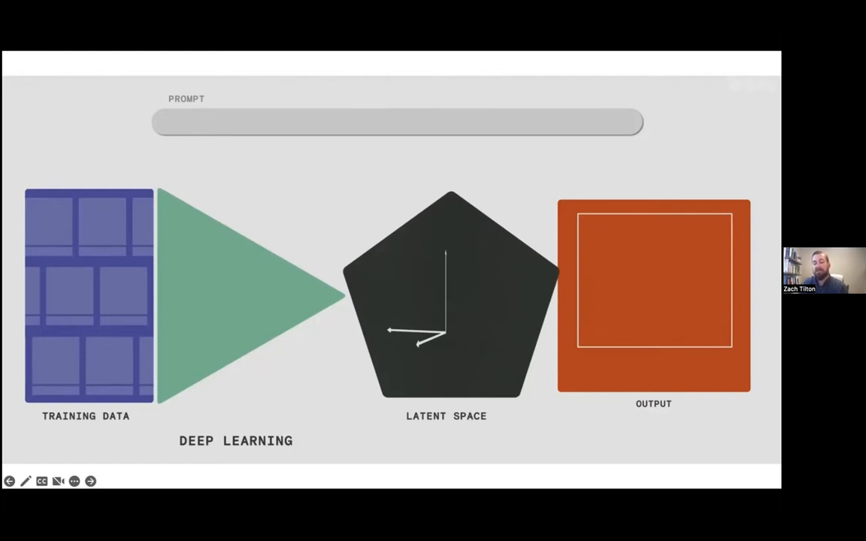
mouse_move(487, 324)
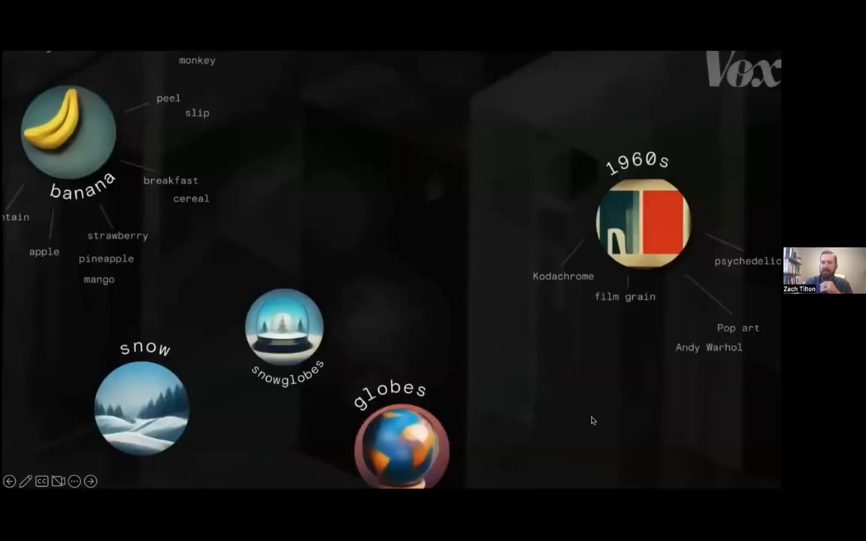
mouse_move(473, 336)
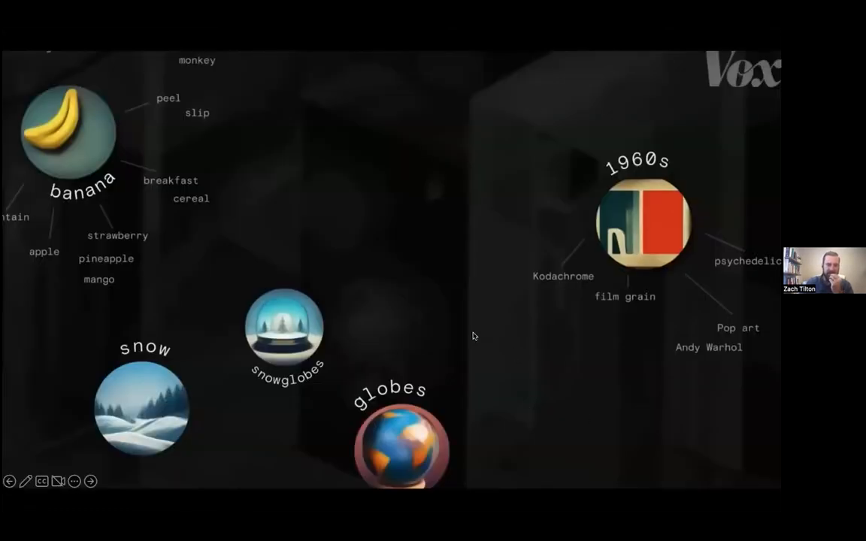
mouse_move(344, 264)
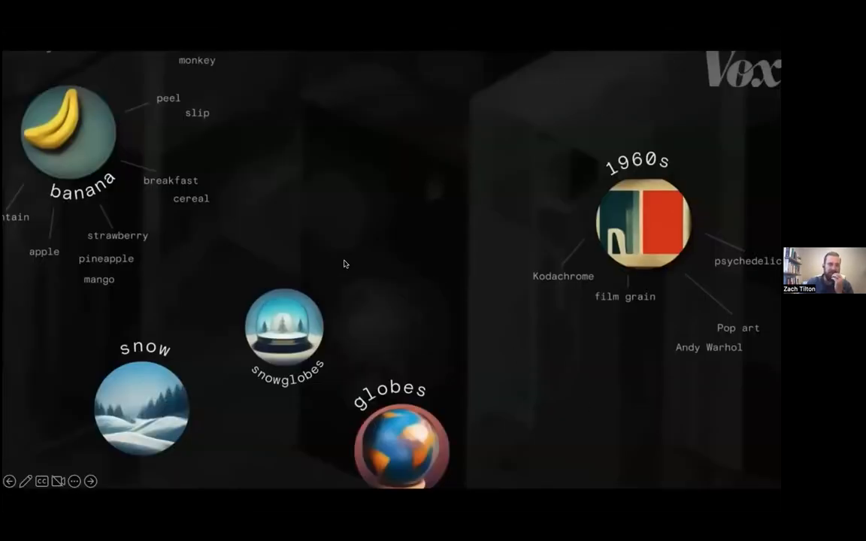
mouse_move(339, 263)
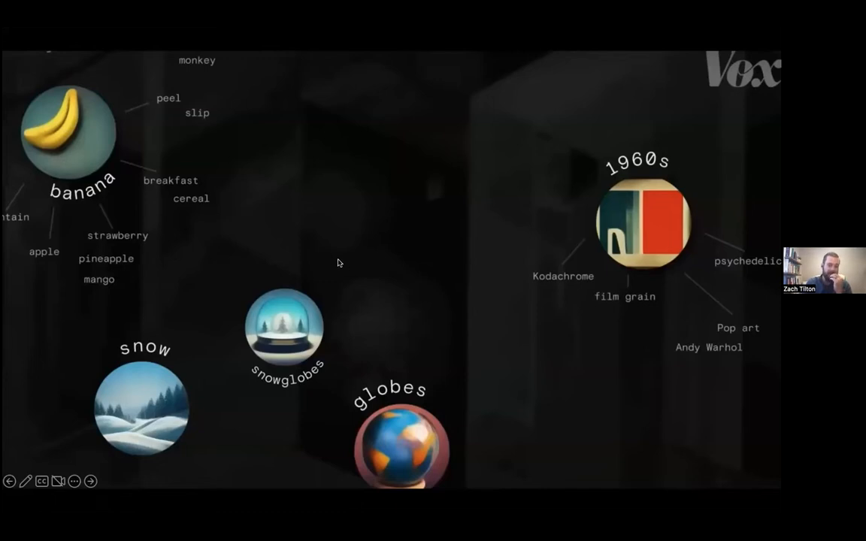
mouse_move(435, 277)
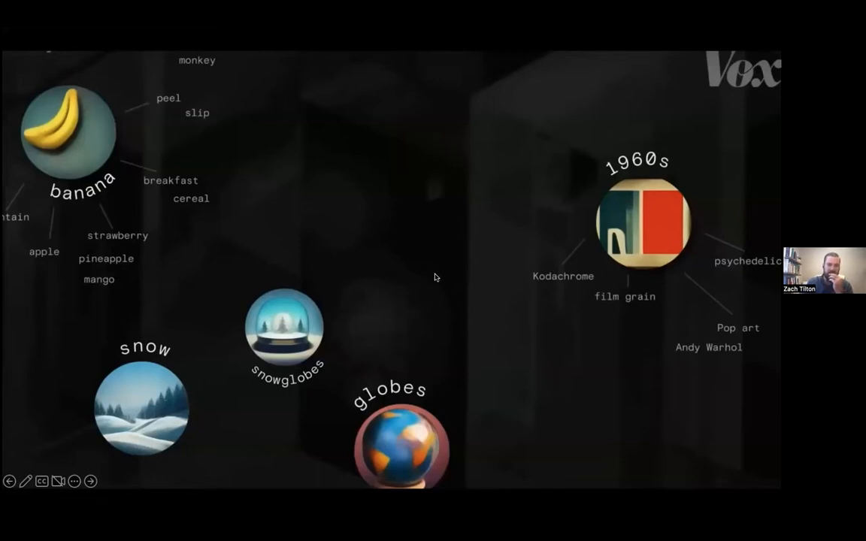
mouse_move(376, 231)
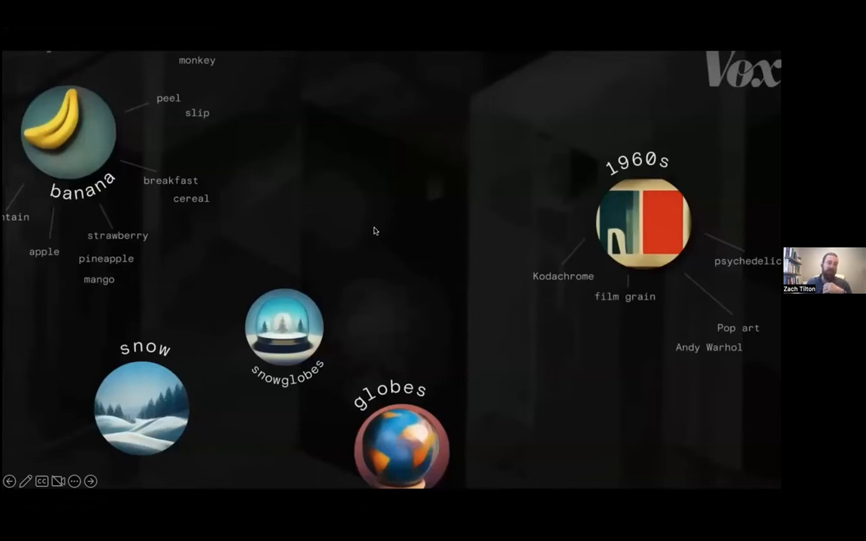
mouse_move(365, 223)
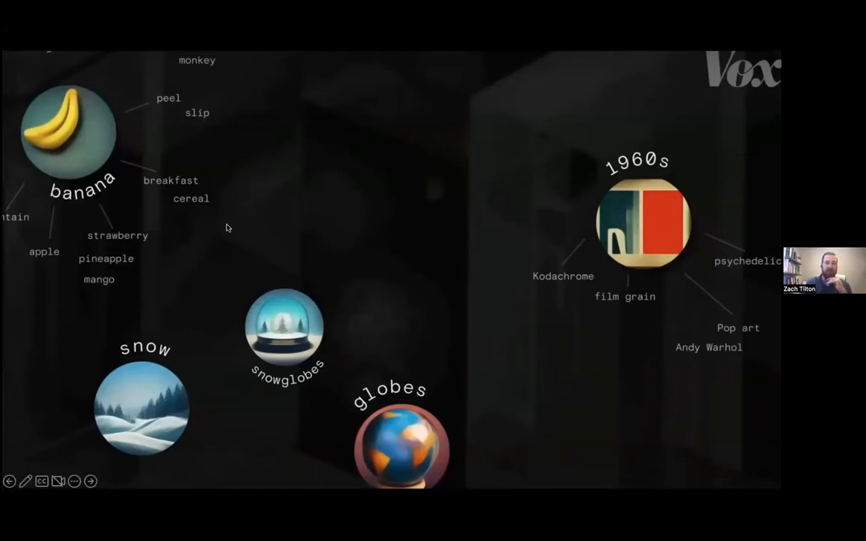
mouse_move(504, 283)
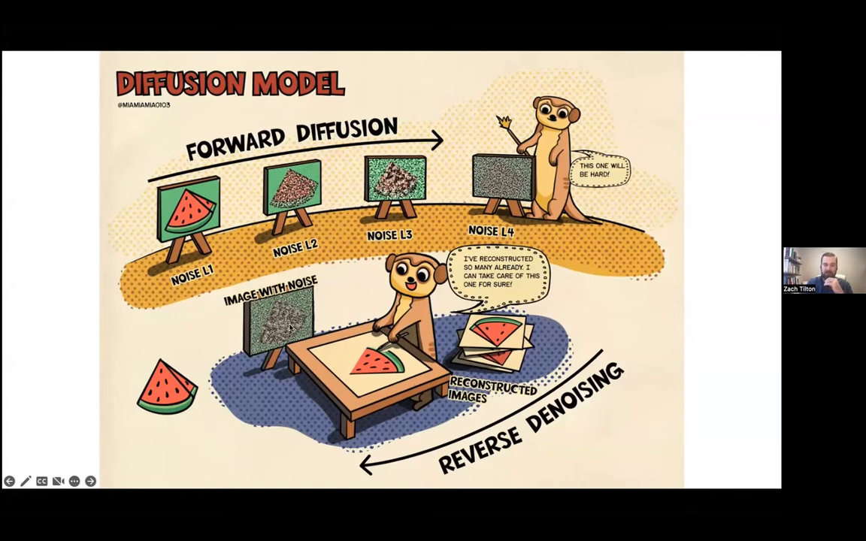
mouse_move(380, 325)
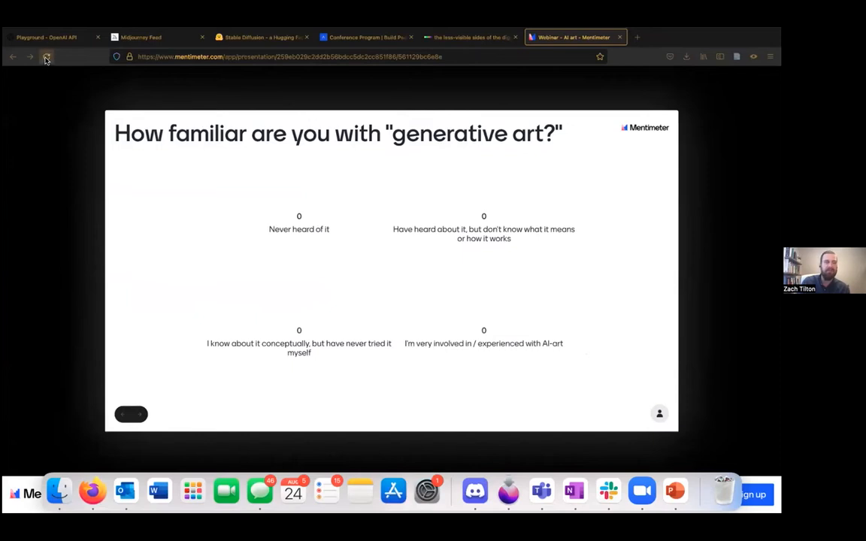
- Reload the Mentimeter tab to show the poll's 1, 3, 3, 1 responses
click(46, 56)
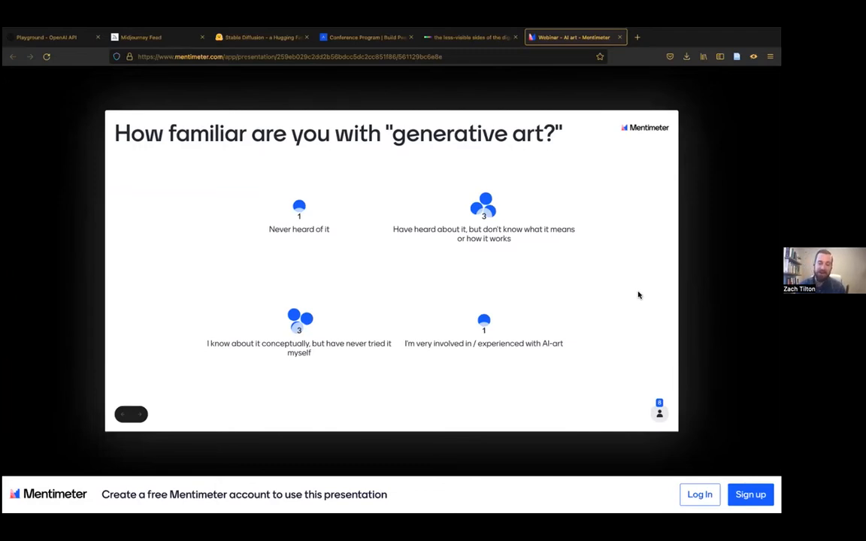
mouse_move(590, 347)
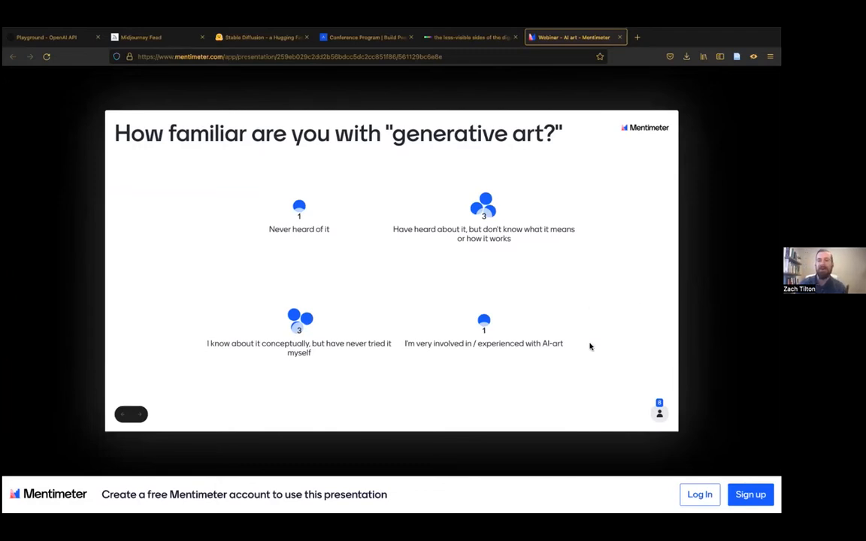
mouse_move(575, 347)
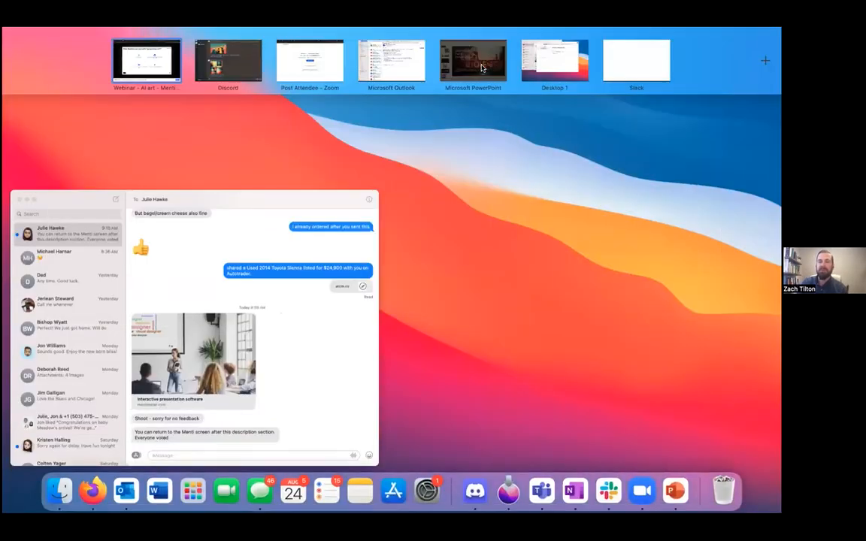
- Return to the PowerPoint slideshow and advance past the three-model portrait comparison
click(473, 60)
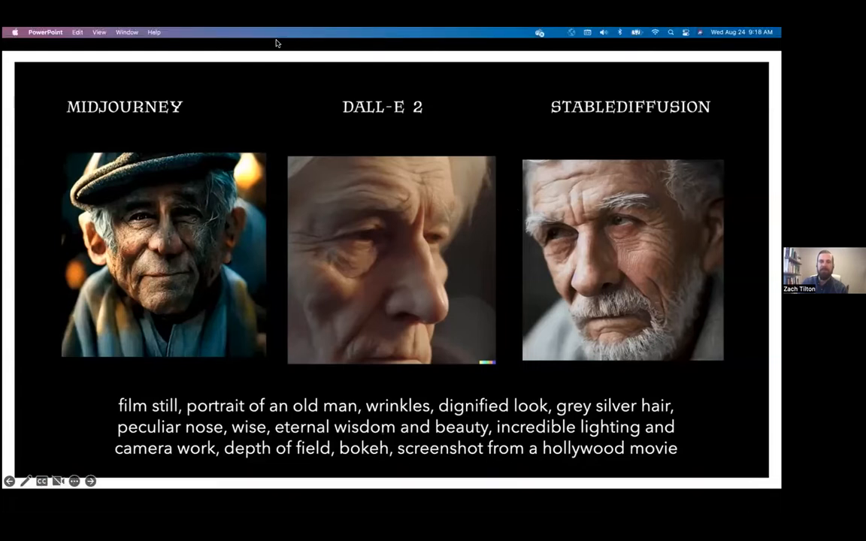
key(right)
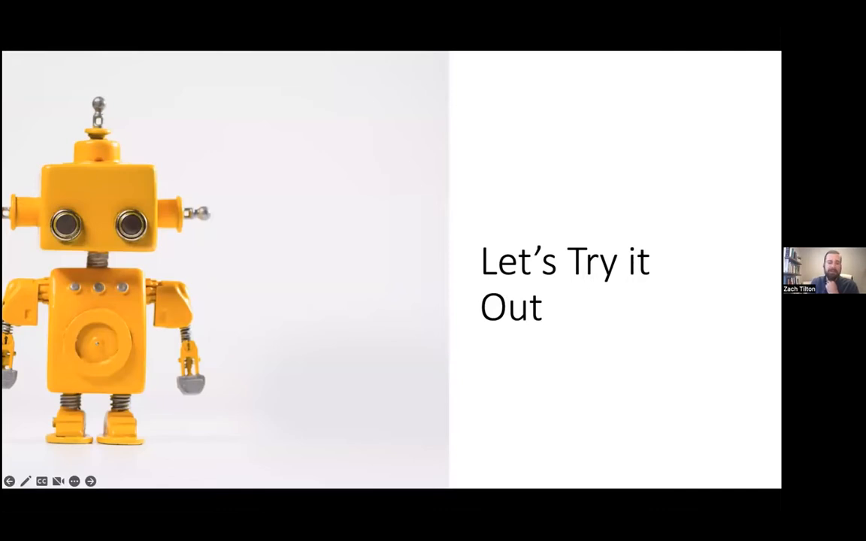
mouse_move(323, 391)
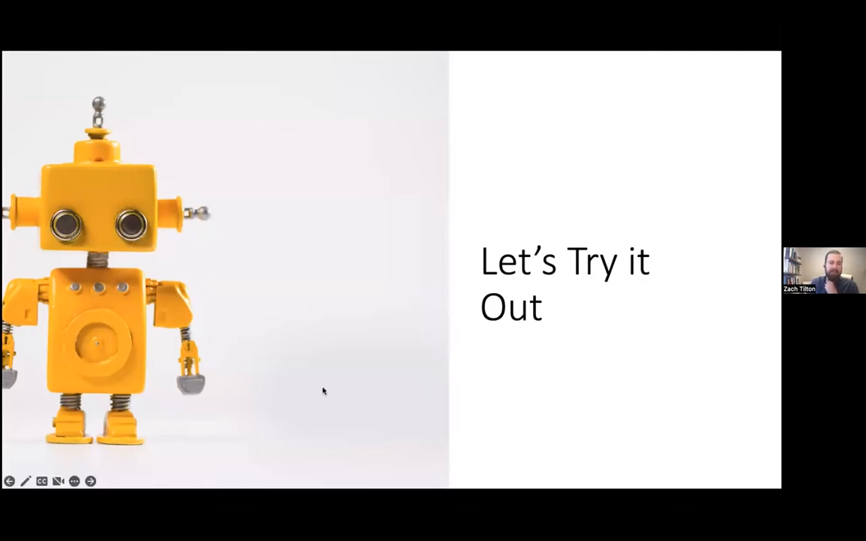
mouse_move(301, 387)
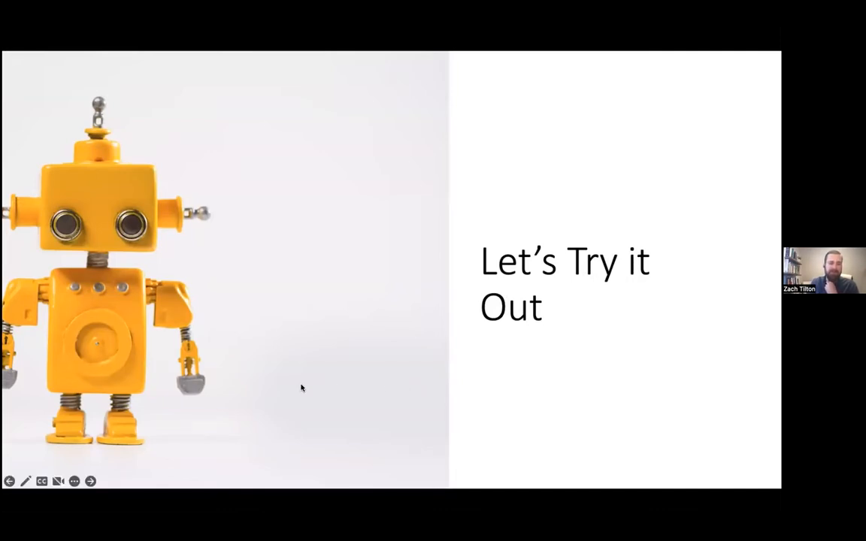
mouse_move(376, 353)
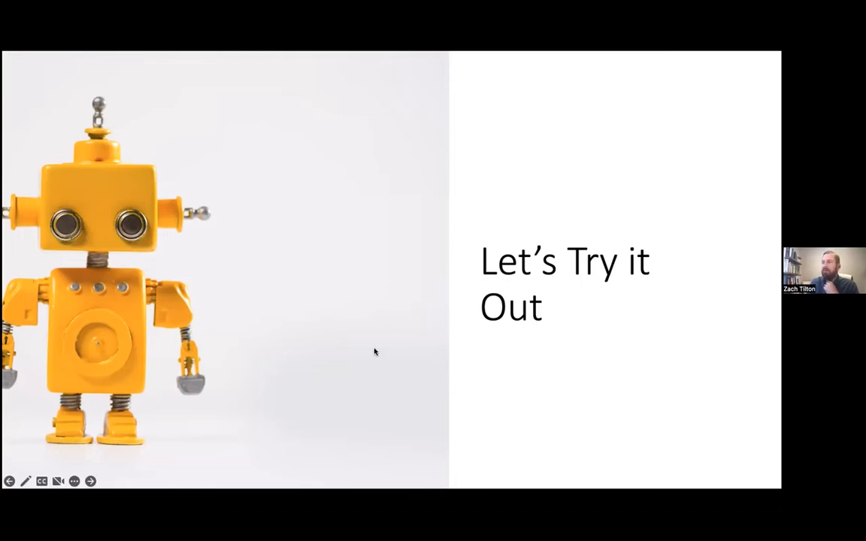
mouse_move(349, 338)
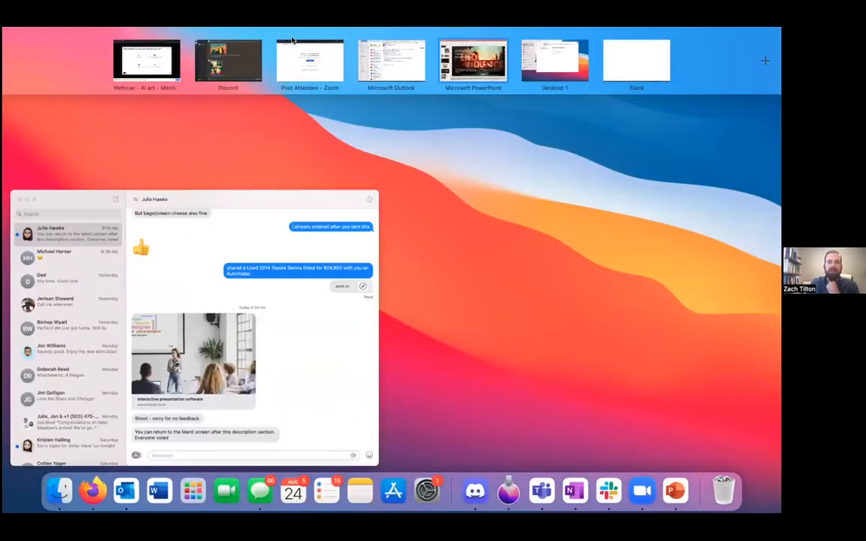
- Switch to the Discord desktop showing the Midjourney Bot direct messages
click(227, 60)
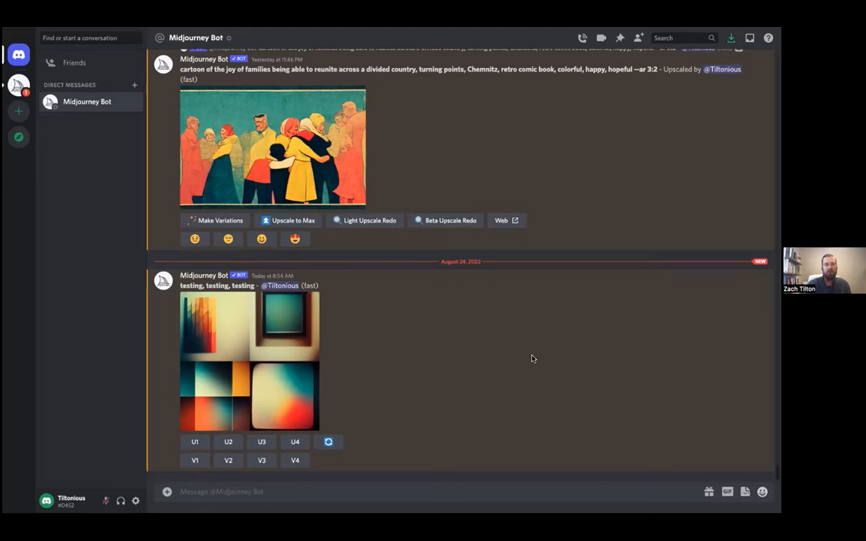
mouse_move(431, 352)
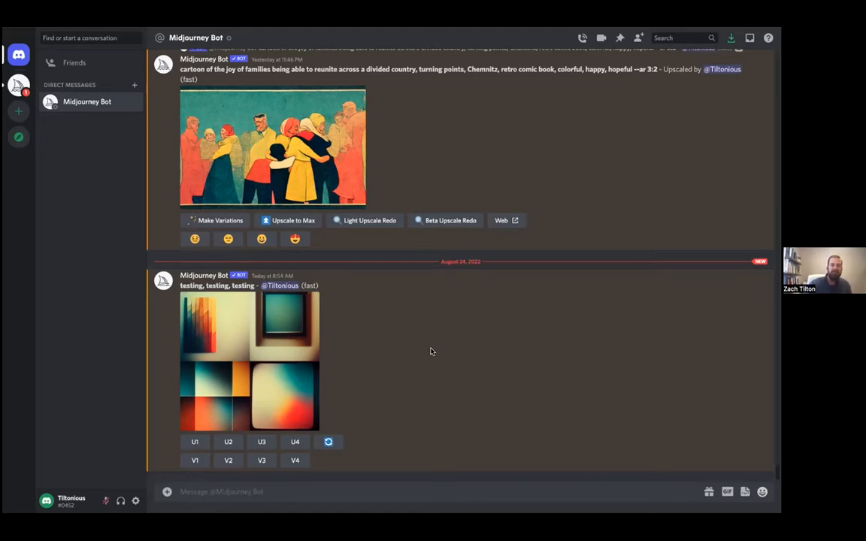
mouse_move(131, 100)
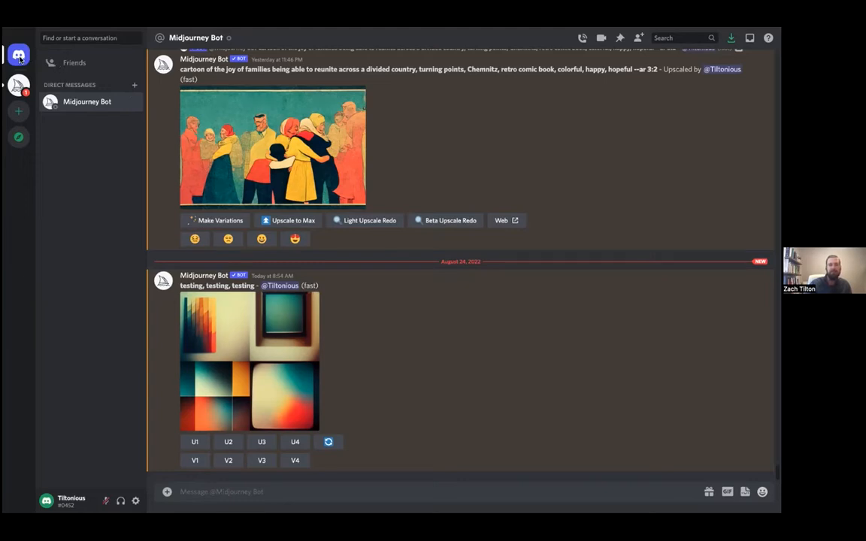
mouse_move(18, 55)
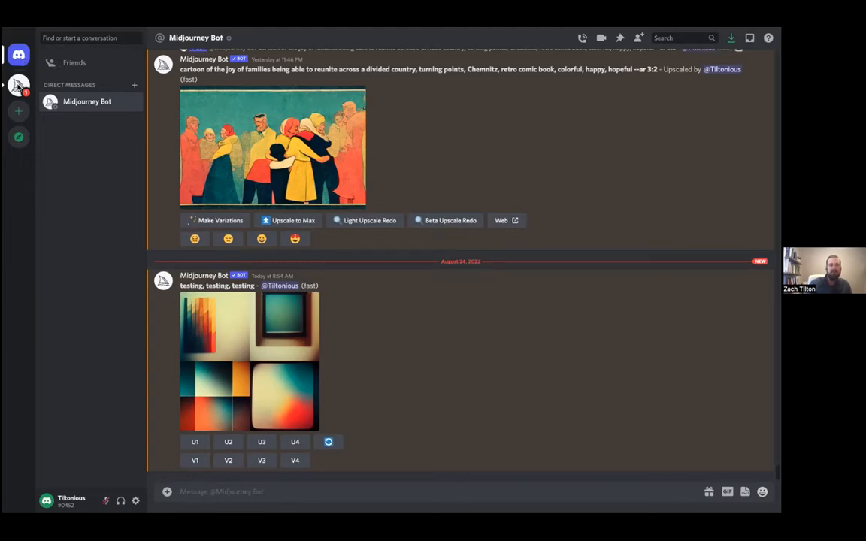
- Open the Midjourney server and scroll its channel list down to General Image Gen
click(18, 85)
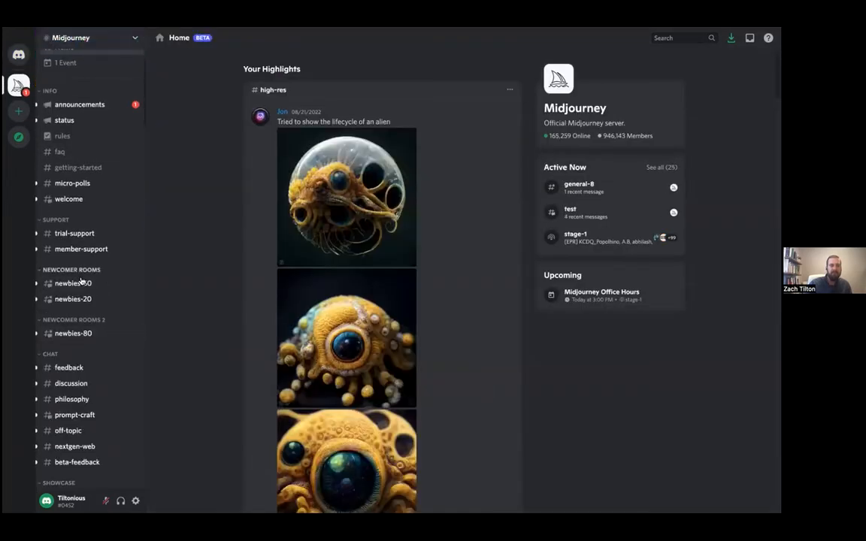
scroll(down, 3)
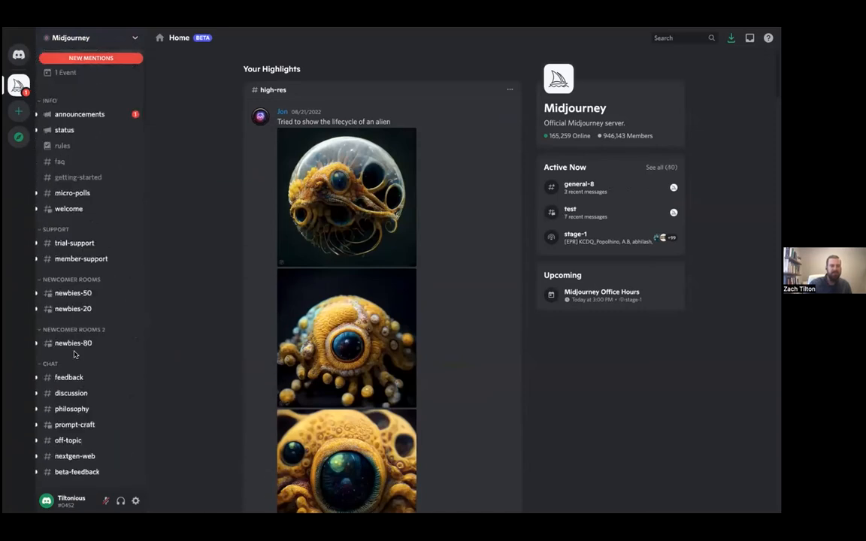
scroll(down, 3)
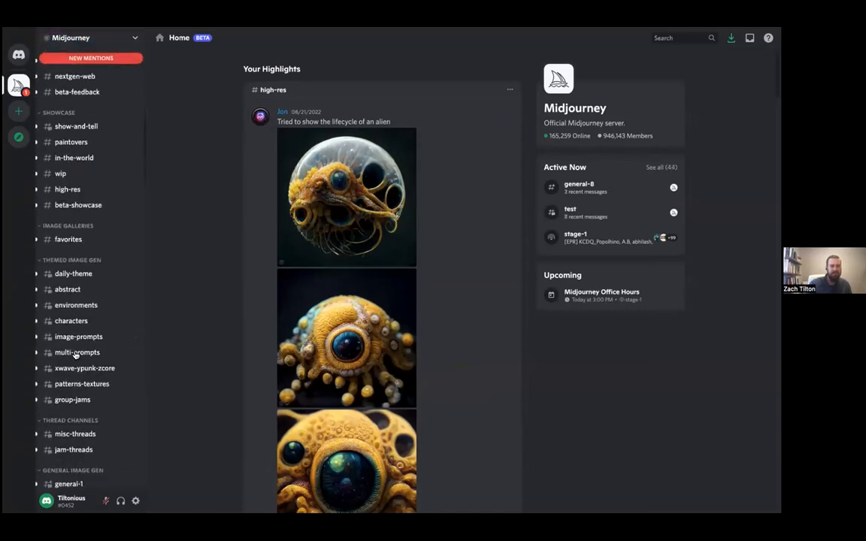
scroll(down, 3)
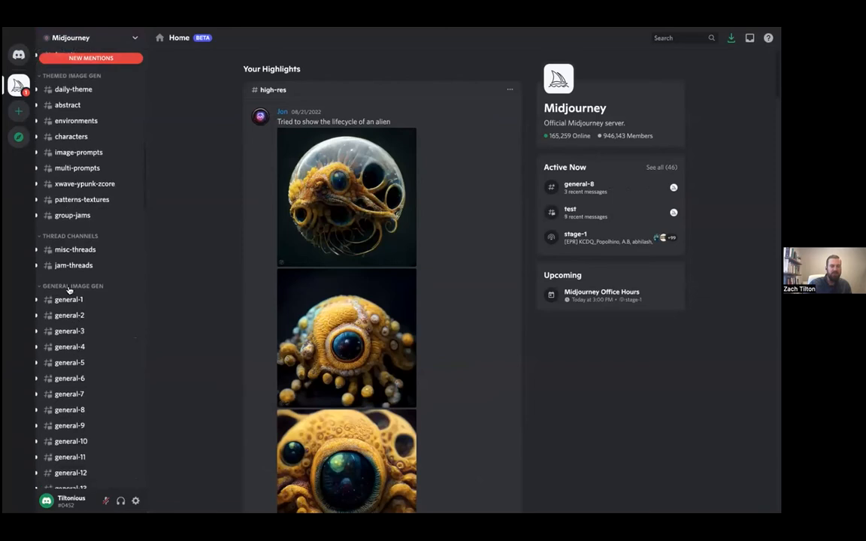
click(69, 299)
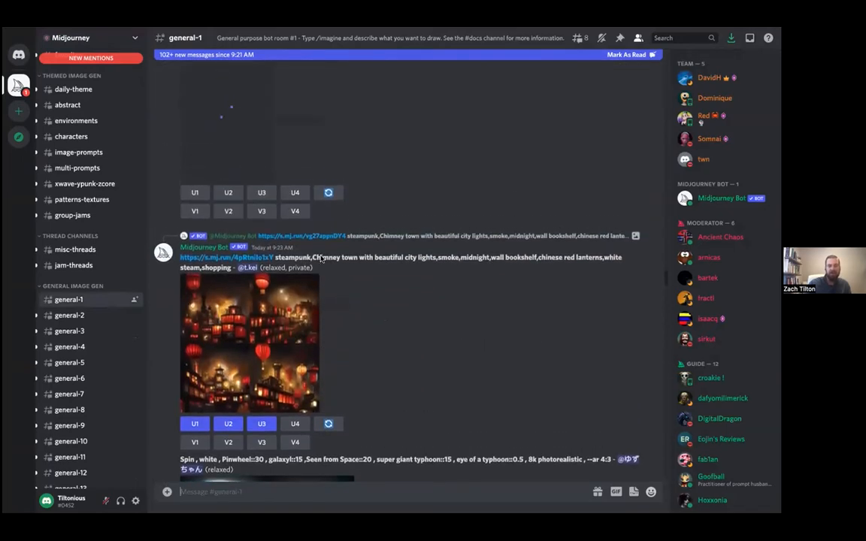
scroll(down, 3)
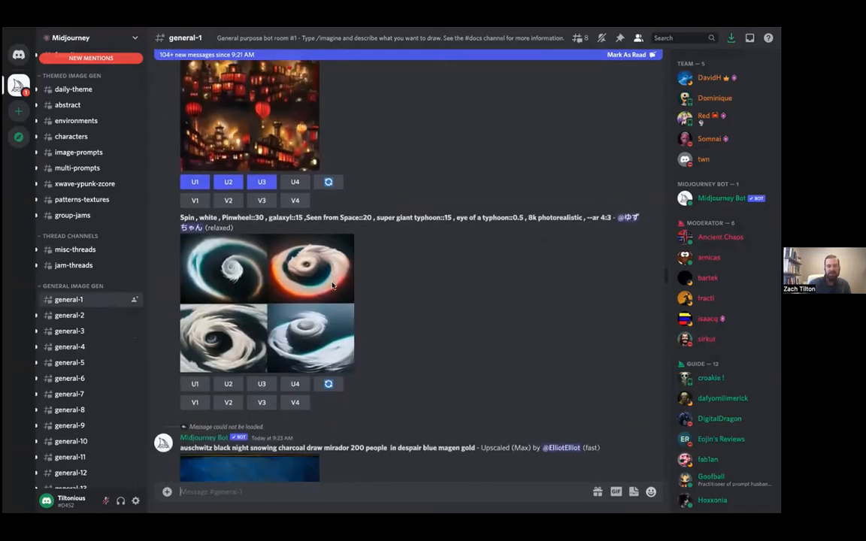
scroll(down, 3)
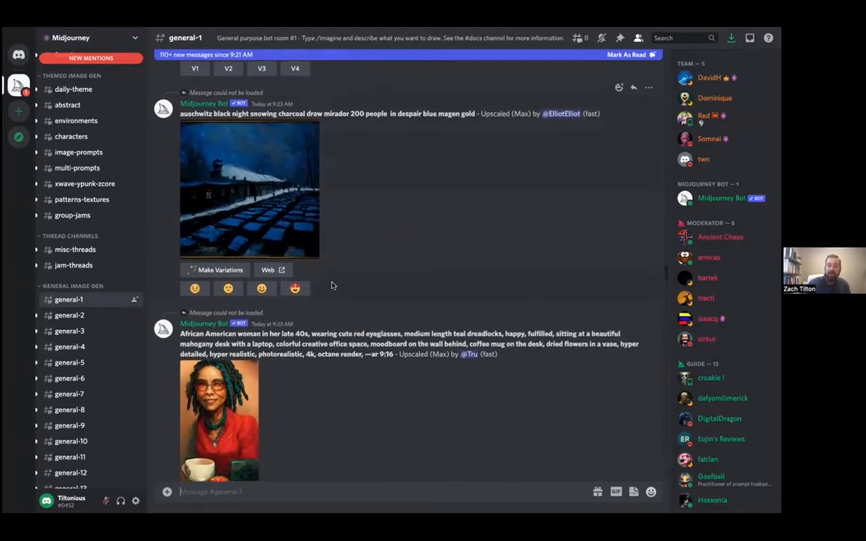
scroll(down, 3)
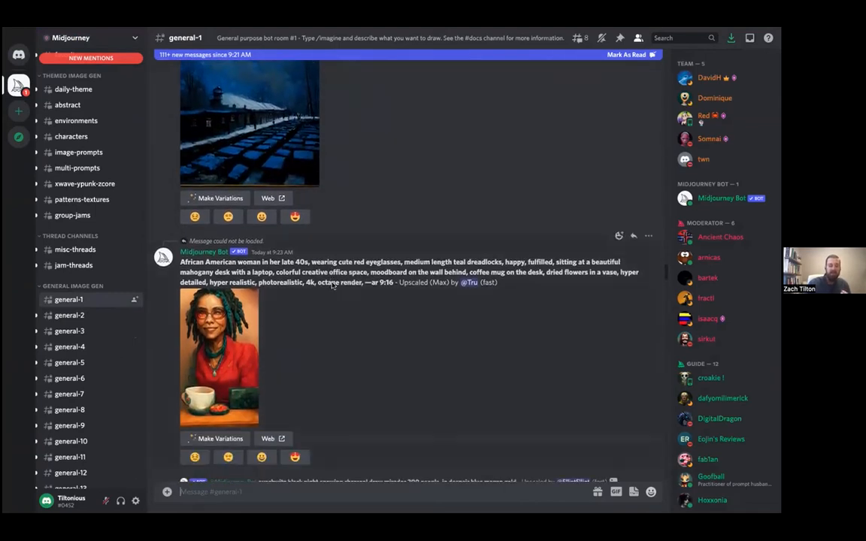
scroll(down, 3)
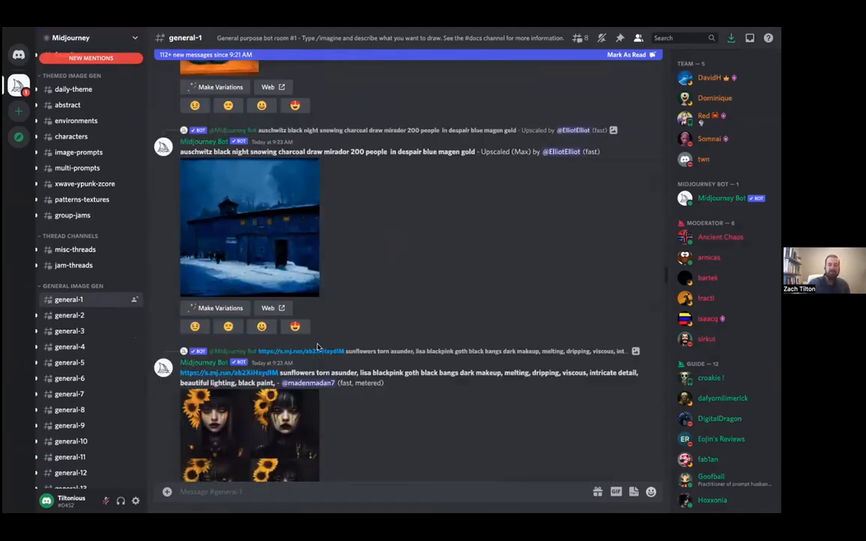
scroll(down, 3)
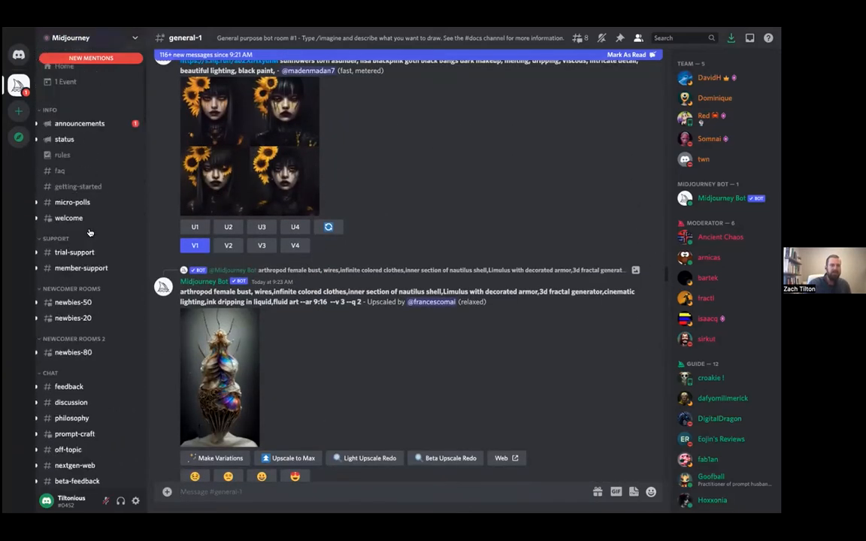
- Open #newbies-50 under Newcomer Rooms and scroll through other users' image grids
click(72, 301)
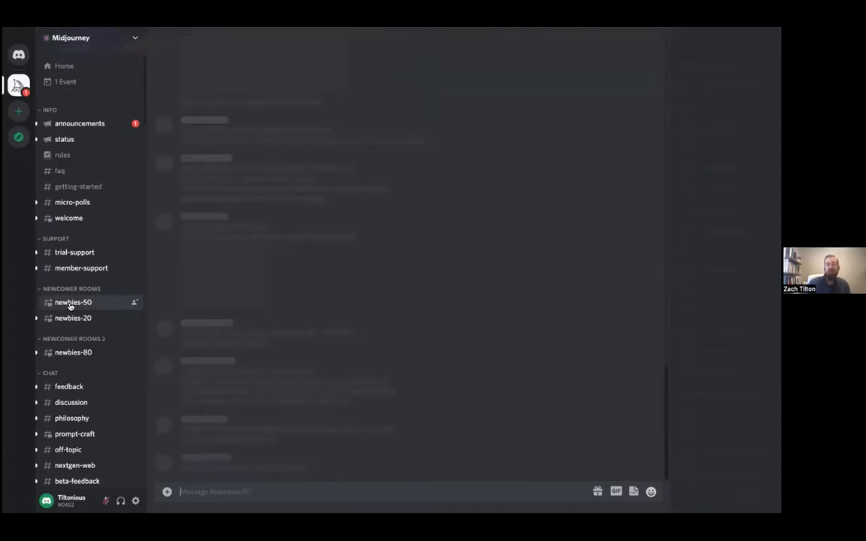
click(73, 302)
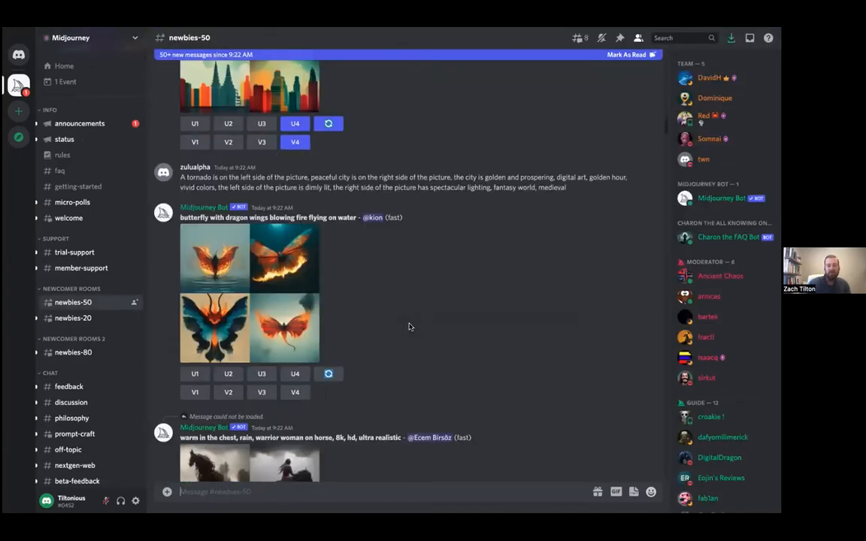
scroll(down, 3)
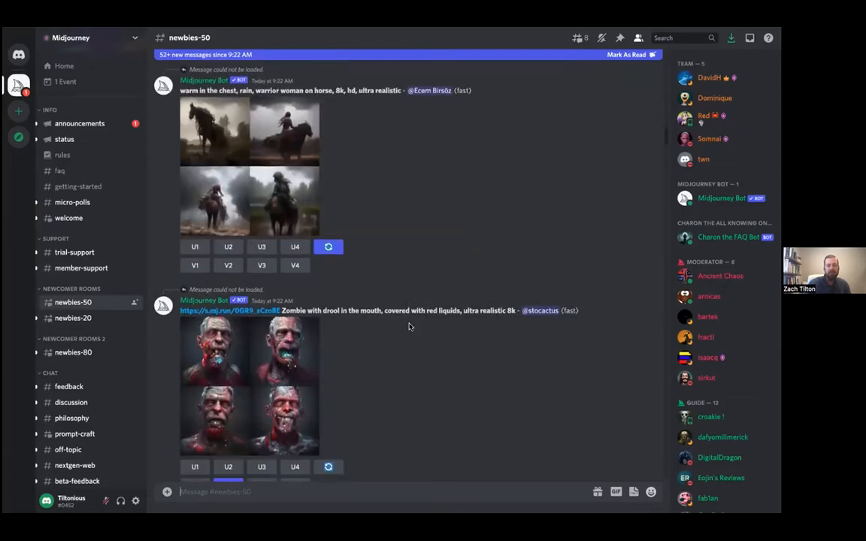
scroll(down, 3)
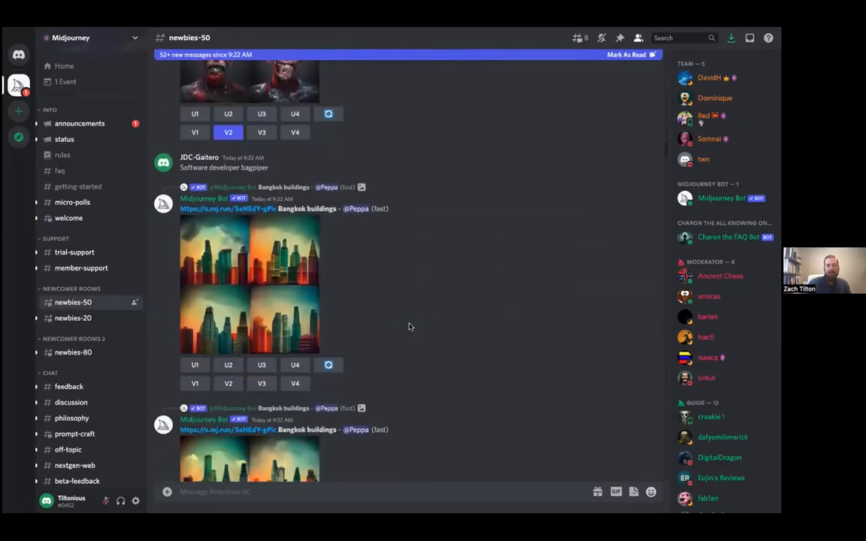
scroll(down, 3)
text(/)
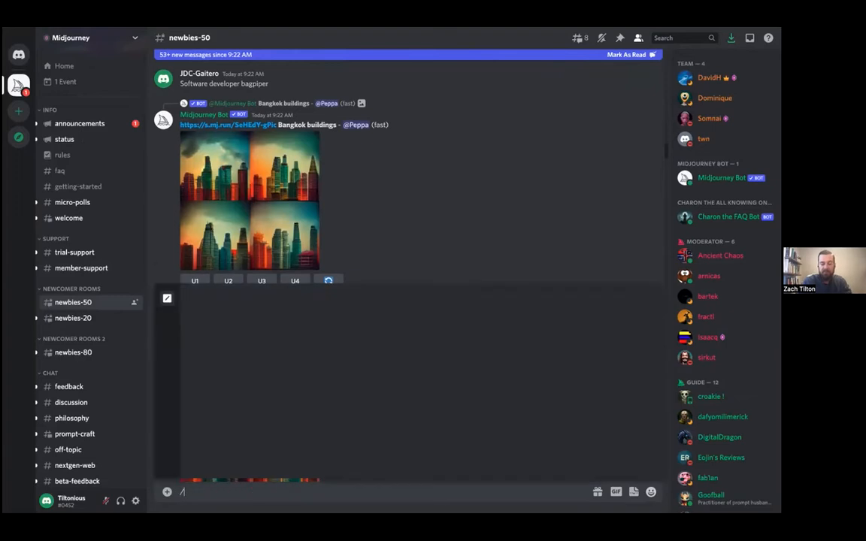
- Enter the imagine command in #newbies-50, then scroll through the channel feed
text(imagine)
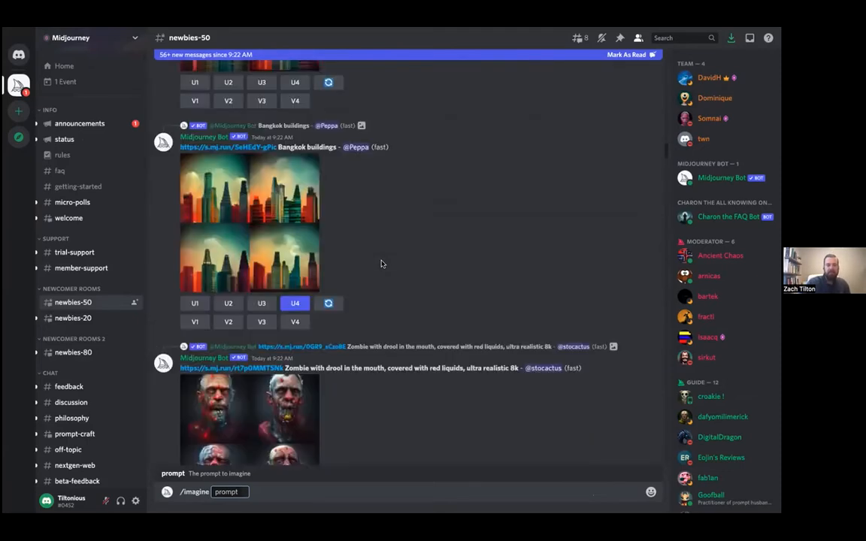
scroll(down, 3)
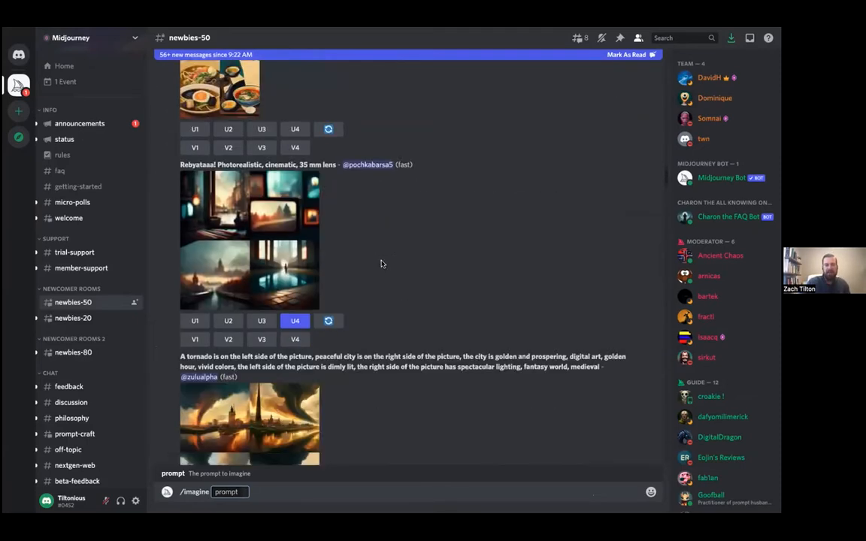
scroll(down, 3)
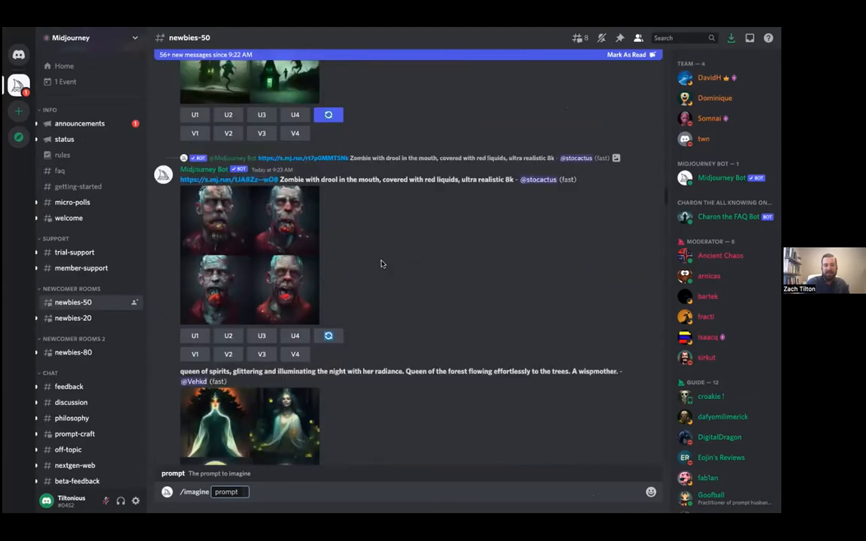
scroll(down, 3)
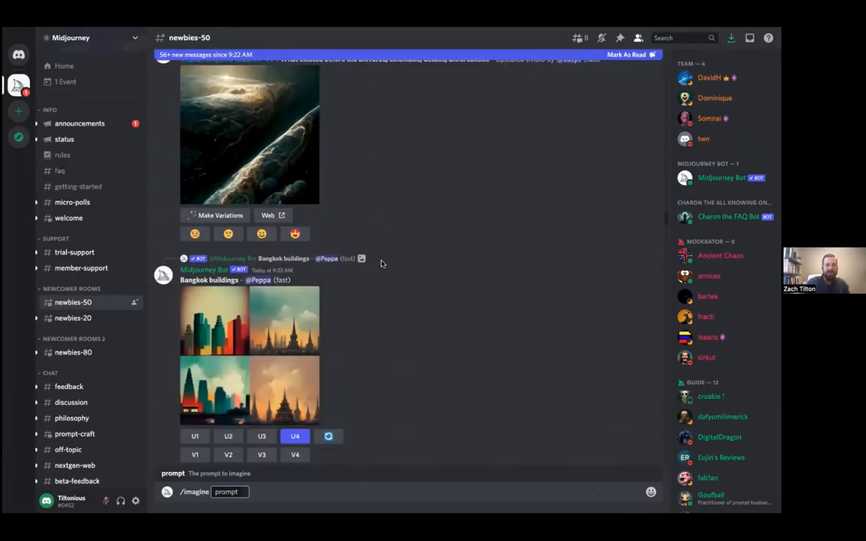
scroll(down, 3)
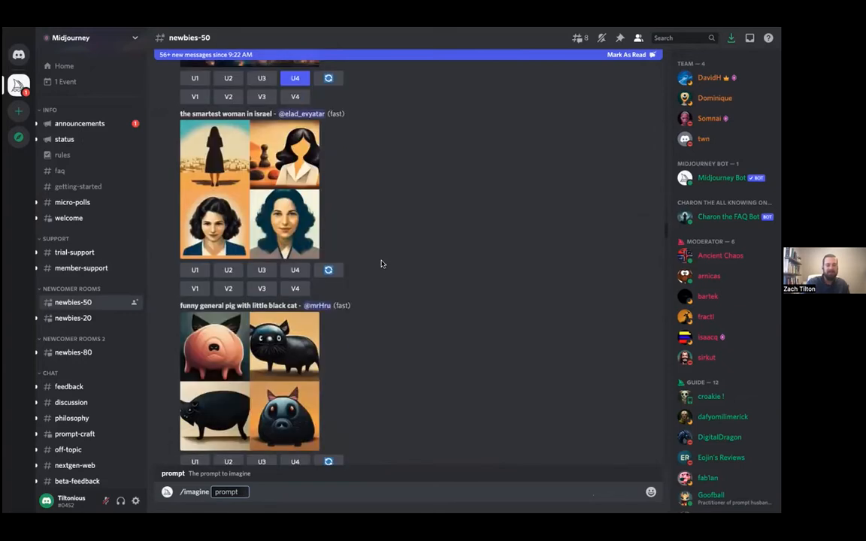
scroll(up, 3)
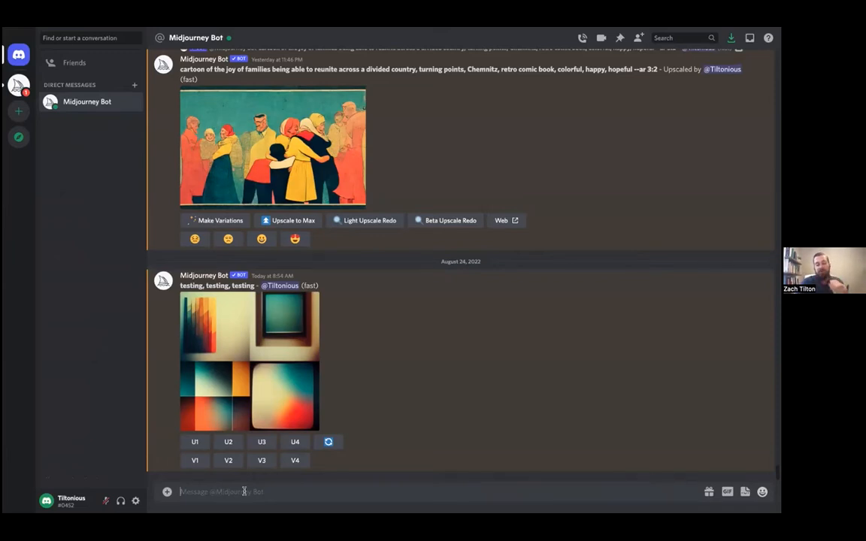
- Start the /imagine command in the Midjourney Bot direct message
text(/)
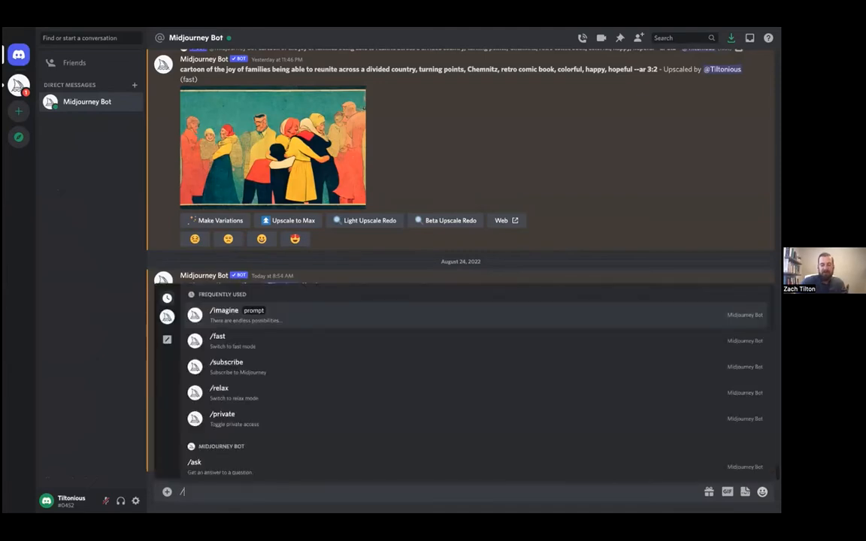
text(imagine)
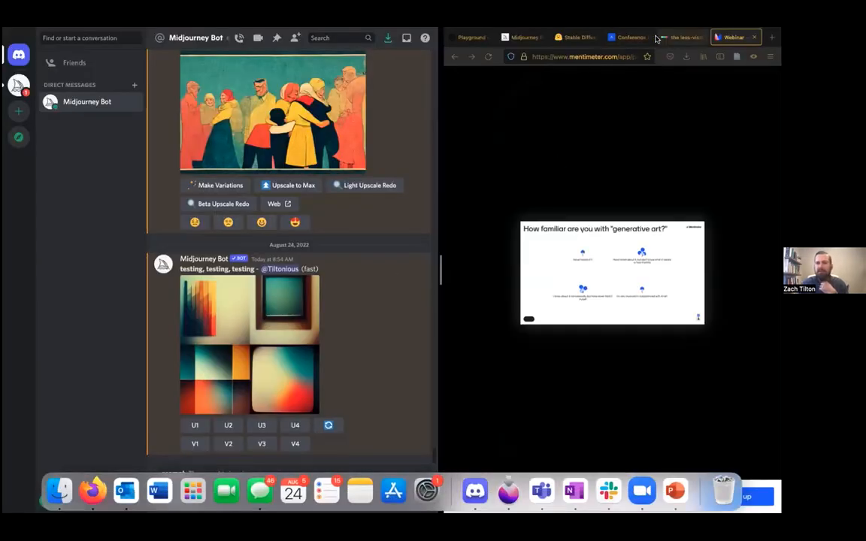
- Bring up the howtobuildpeace.org Conference tab in Firefox and scroll down
click(628, 37)
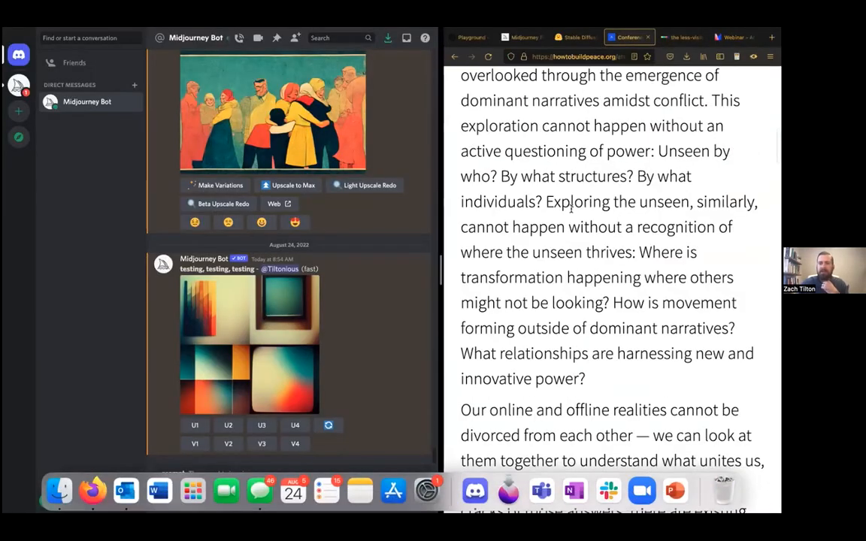
scroll(down, 3)
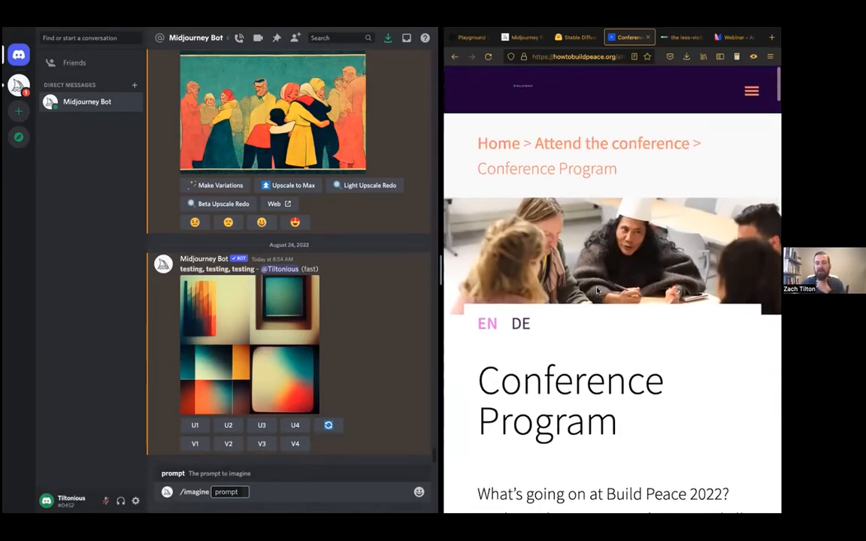
- Scroll through the Exploring the Unseen text to the online and offline realities paragraphs
scroll(down, 3)
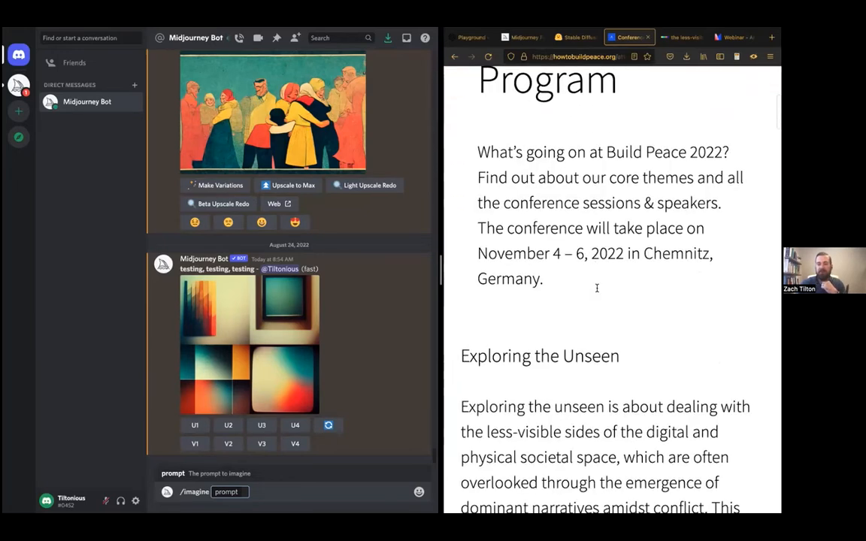
scroll(down, 3)
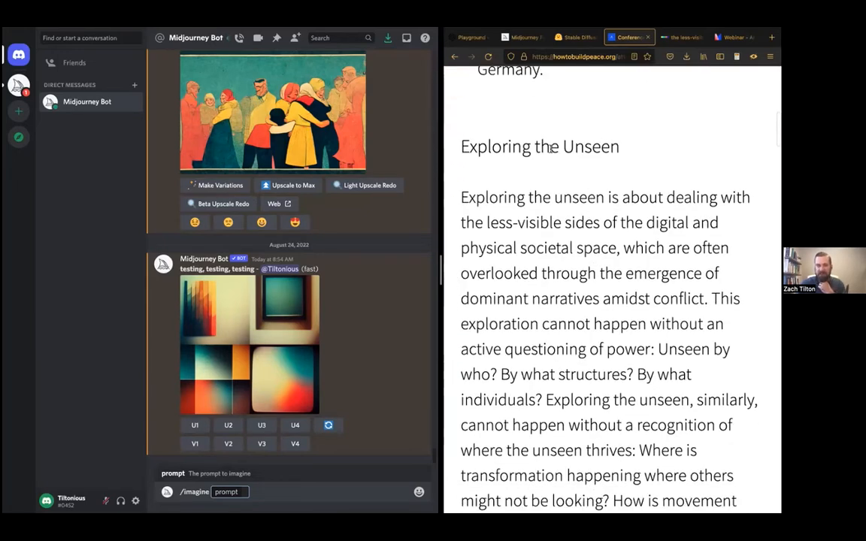
mouse_move(567, 161)
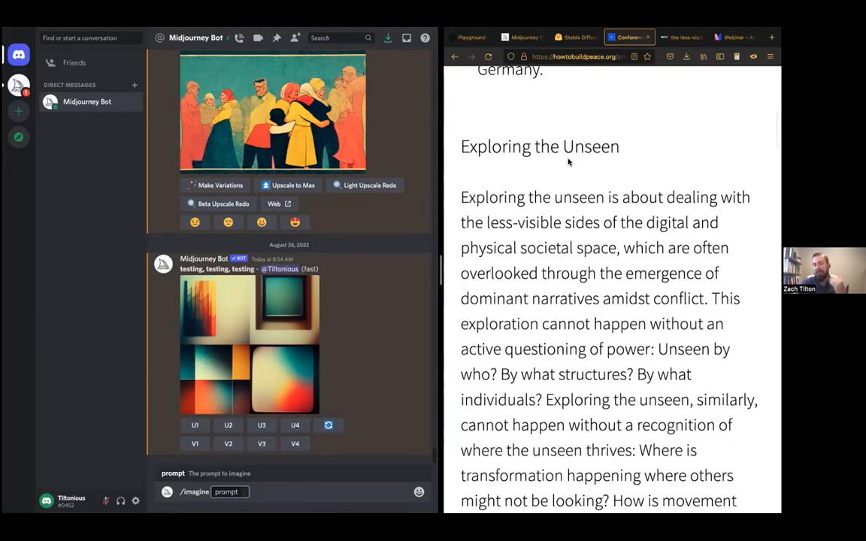
scroll(down, 3)
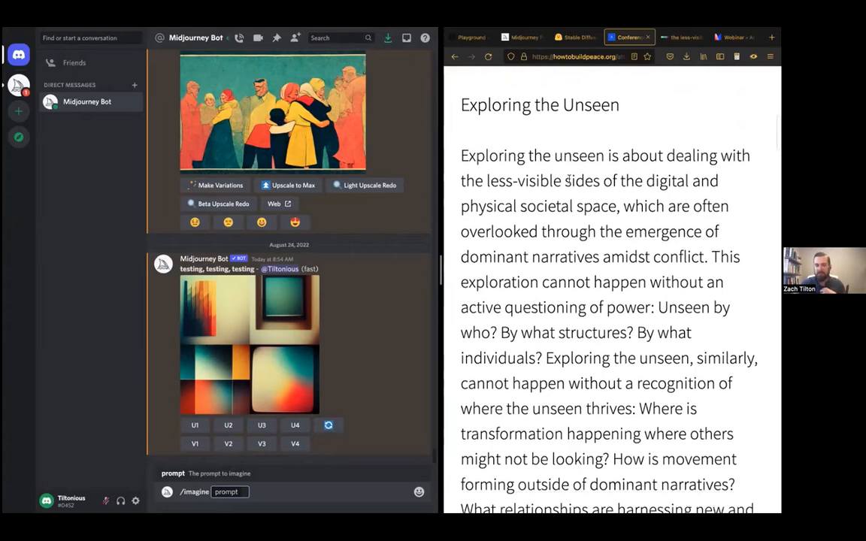
scroll(down, 3)
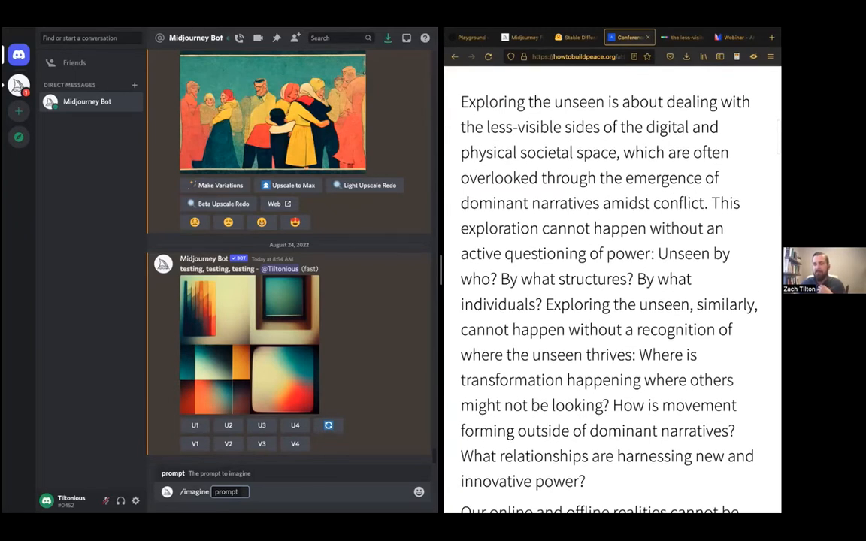
scroll(down, 3)
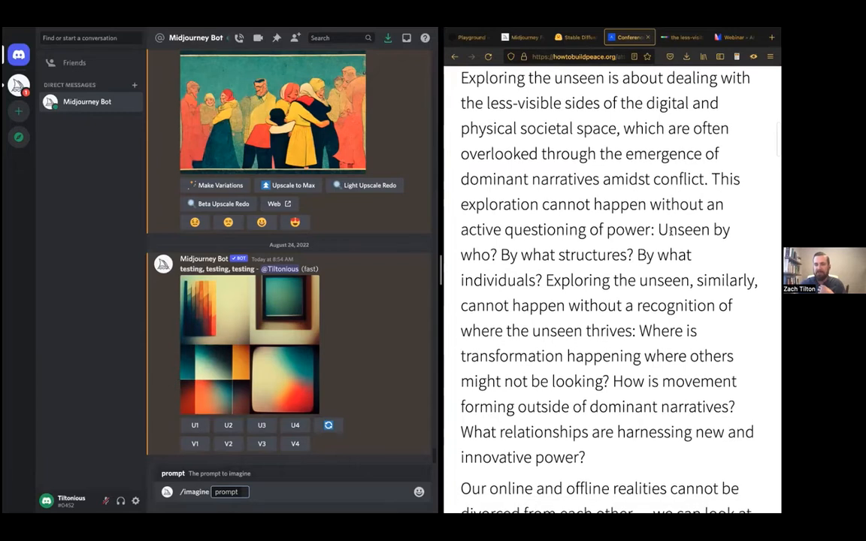
scroll(down, 3)
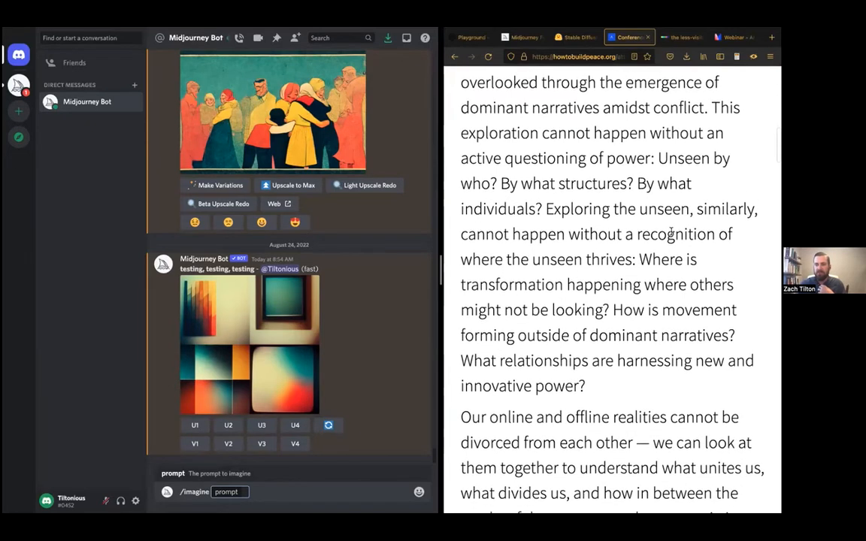
scroll(down, 3)
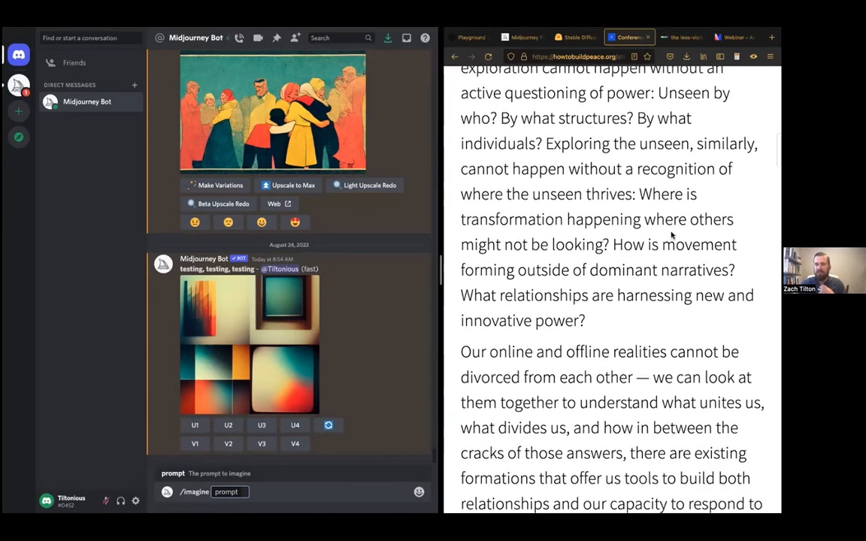
scroll(down, 3)
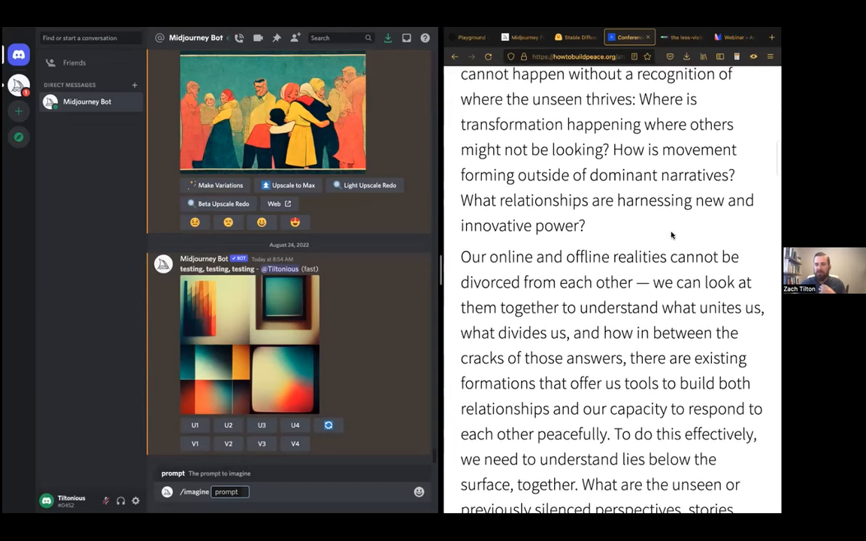
scroll(down, 3)
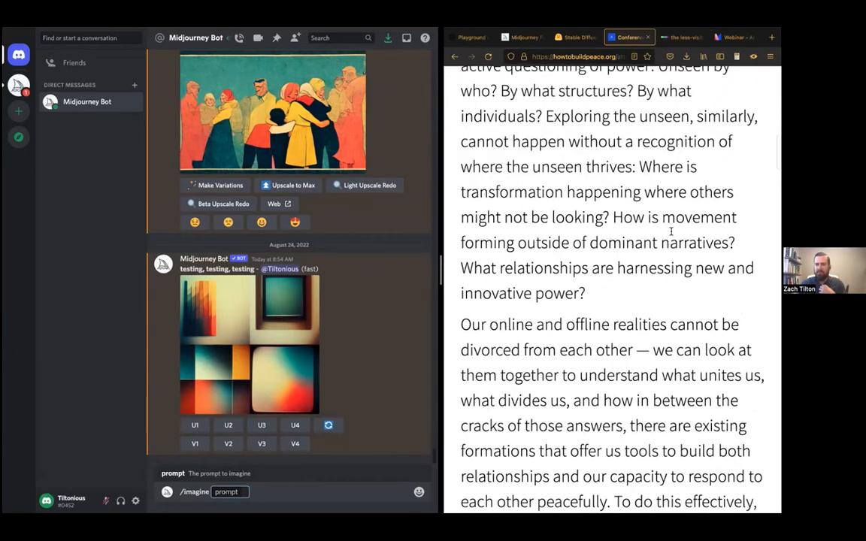
- Return to the top and select 'less-visible sides of the digital and physical societal space'
scroll(up, 3)
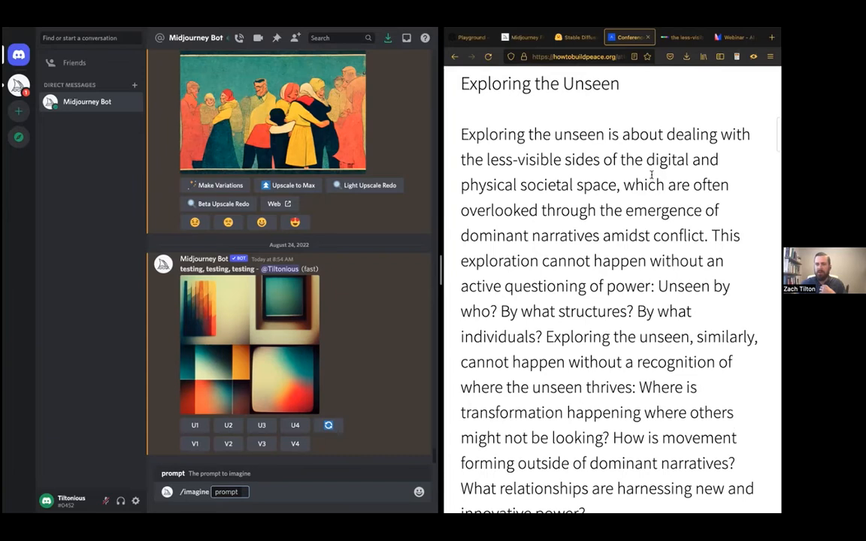
mouse_move(461, 217)
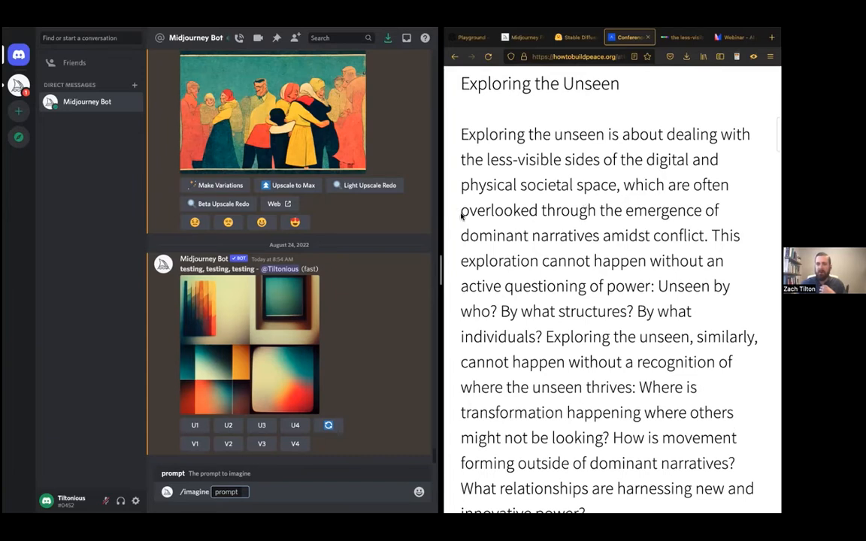
drag(461, 210, 597, 209)
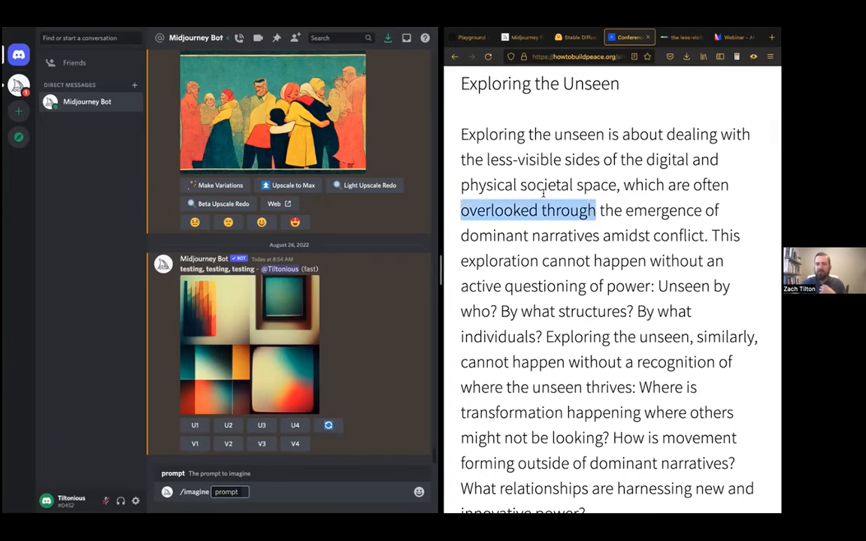
click(551, 160)
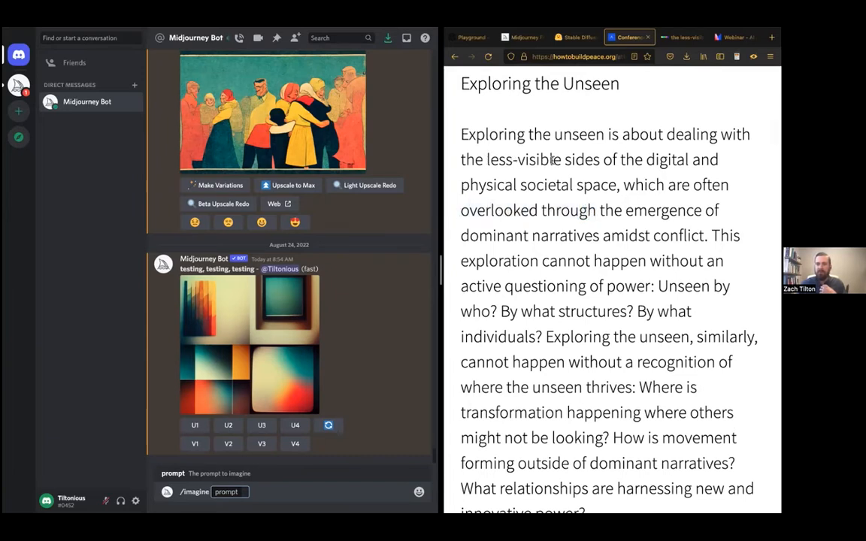
drag(488, 159, 614, 185)
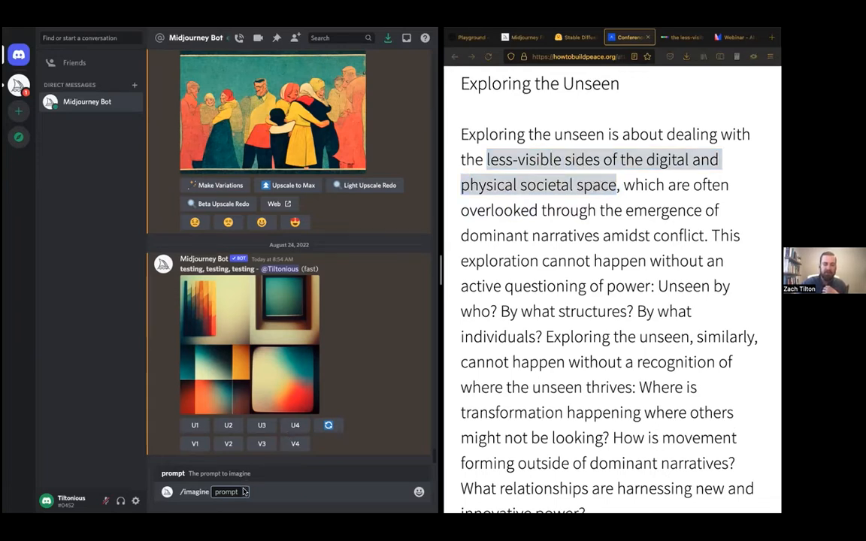
- Prompt Midjourney with the 'less-visible sides' phrase plus cyberpunk, octane, 8k, dynamic lighting, movie poster
text(less-visible sides of the digital and physical societal space,)
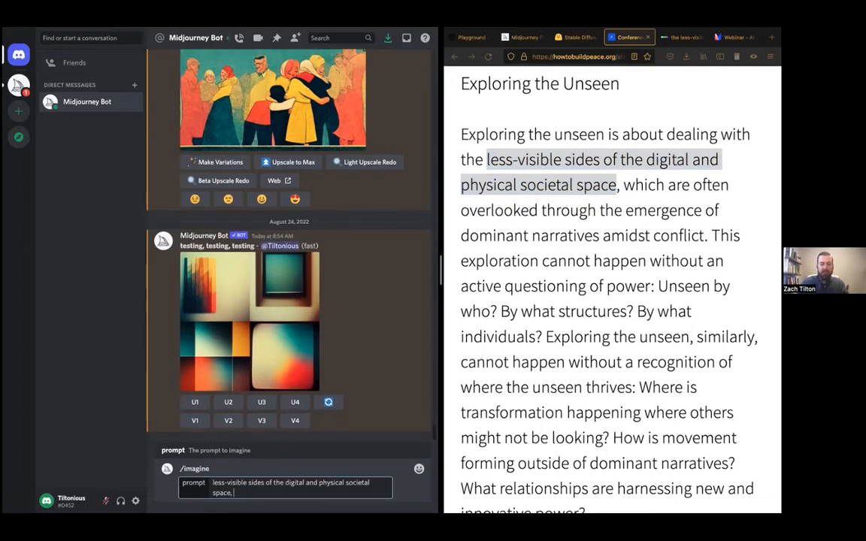
text(cyberpunk,)
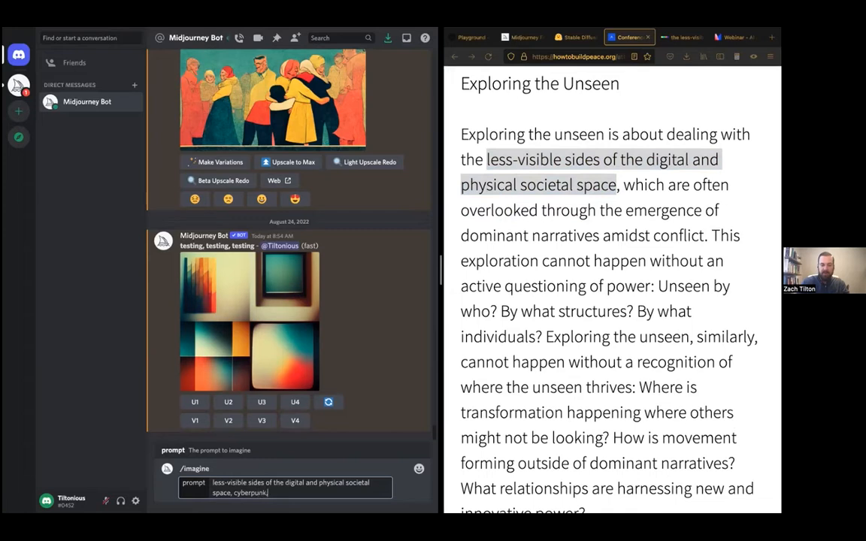
text(octane-render,)
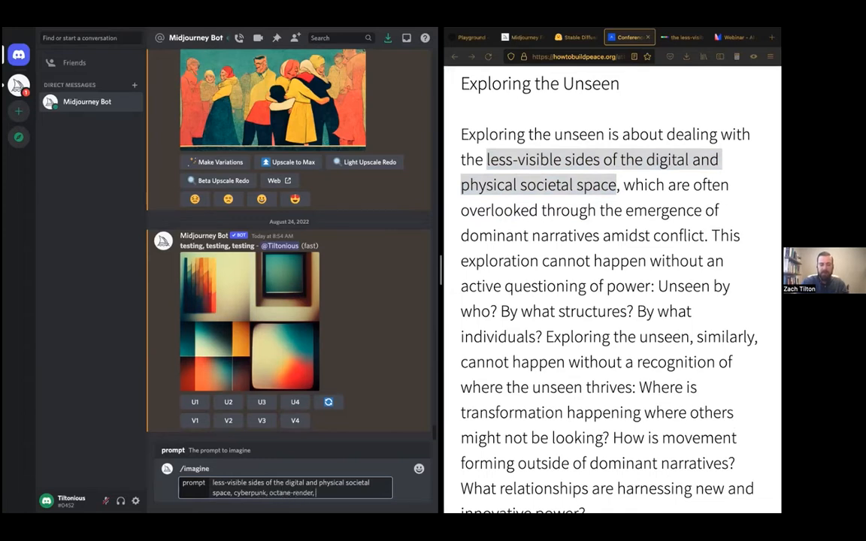
text(8k,)
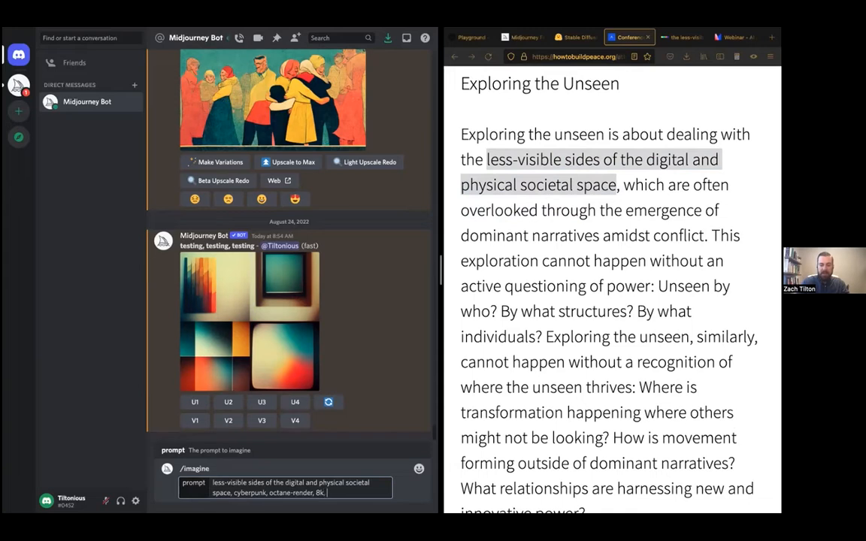
text(dynamic lighting, cinematic lighting)
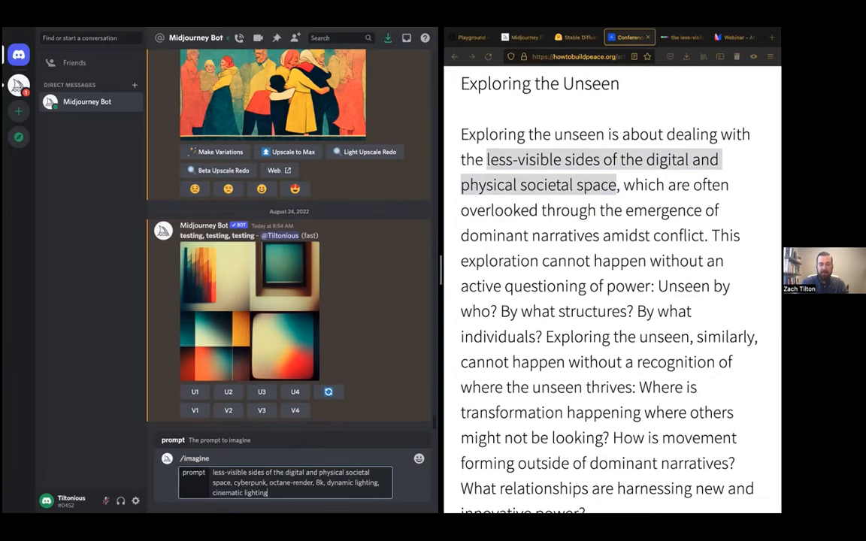
text(, movie poster)
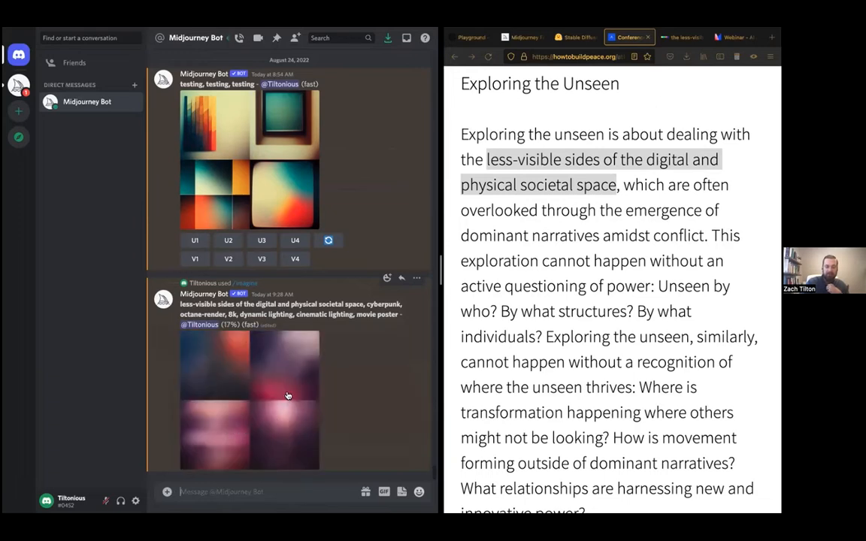
mouse_move(235, 436)
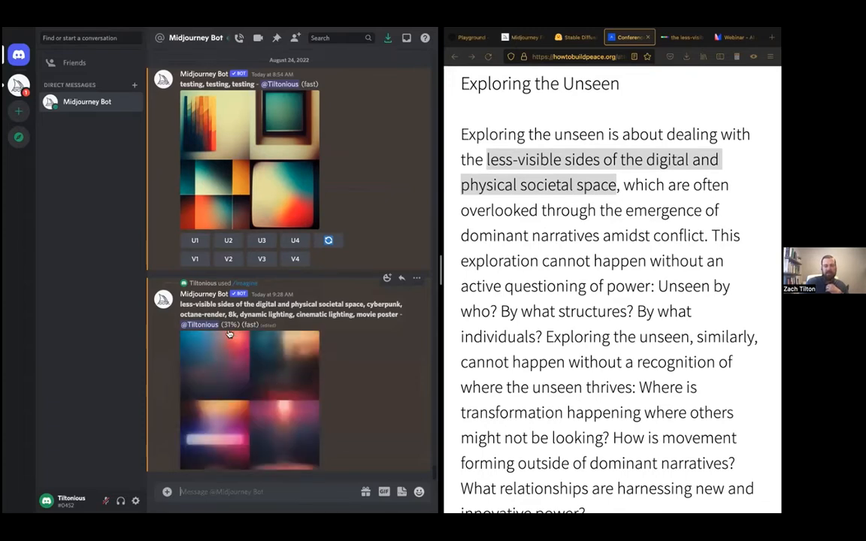
mouse_move(372, 395)
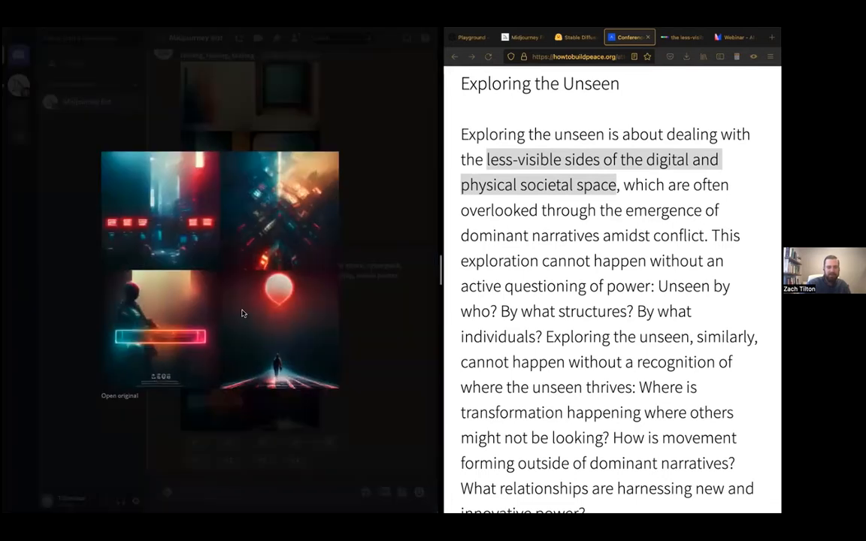
mouse_move(297, 359)
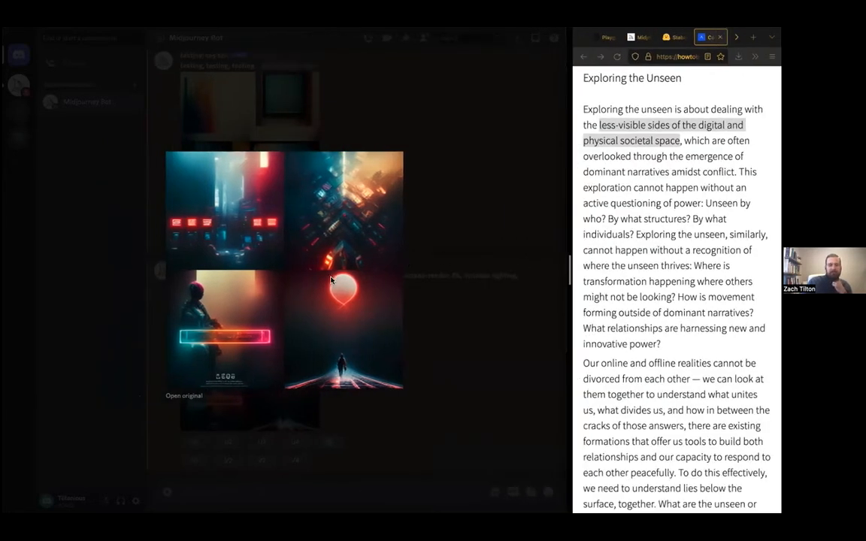
scroll(down, 3)
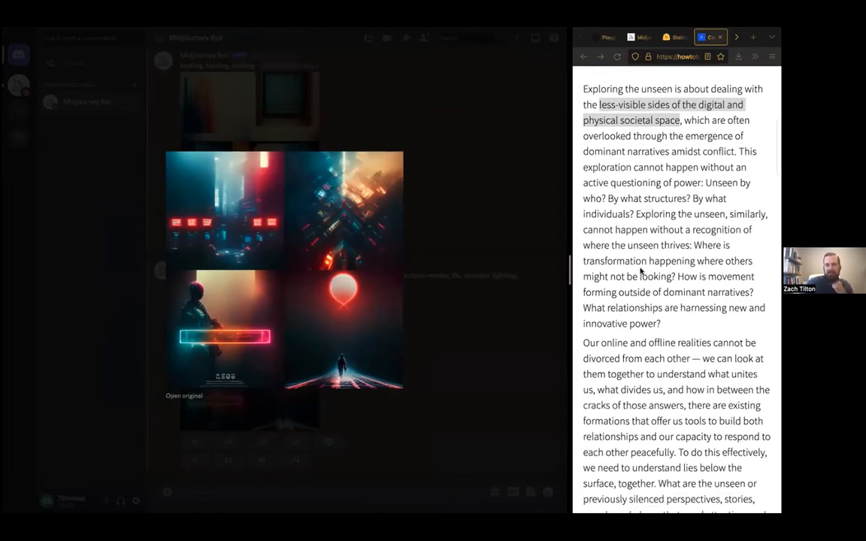
scroll(down, 3)
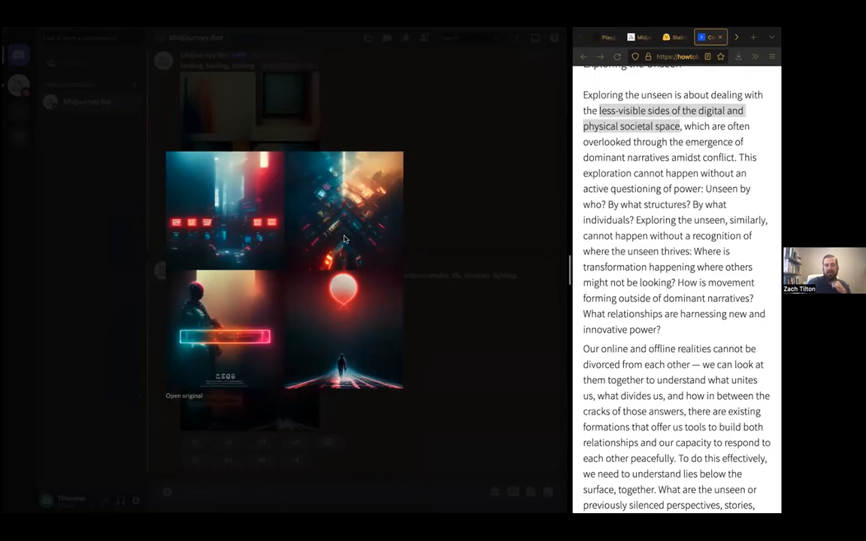
mouse_move(472, 197)
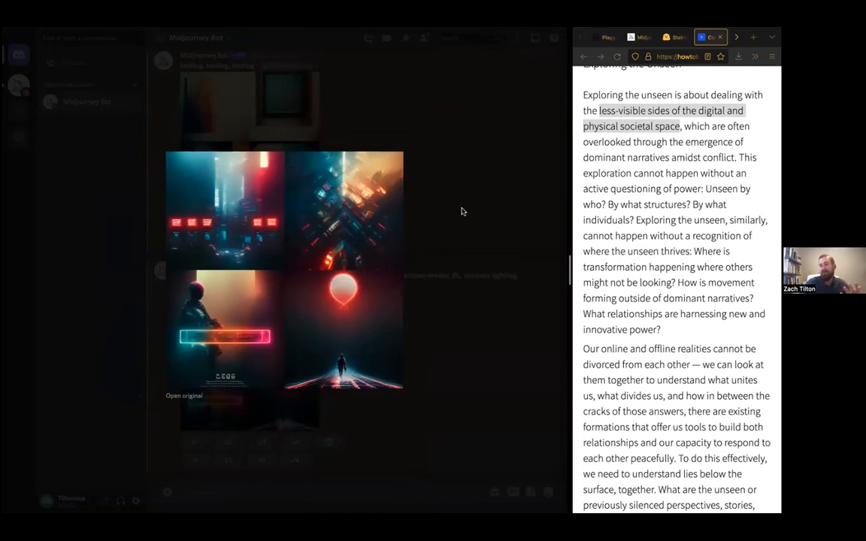
mouse_move(238, 231)
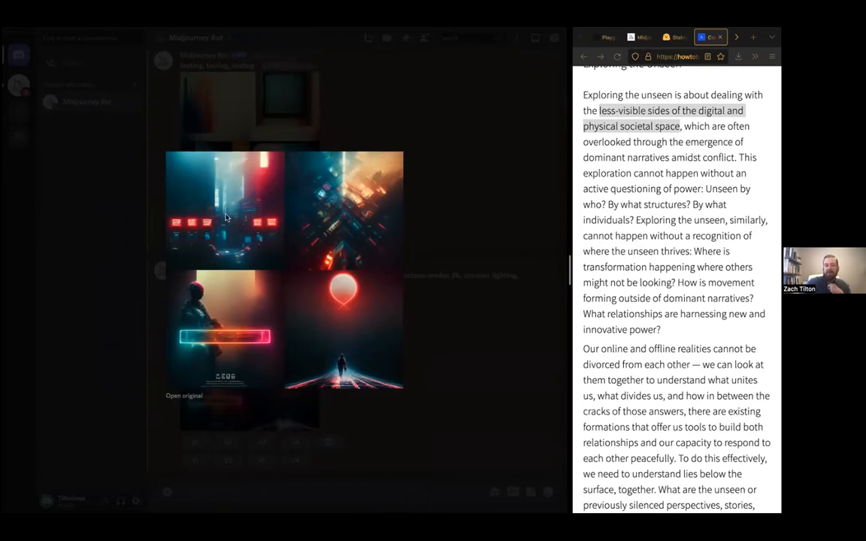
mouse_move(336, 209)
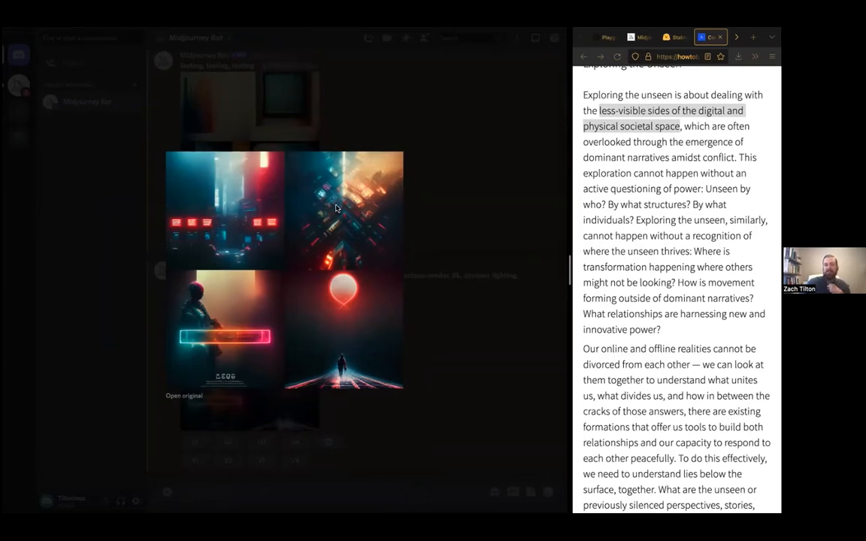
mouse_move(362, 365)
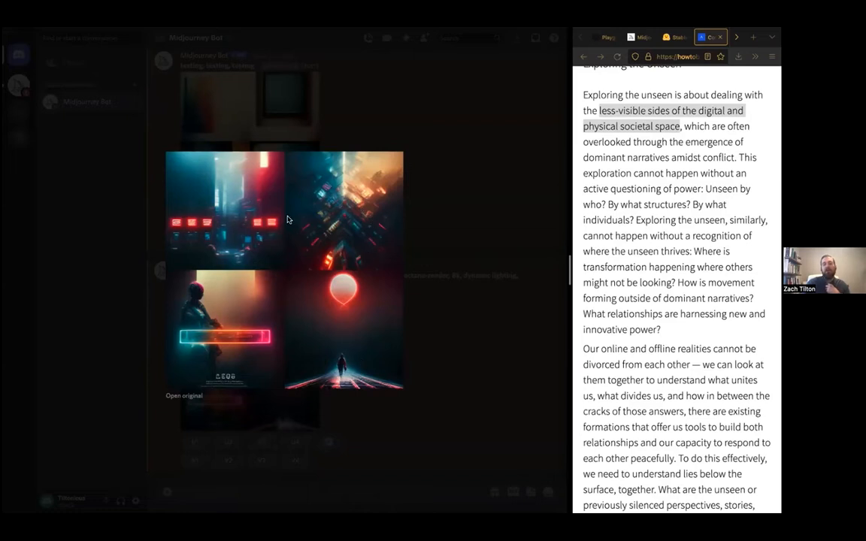
mouse_move(457, 243)
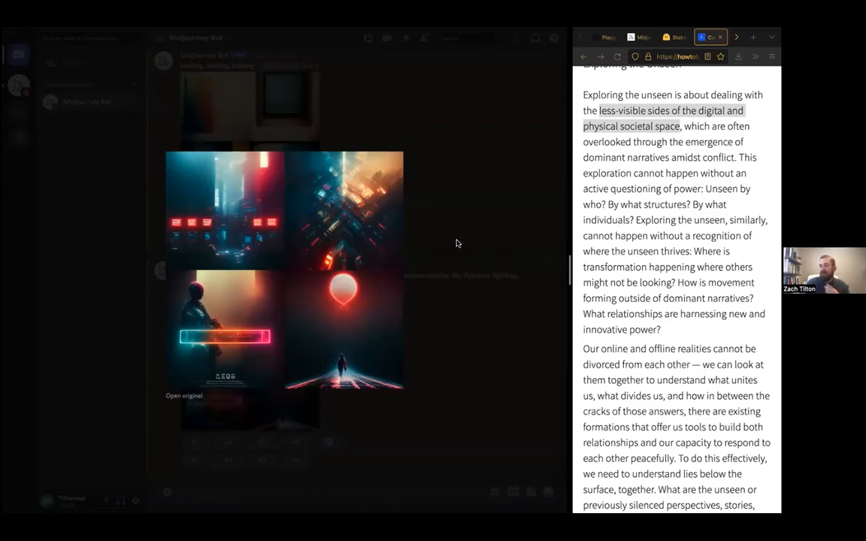
mouse_move(493, 190)
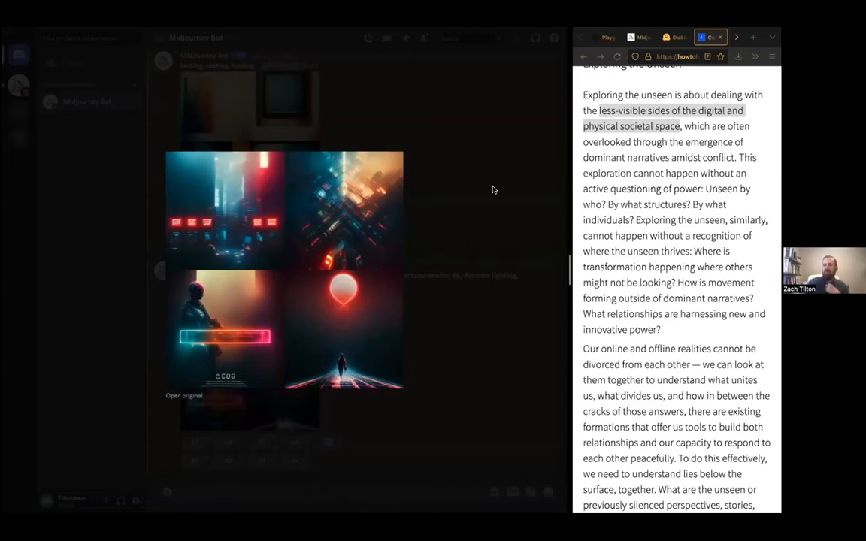
mouse_move(456, 256)
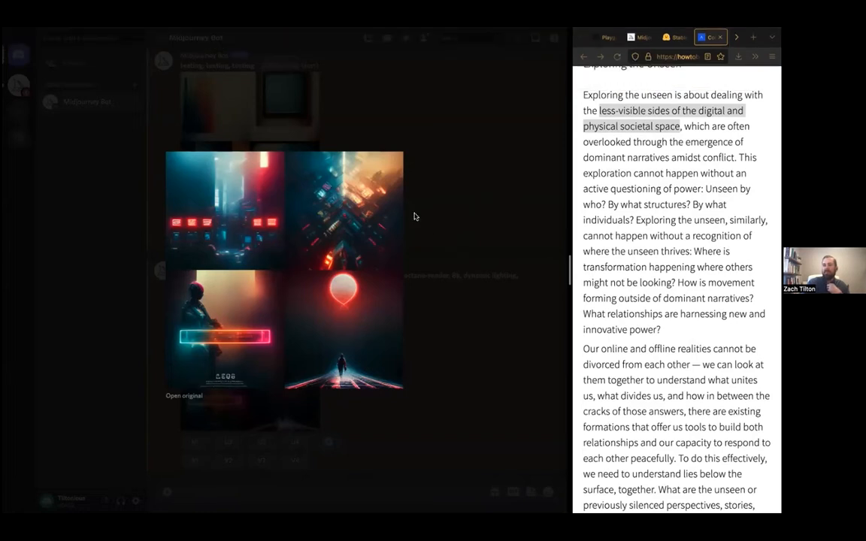
mouse_move(369, 239)
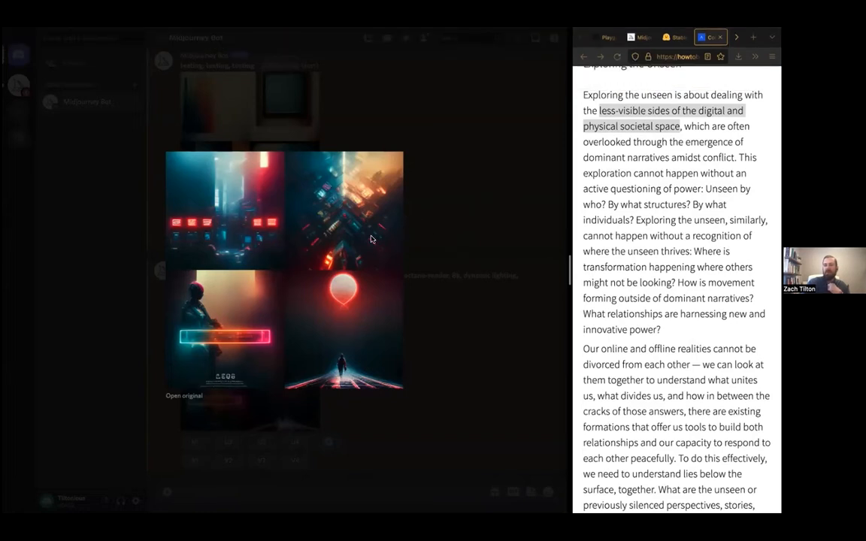
mouse_move(501, 215)
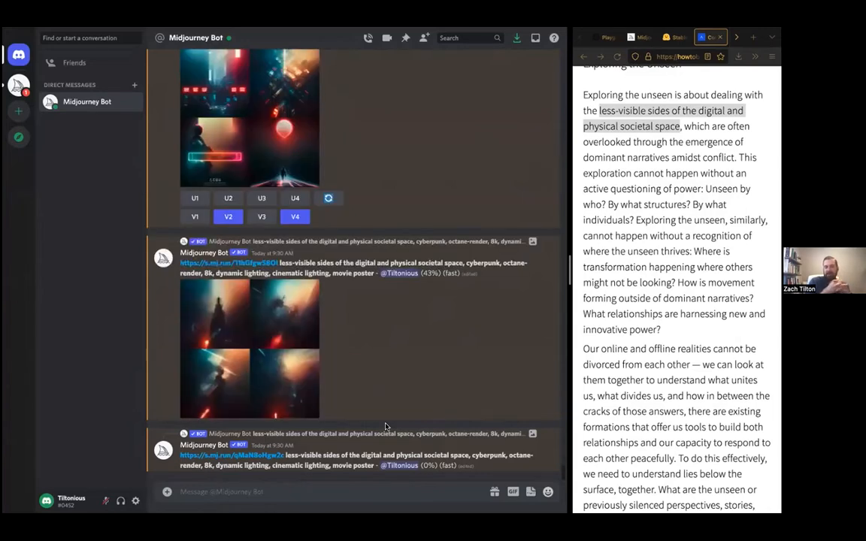
- Scroll the Midjourney Bot chat until the dark cyberpunk and red orb grids finish rendering
scroll(down, 3)
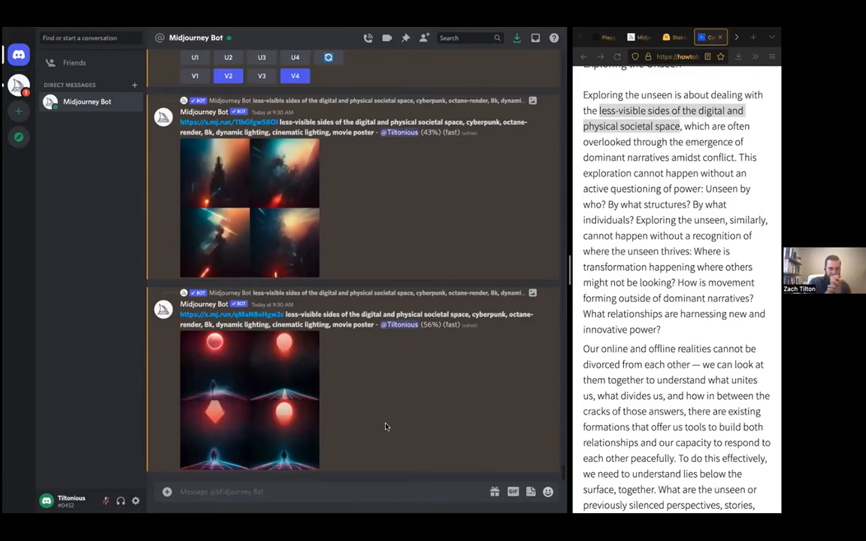
scroll(down, 3)
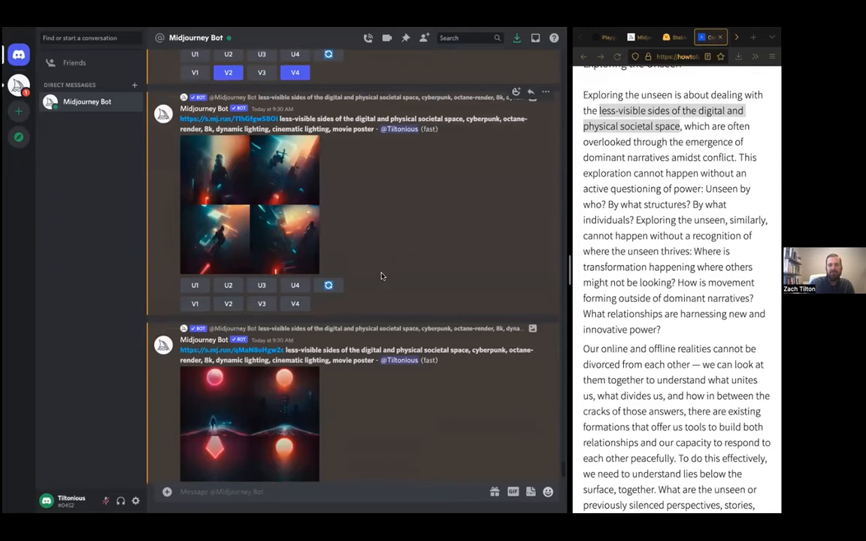
scroll(down, 3)
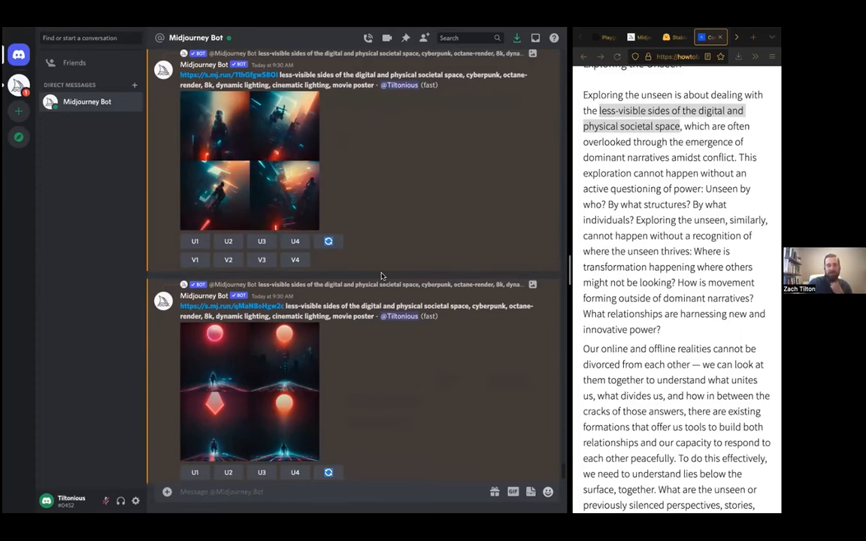
scroll(down, 3)
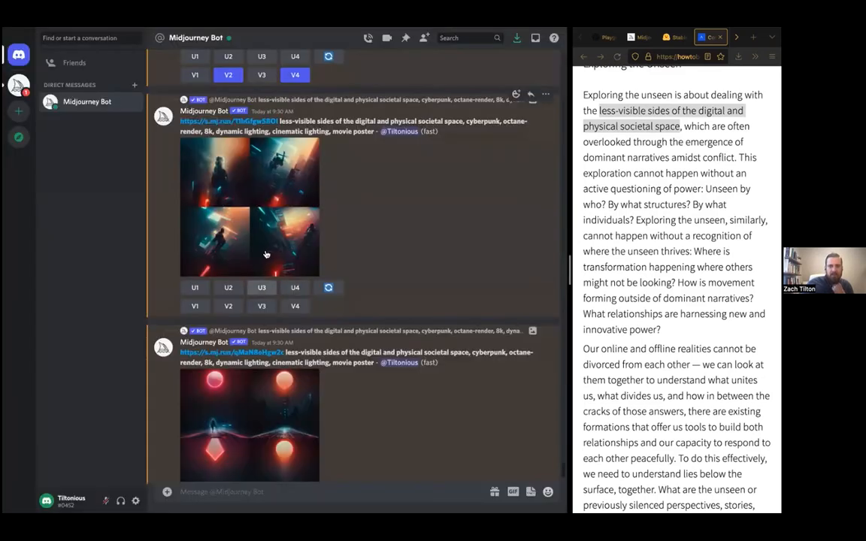
scroll(down, 3)
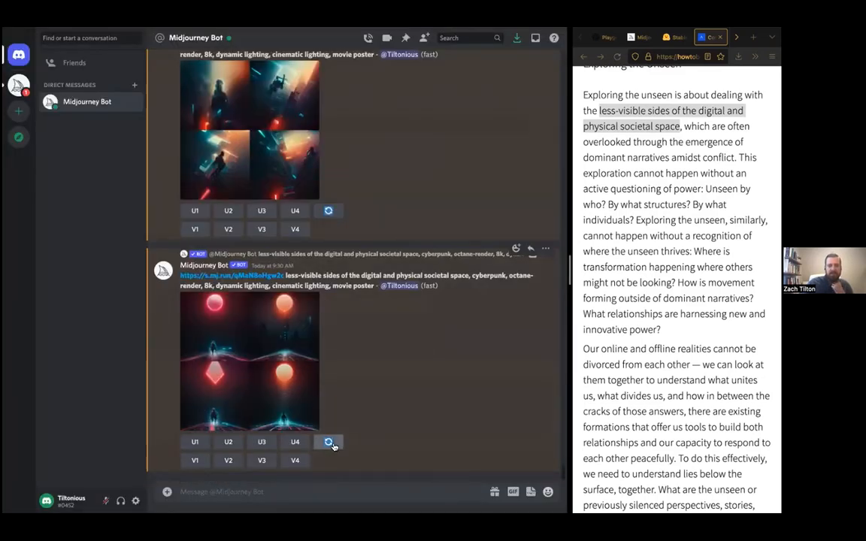
- Reroll the red orb grid and the other grid, then follow the new jobs in the chat
click(329, 443)
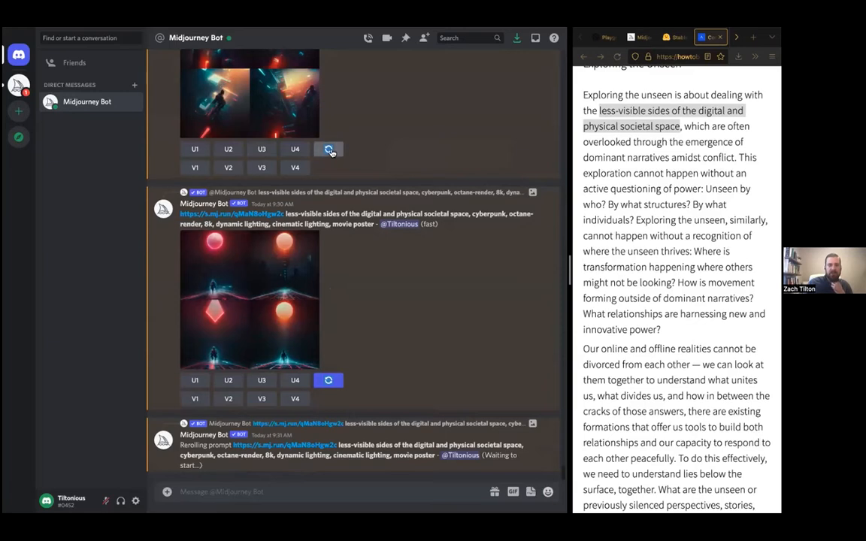
scroll(down, 3)
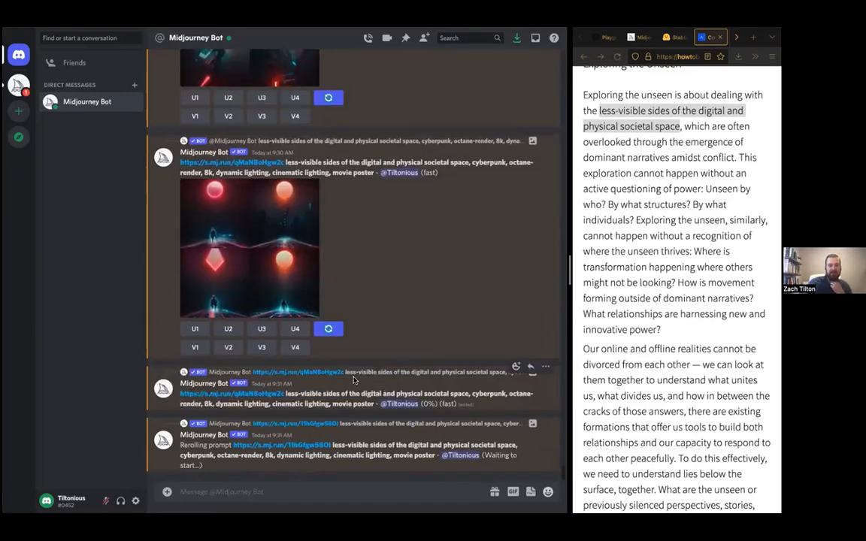
mouse_move(345, 353)
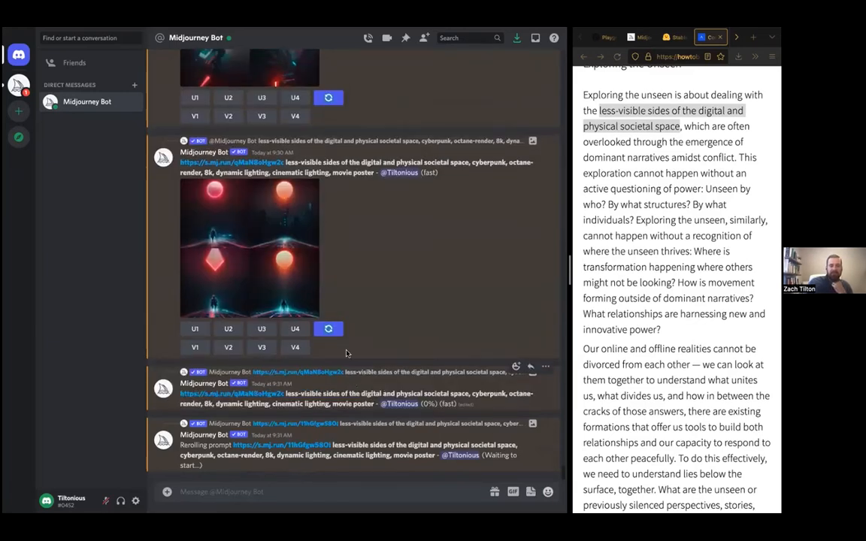
scroll(down, 3)
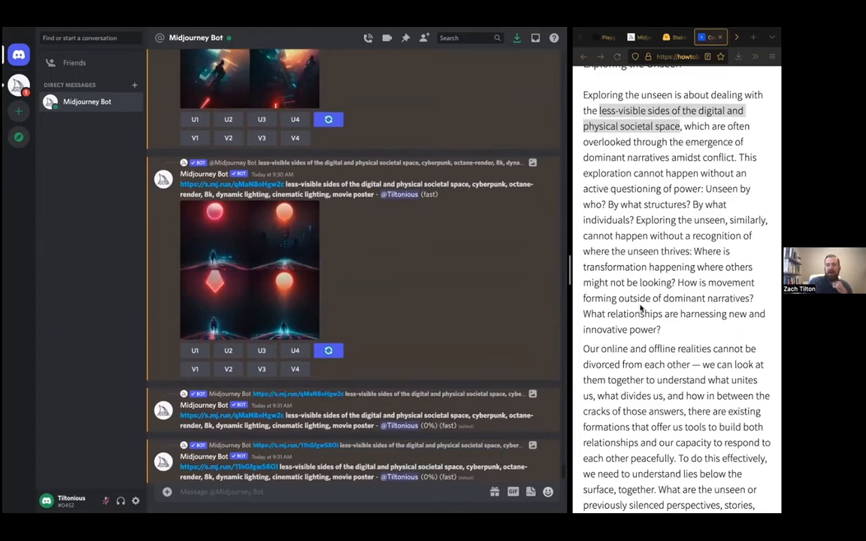
scroll(down, 3)
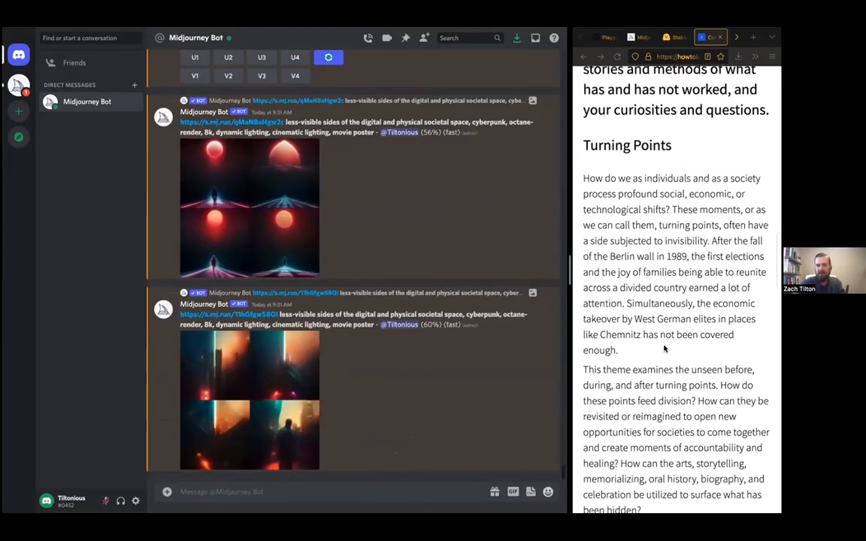
- Scroll to Turning Points and select the 'After the fall of the Berlin wall' sentence
scroll(down, 3)
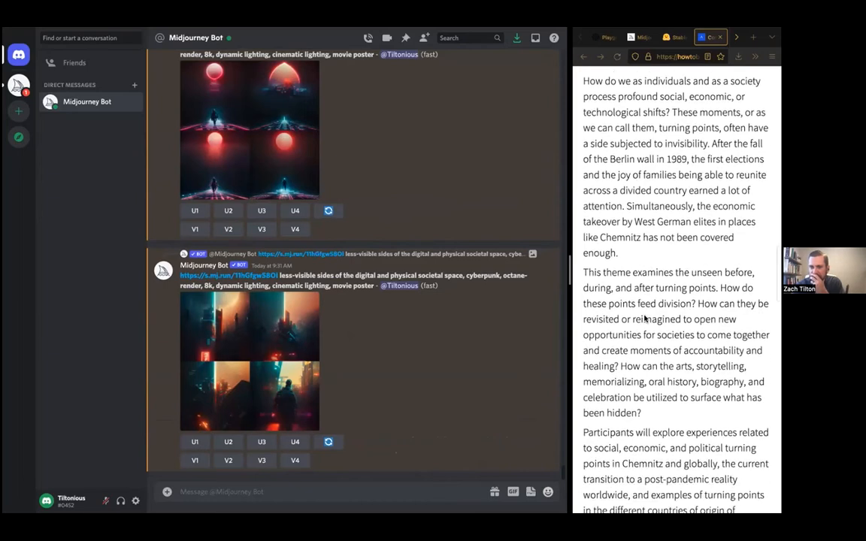
scroll(down, 3)
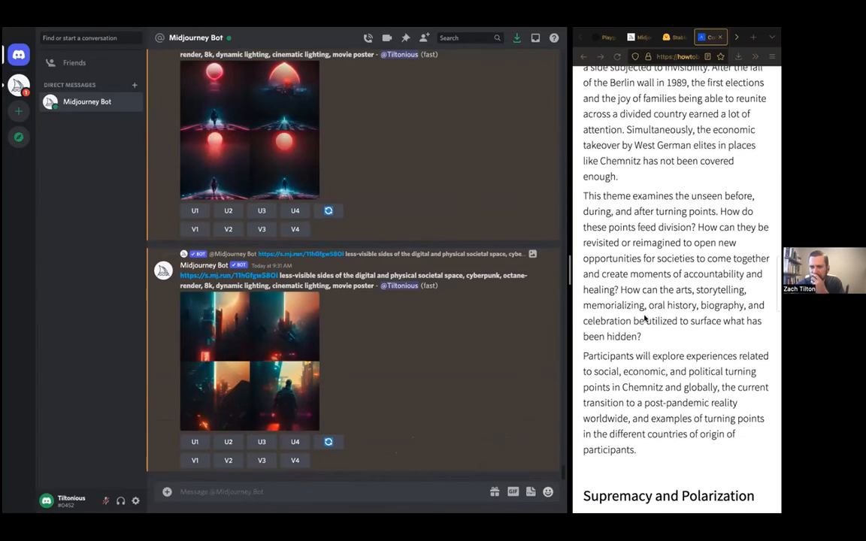
scroll(down, 3)
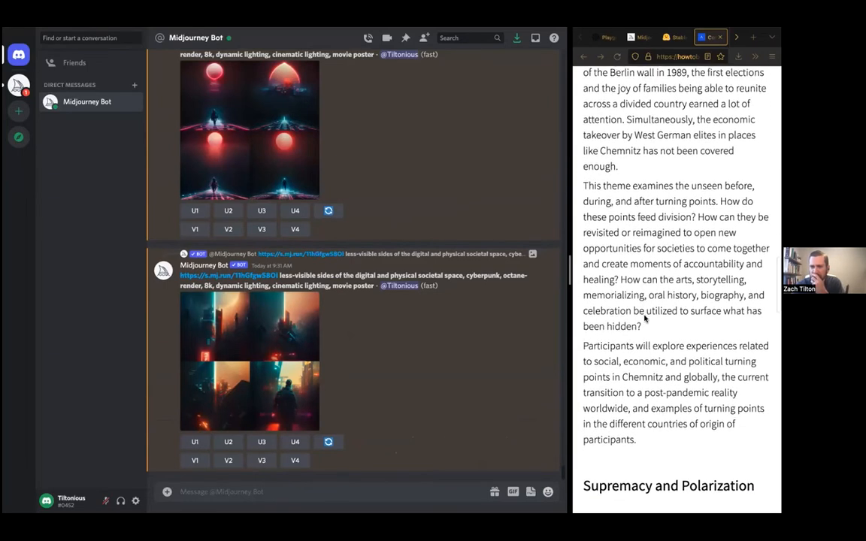
scroll(down, 3)
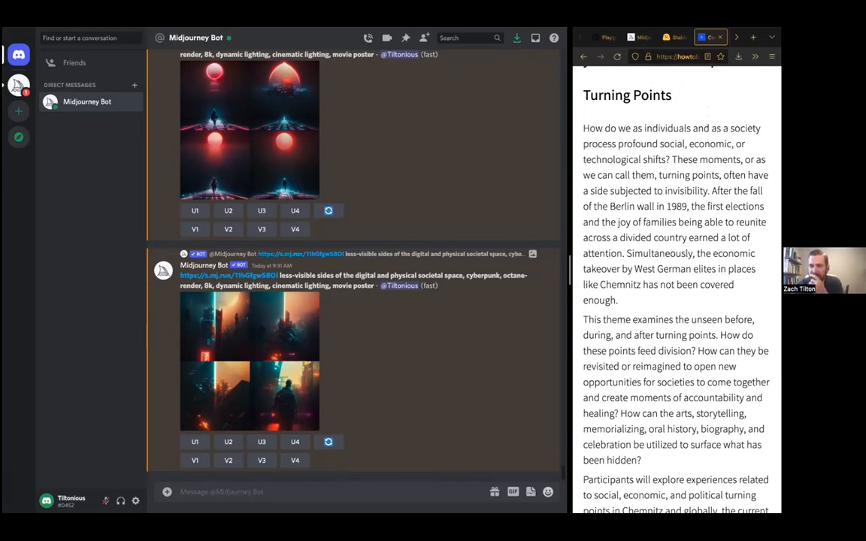
drag(711, 190, 686, 206)
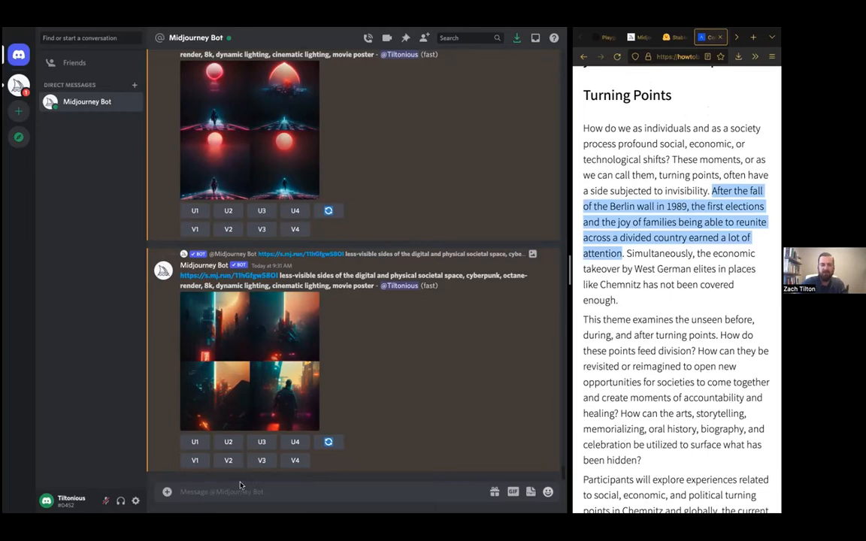
- Send an /imagine prompt with the Berlin wall sentence plus 'hopeful, colorful, solarpunk'
text(/imagine)
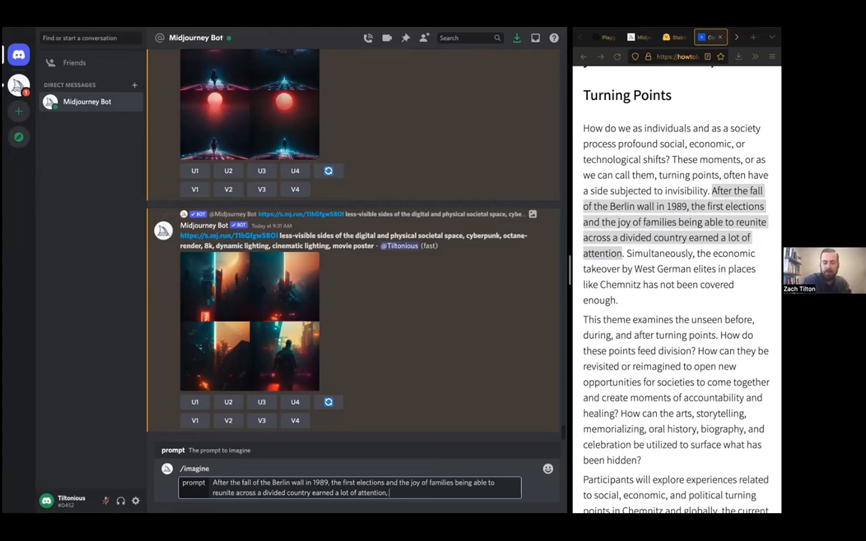
text(hopeful,)
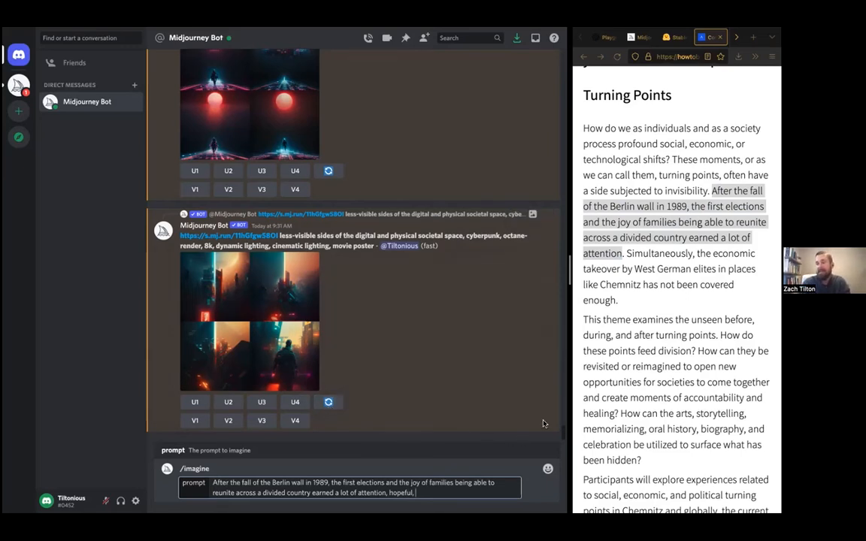
mouse_move(531, 409)
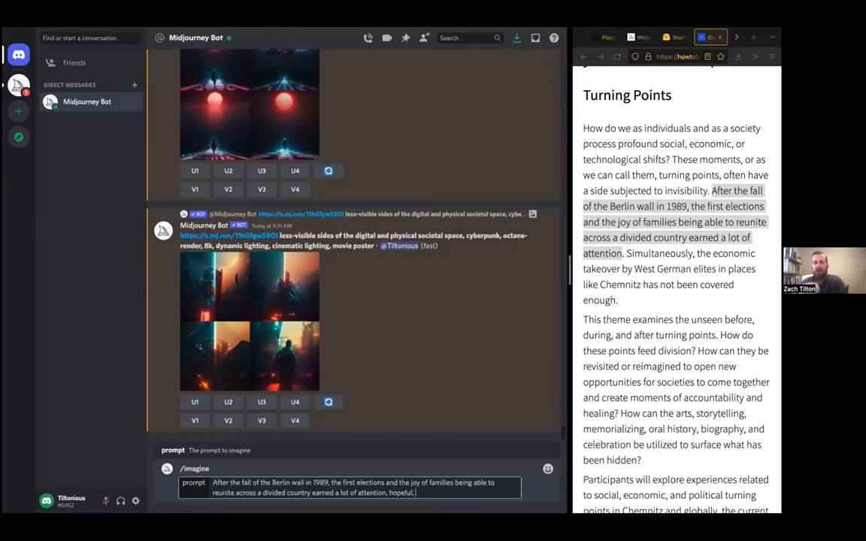
text(colorful,)
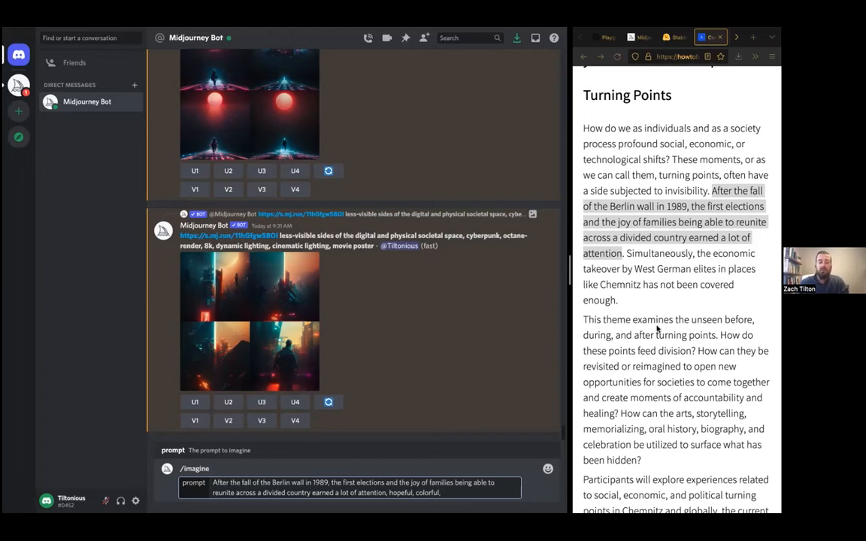
text(solarp)
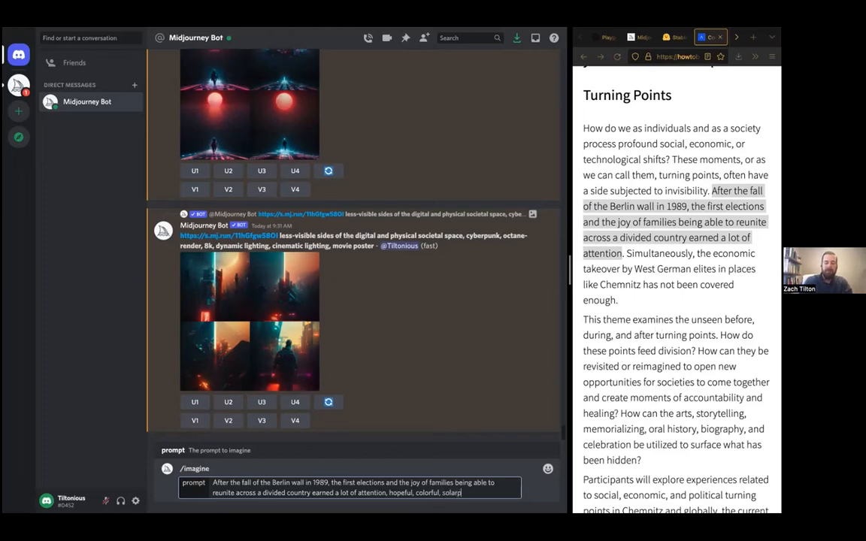
text(unk,)
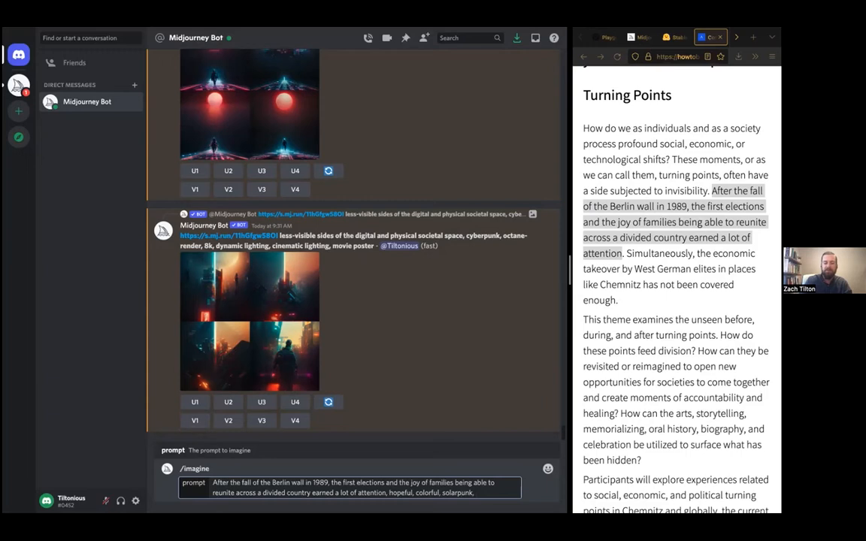
key(Backspace)
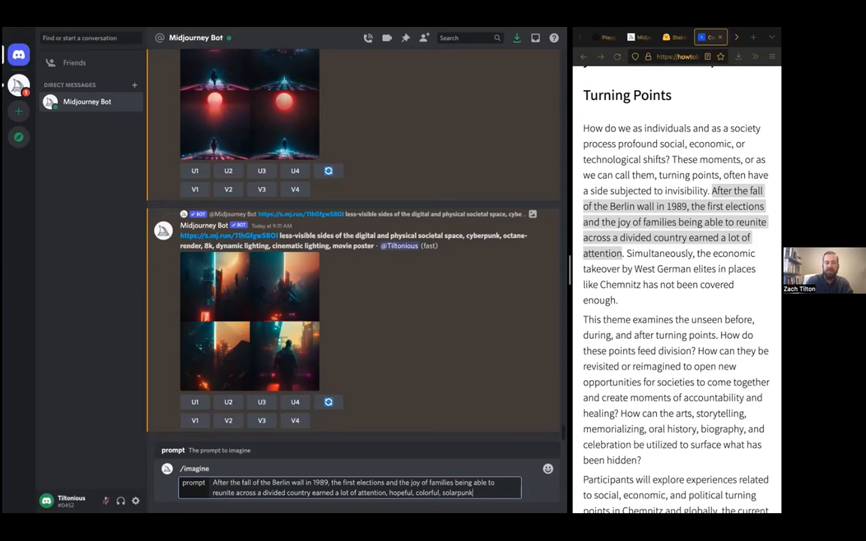
key(enter)
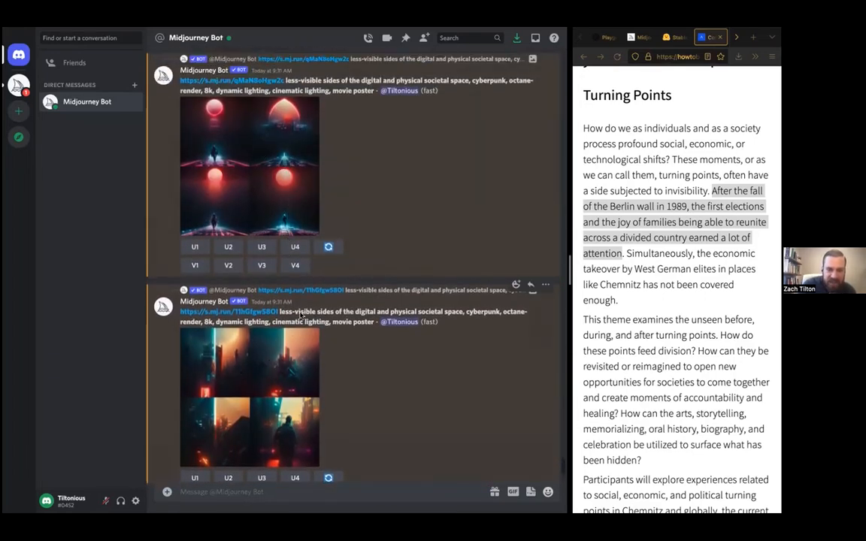
mouse_move(291, 427)
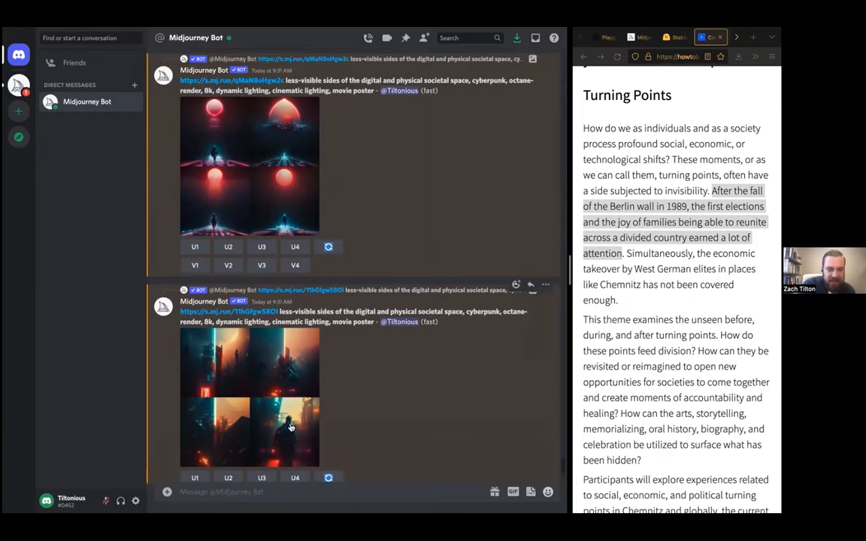
- Upscale the fourth cyberpunk image with U4
scroll(down, 3)
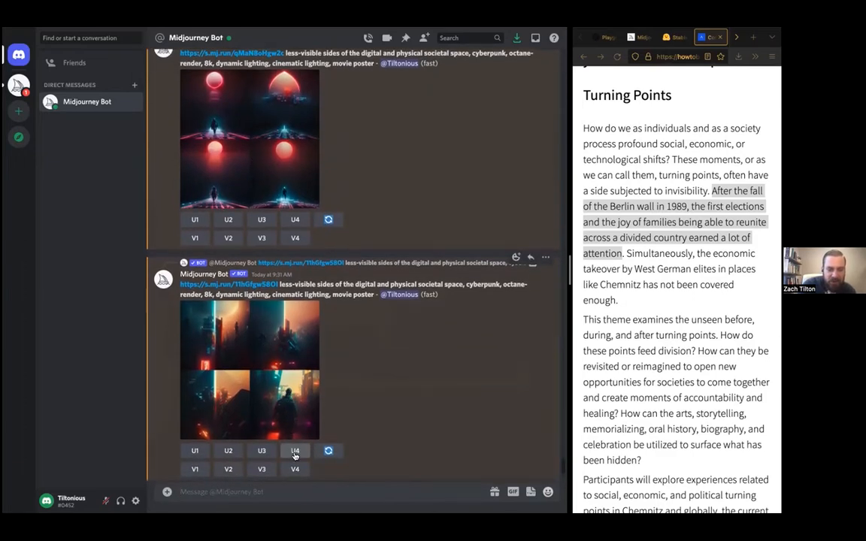
click(295, 450)
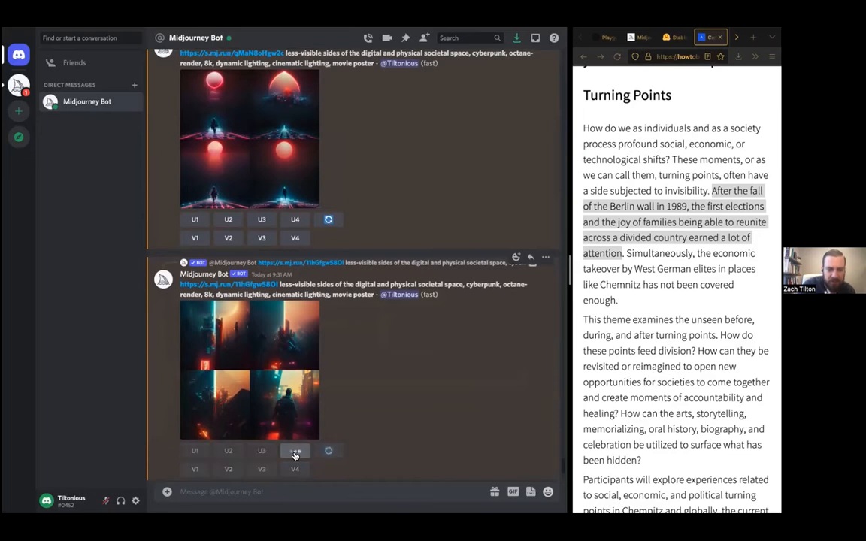
click(294, 450)
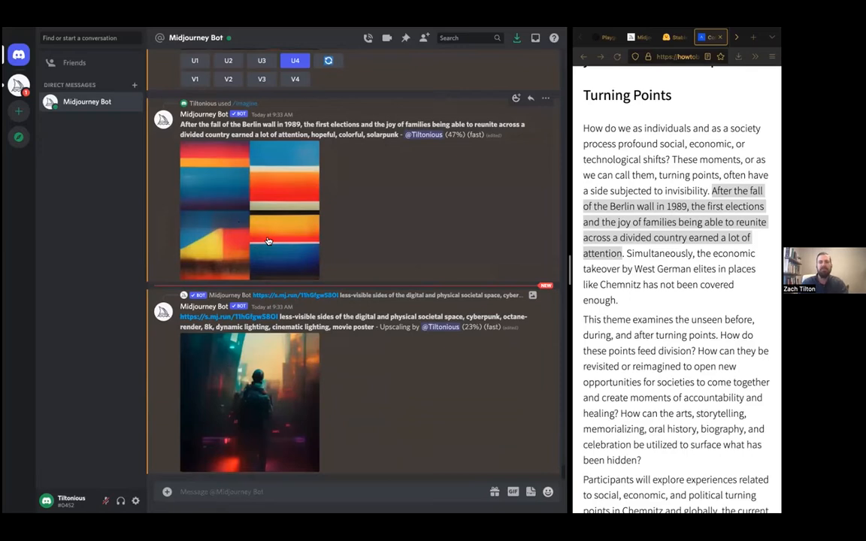
- Clear the Berlin wall page selection and scroll the chat while both jobs finish
drag(711, 190, 625, 254)
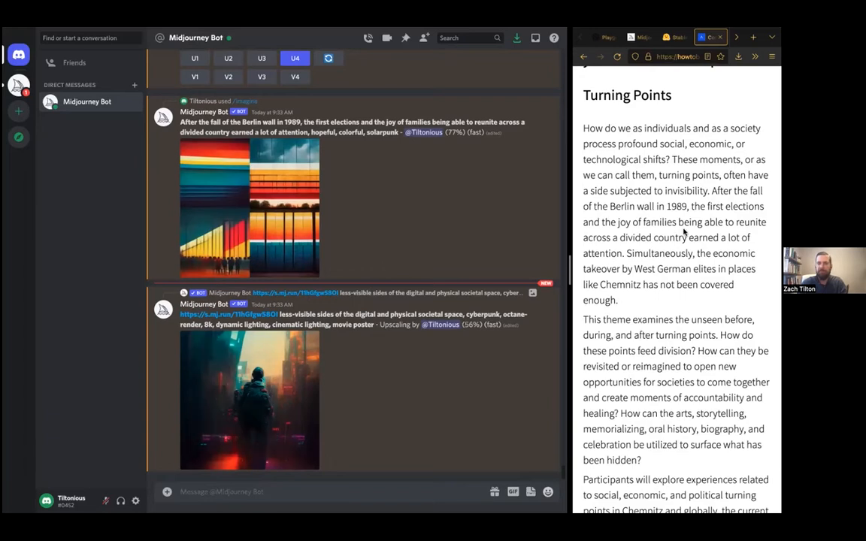
mouse_move(274, 217)
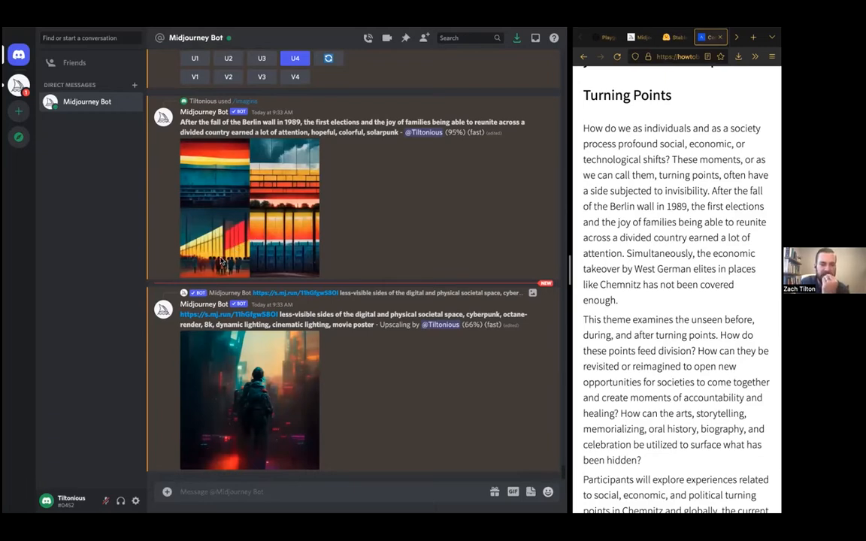
mouse_move(273, 255)
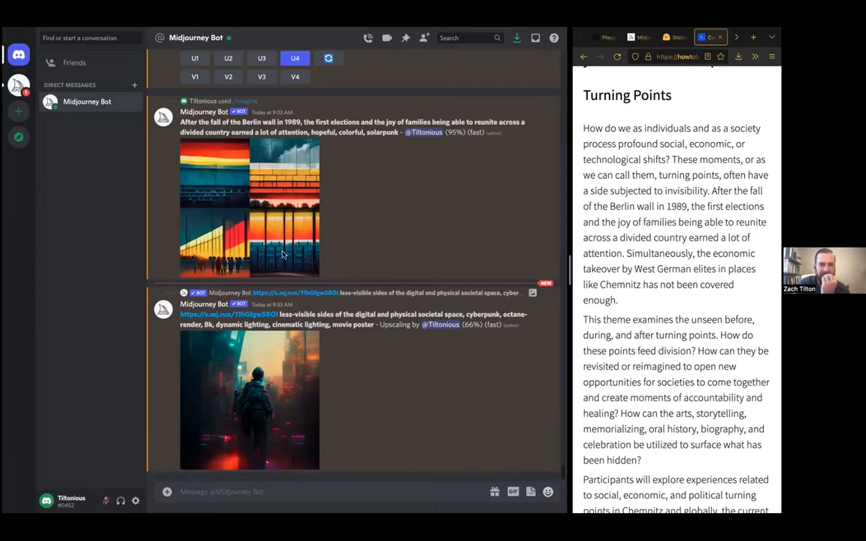
scroll(down, 3)
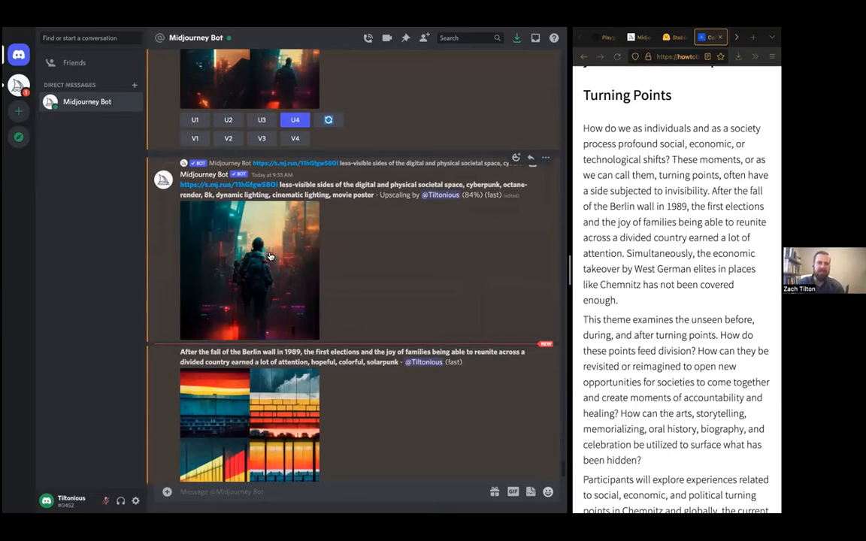
scroll(down, 3)
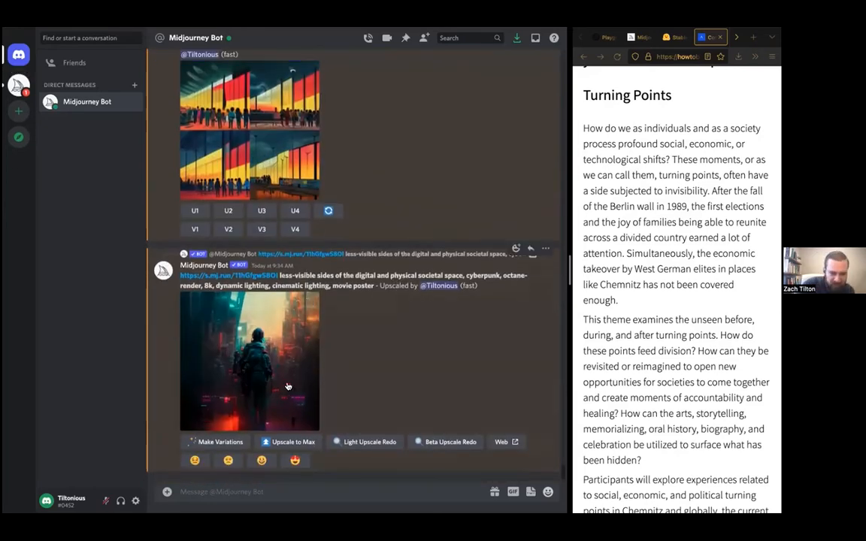
- View the upscaled cyberpunk figure image at full size
click(250, 361)
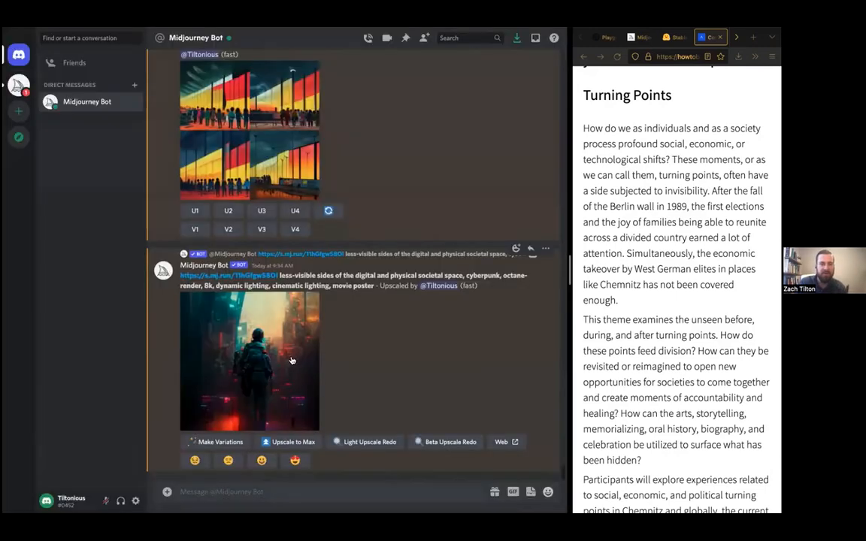
mouse_move(265, 368)
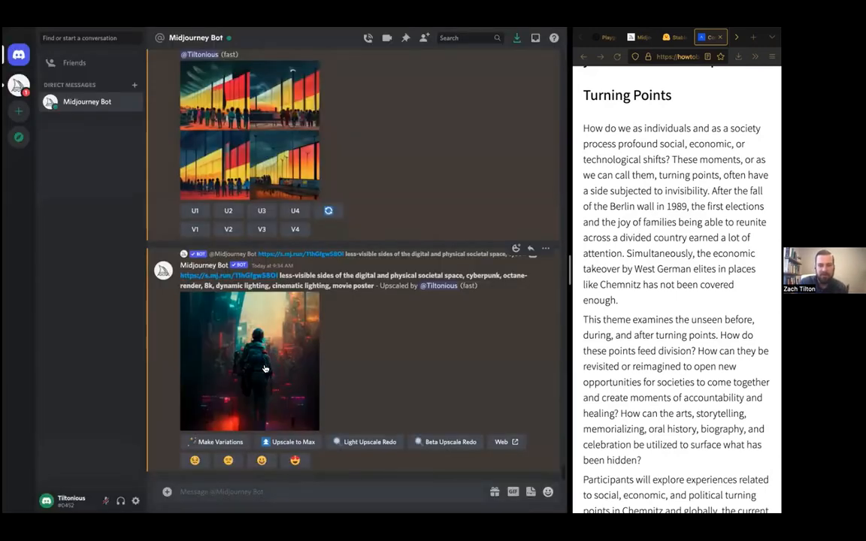
click(250, 361)
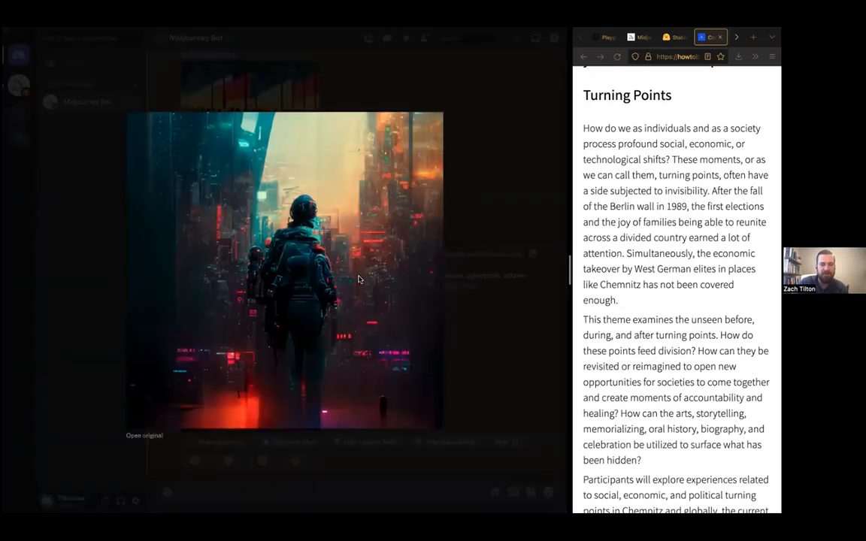
mouse_move(494, 196)
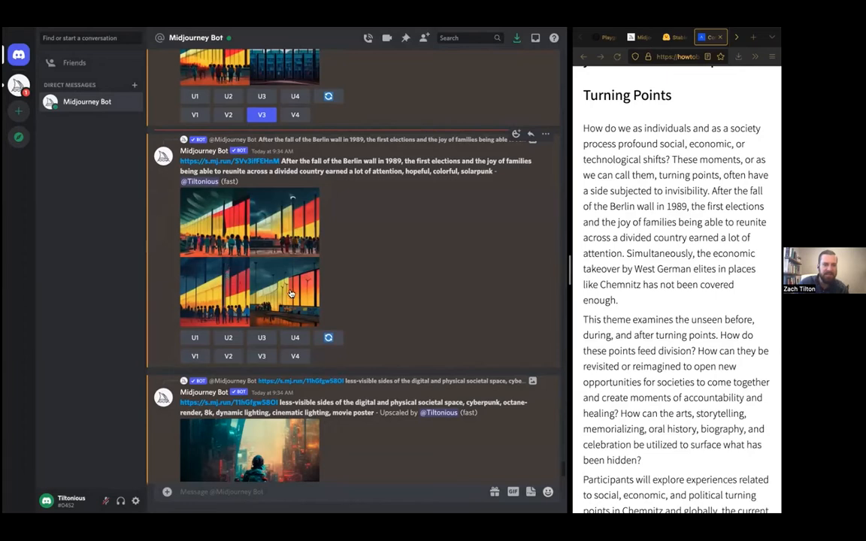
mouse_move(222, 305)
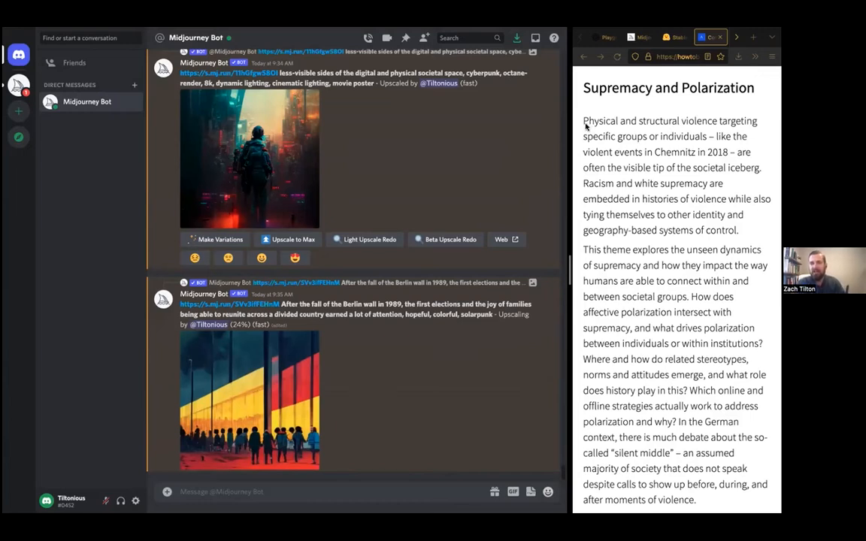
mouse_move(597, 115)
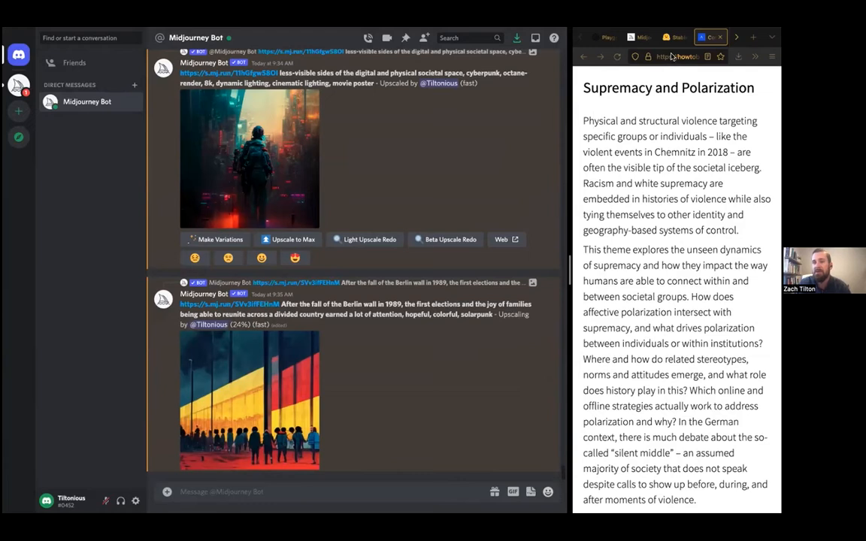
- Scroll the howtobuildpeace page down to the Supremacy and Polarization section
click(677, 56)
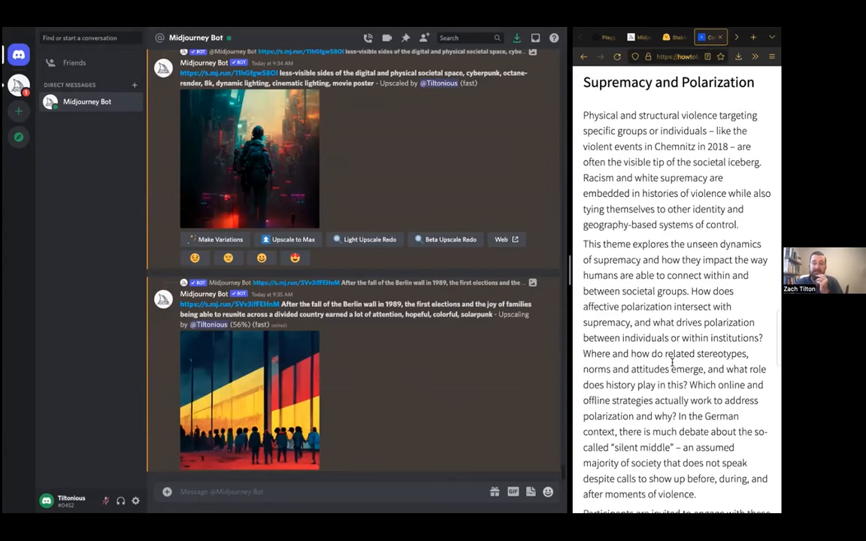
scroll(down, 3)
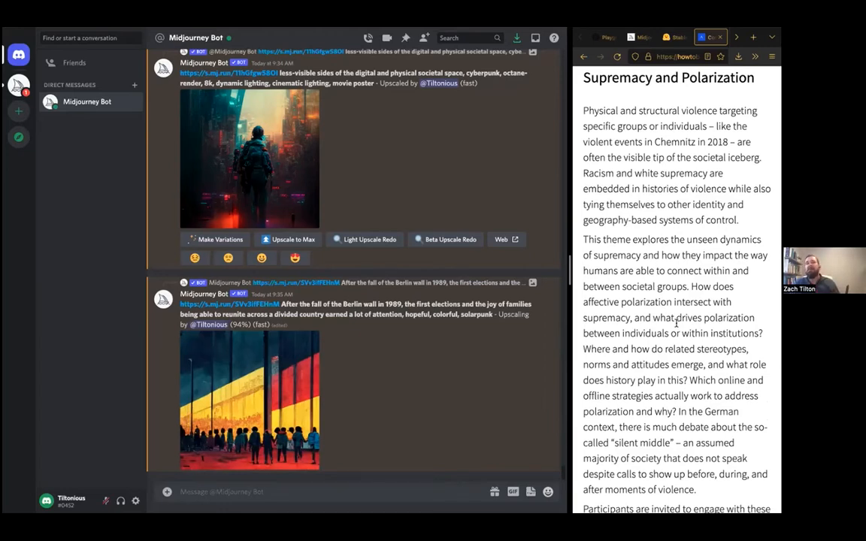
scroll(down, 3)
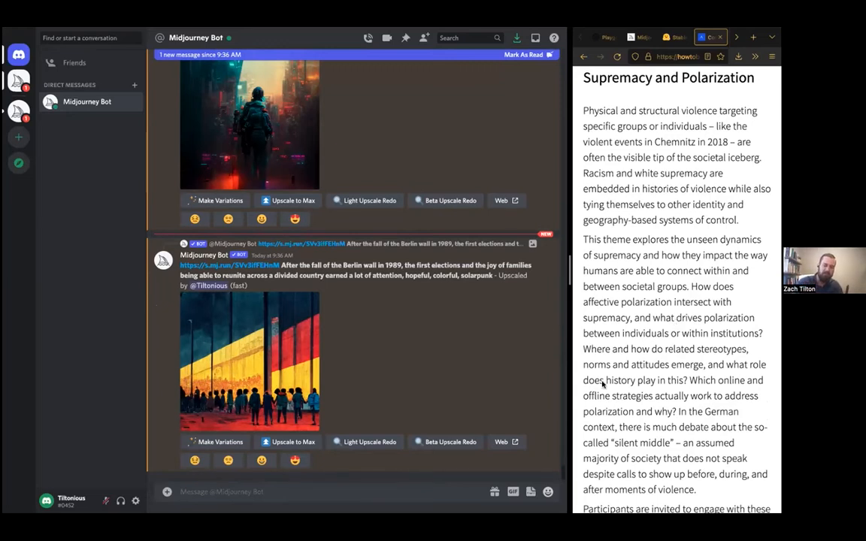
mouse_move(440, 445)
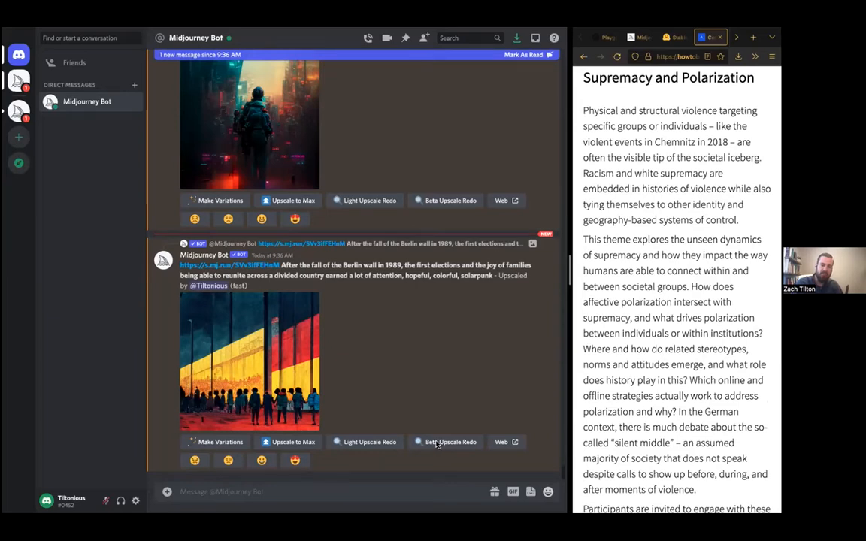
- Request a Beta Upscale Redo of the Berlin-wall solarpunk image and let it process
click(445, 442)
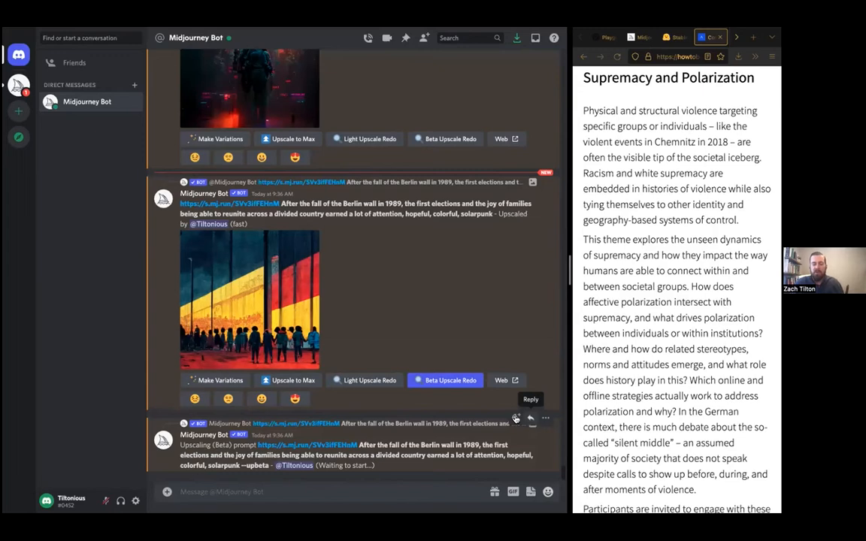
mouse_move(433, 324)
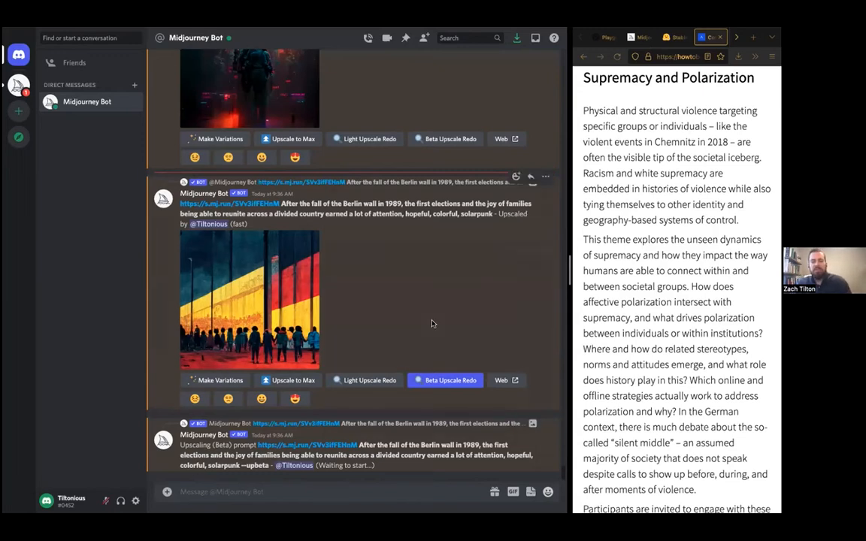
mouse_move(645, 335)
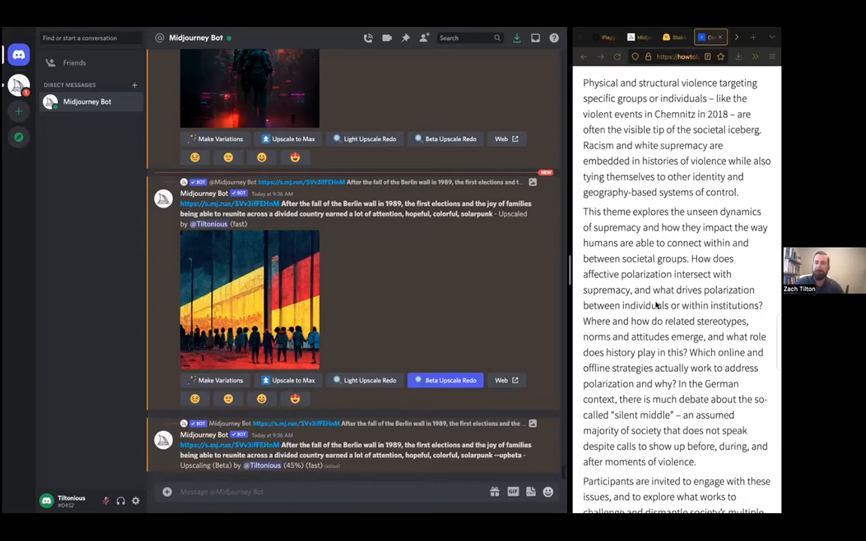
scroll(down, 3)
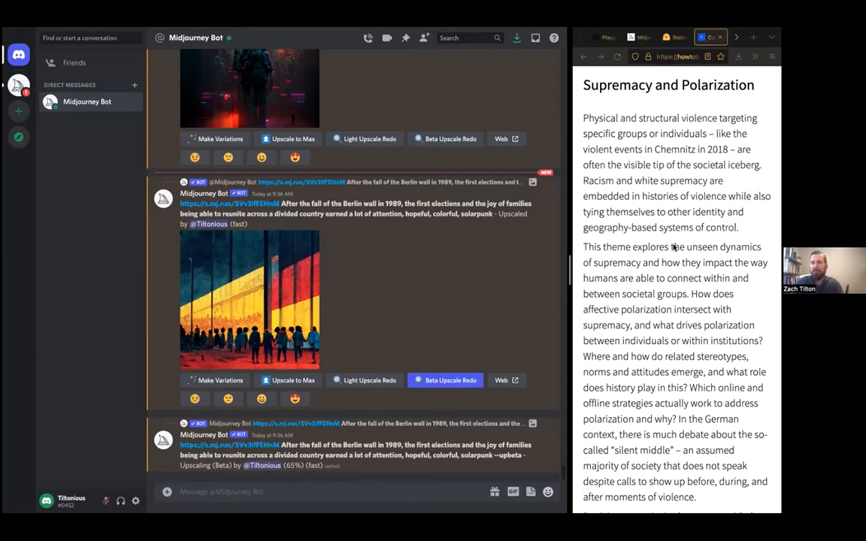
mouse_move(674, 249)
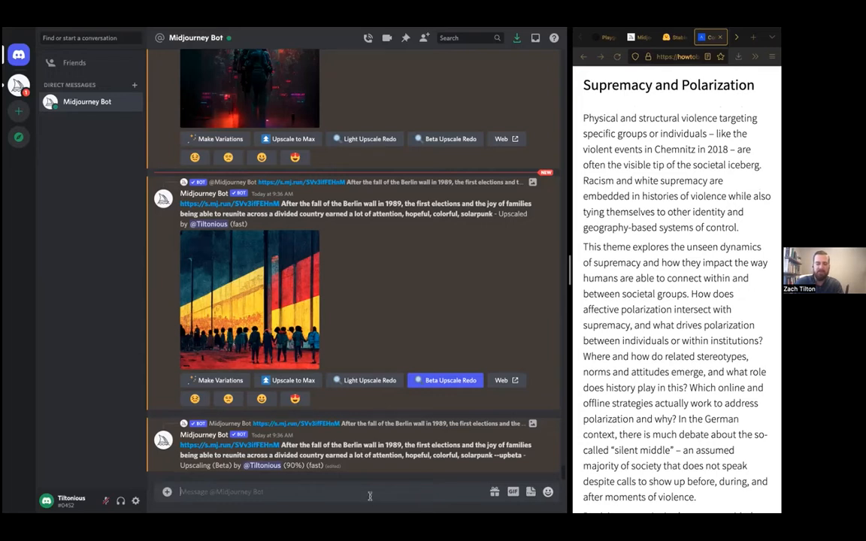
- Start an /imagine prompt on affective polarization while the Berlin beta upscale finishes
text(/)
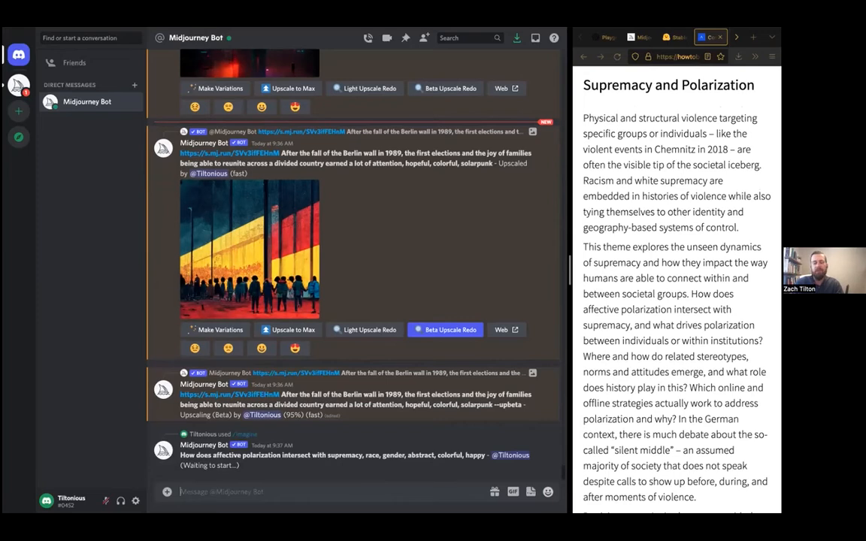
scroll(down, 3)
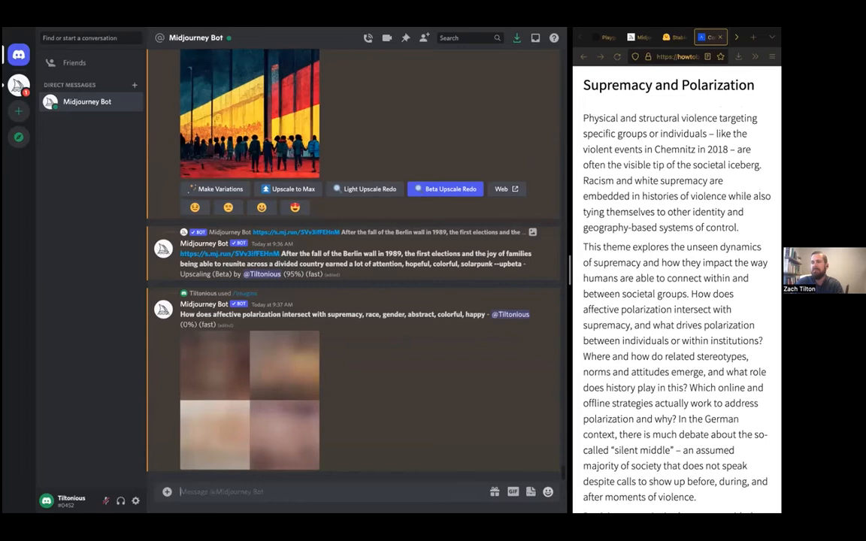
mouse_move(463, 376)
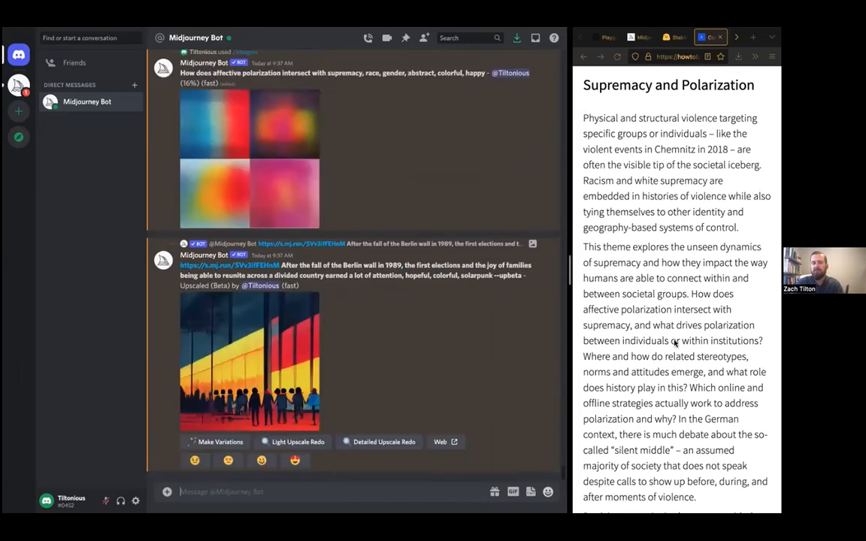
mouse_move(406, 201)
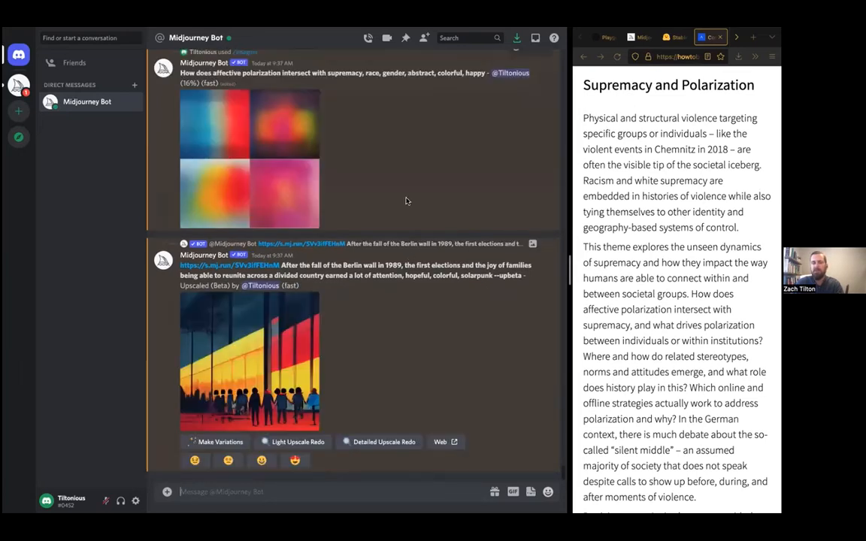
scroll(down, 3)
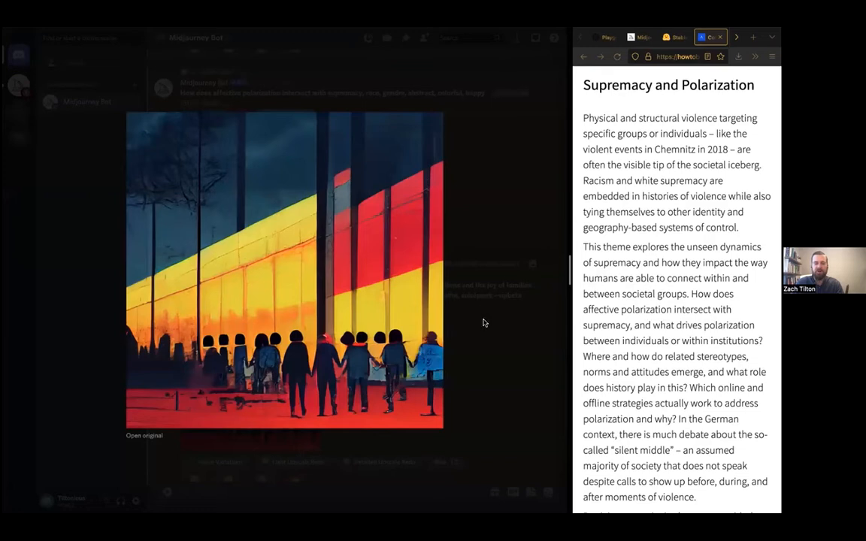
mouse_move(493, 326)
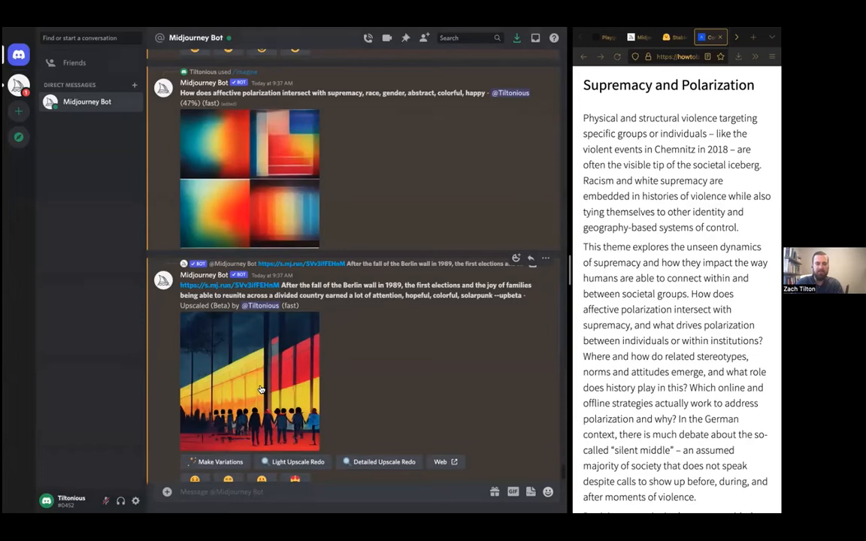
- Enlarge the beta-upscaled Berlin-wall image of the crowd holding hands
click(249, 381)
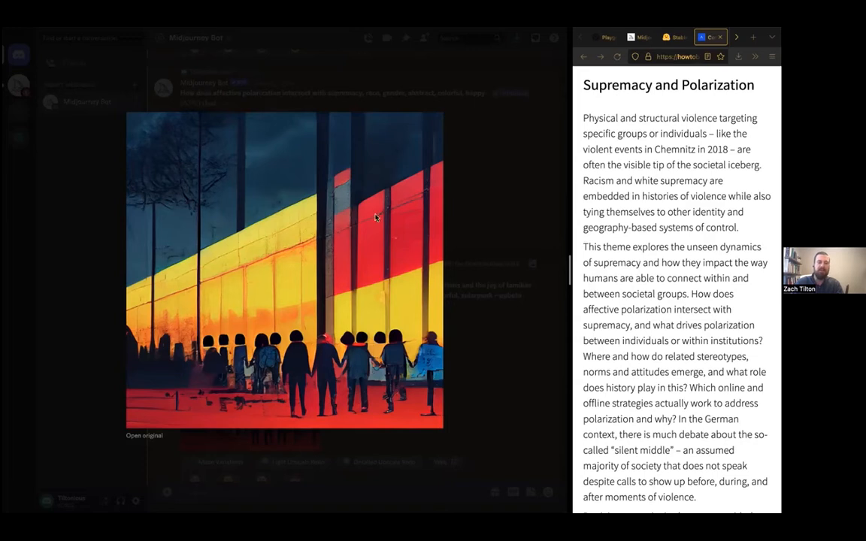
mouse_move(503, 358)
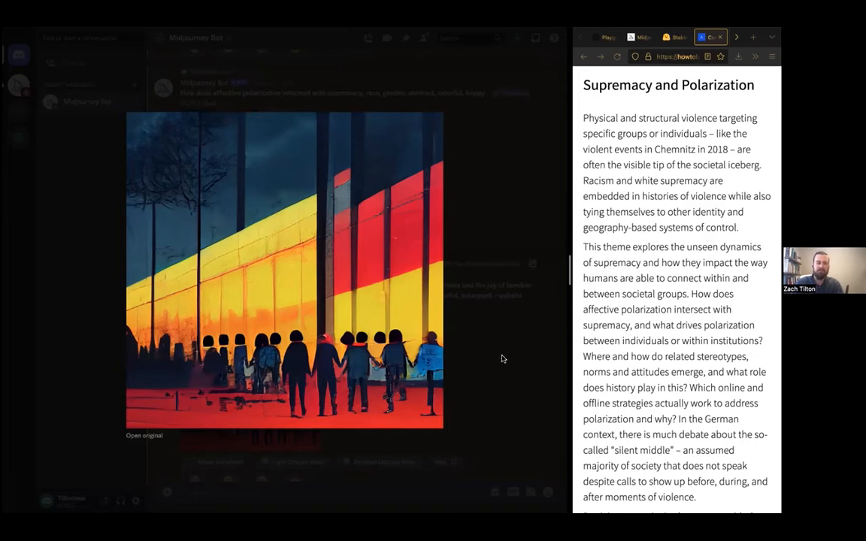
mouse_move(337, 361)
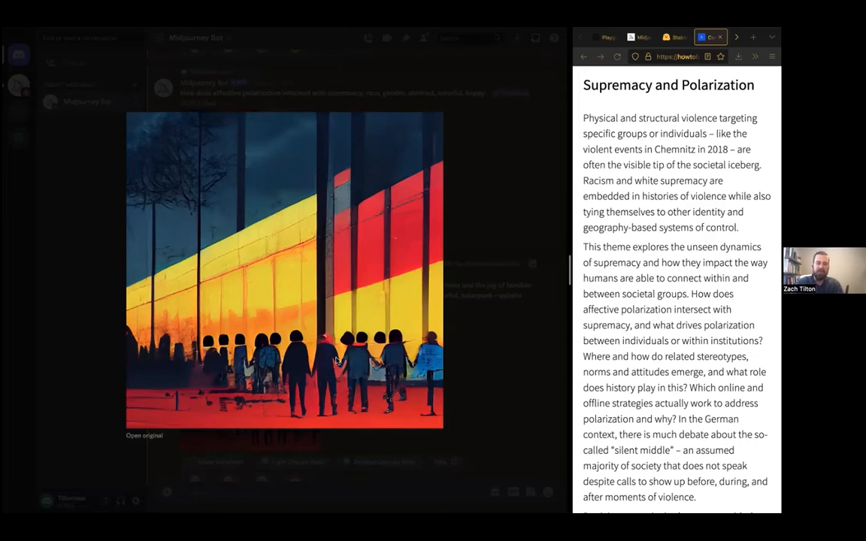
mouse_move(485, 339)
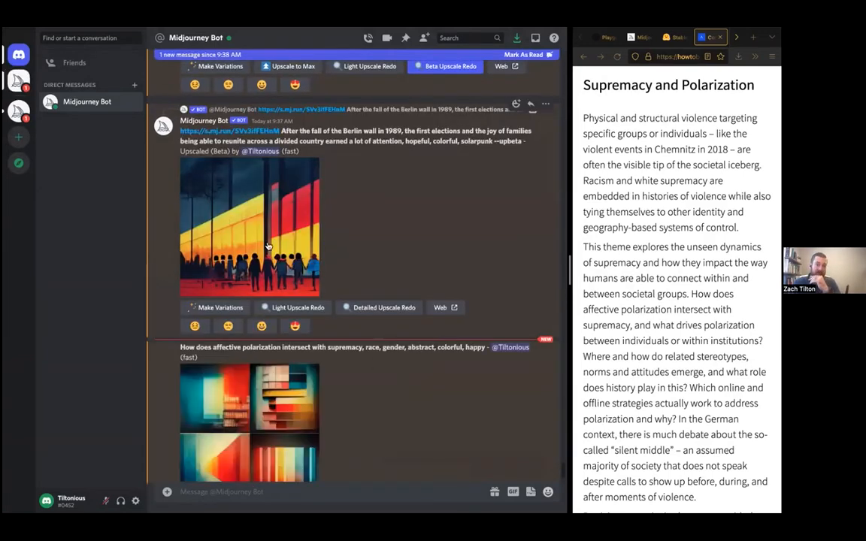
- Begin an /imagine prompt about emergent challenges to peace in a digital age
scroll(down, 3)
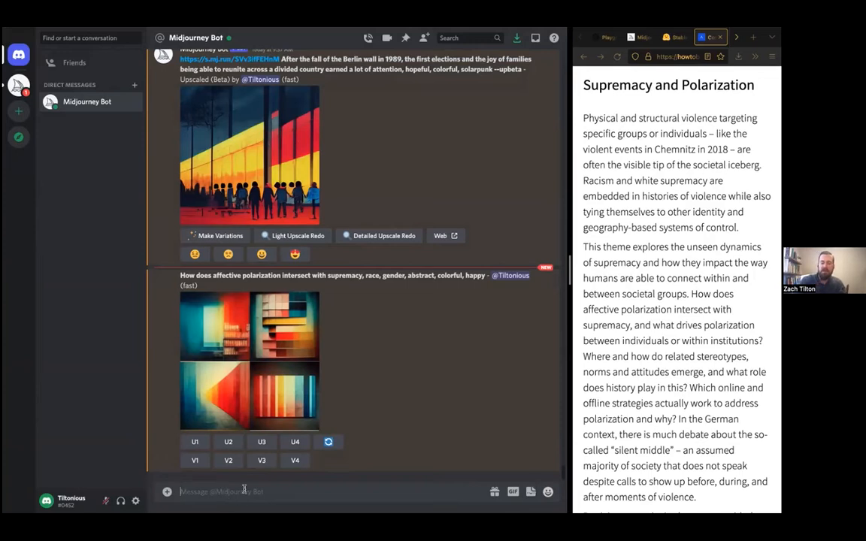
text(/im)
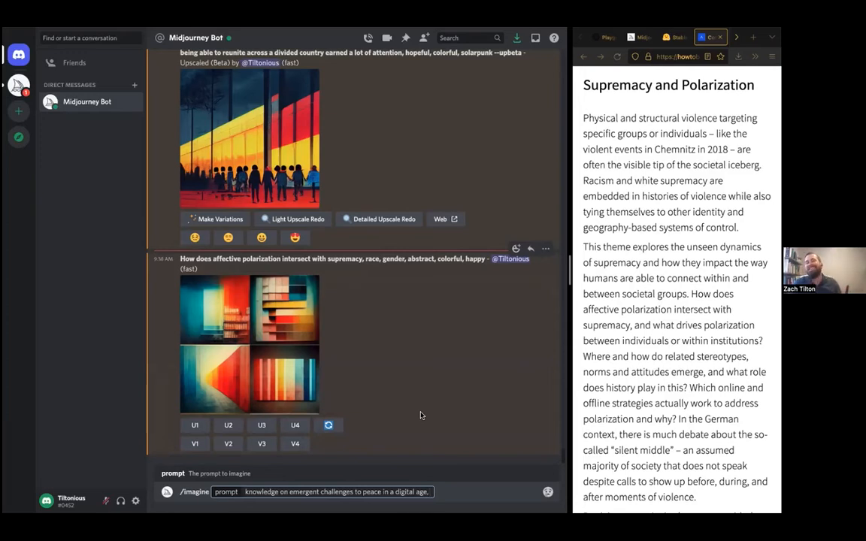
mouse_move(440, 421)
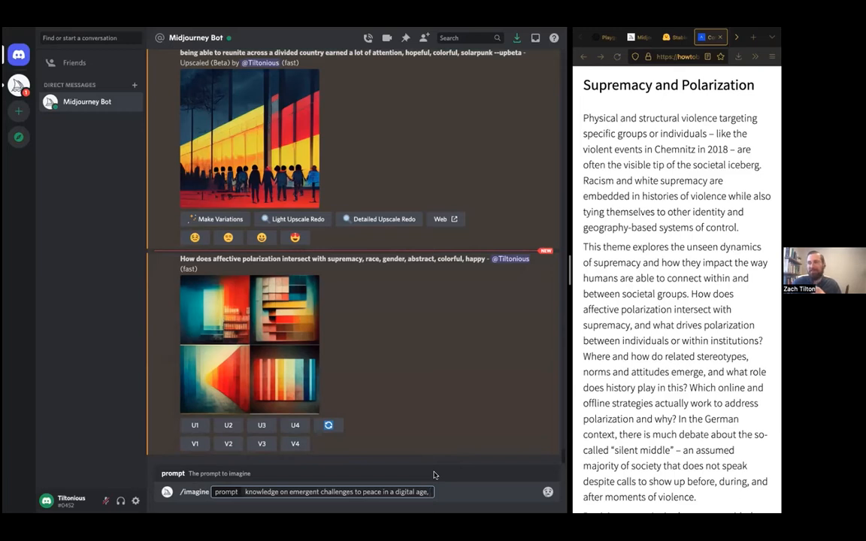
mouse_move(431, 484)
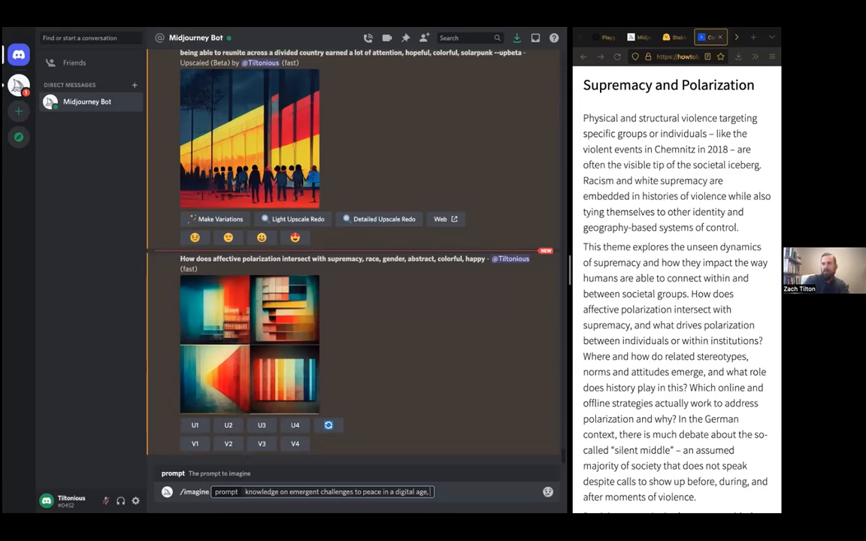
- Finish the digital-age peace prompt with 'art nouveau, dark' and submit it
text(sh)
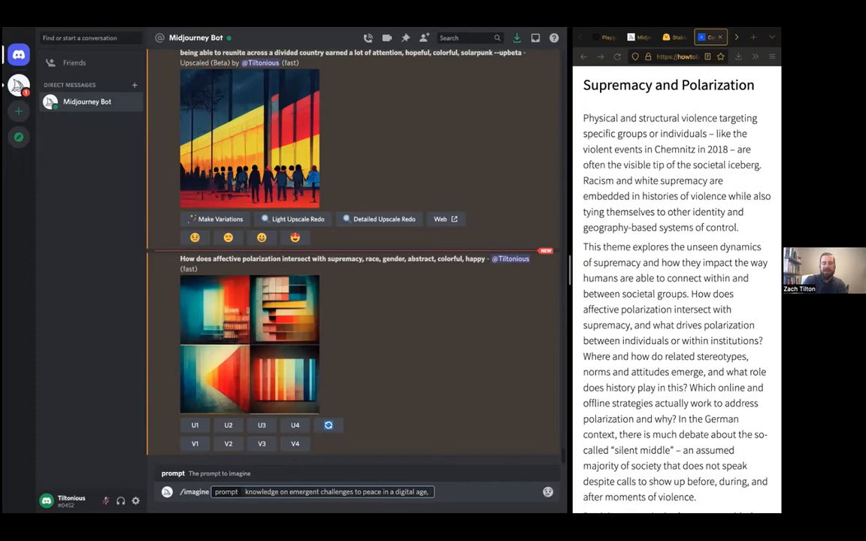
text(art)
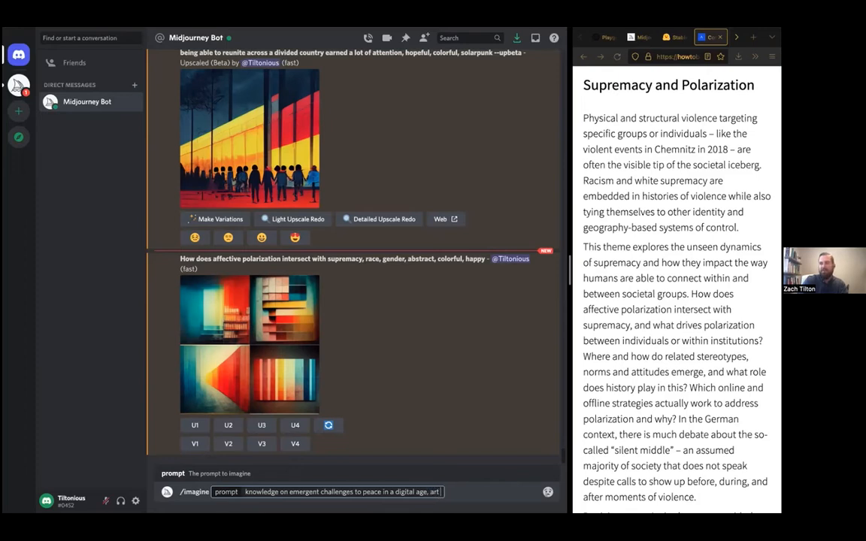
text(n)
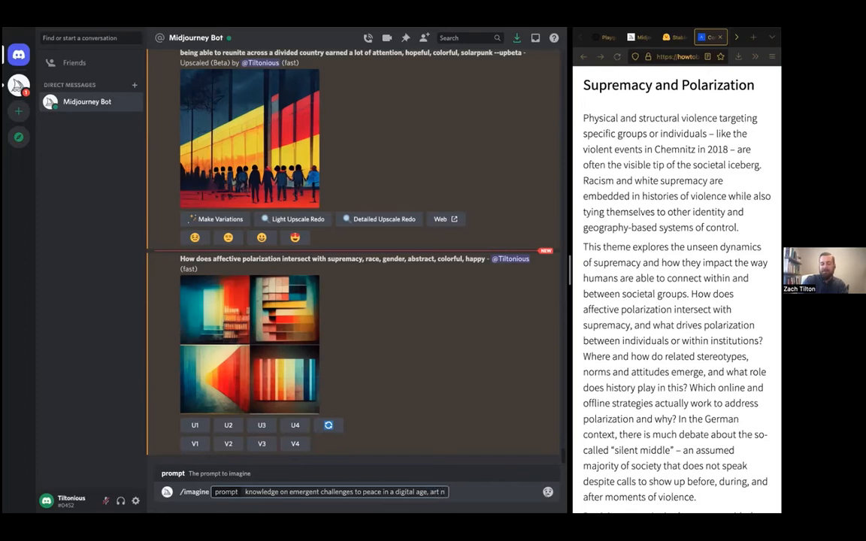
text(uv)
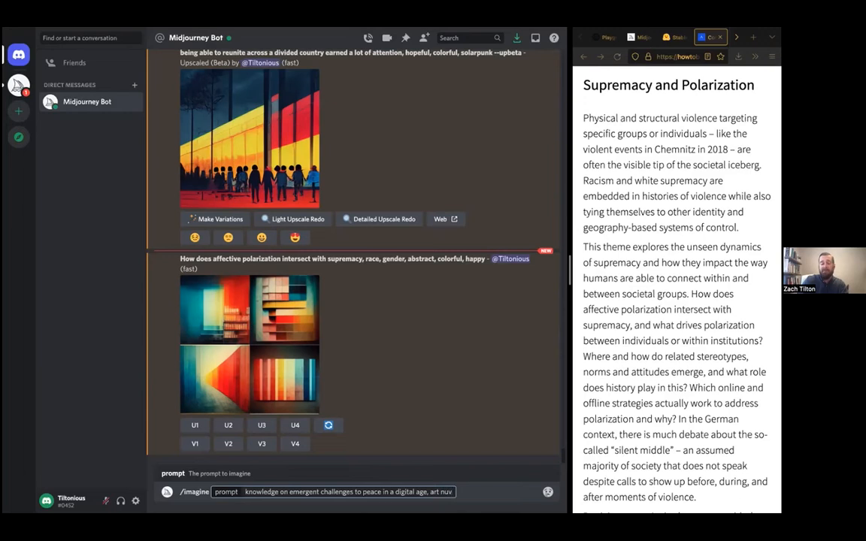
text(eau,)
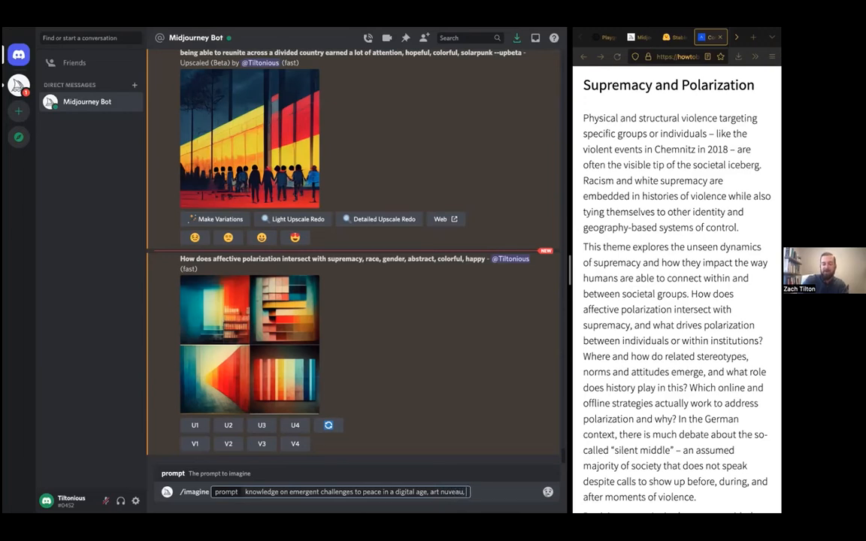
text(dark)
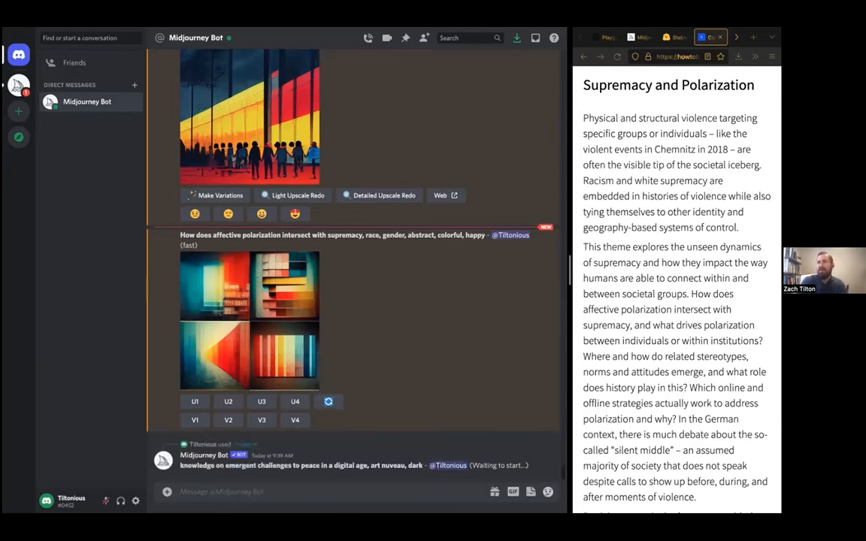
scroll(down, 3)
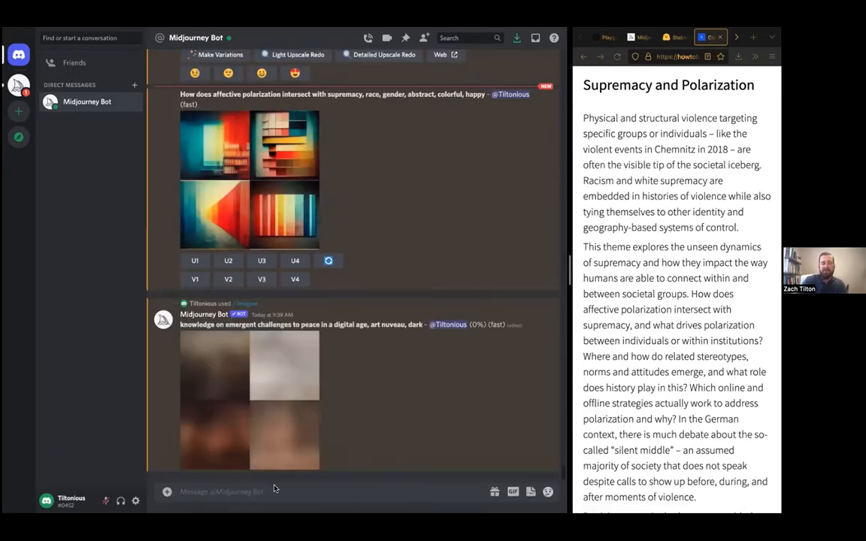
- Draft the /imagine prompt 'strategies that address polarization, positive, results, high…, 8k'
text(/imagine prompt)
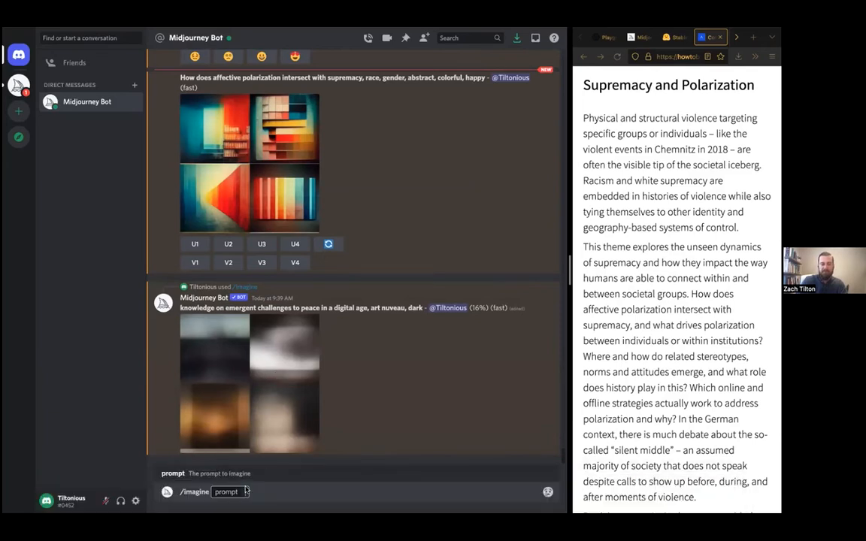
text(strategies that address polarization, positive, results,)
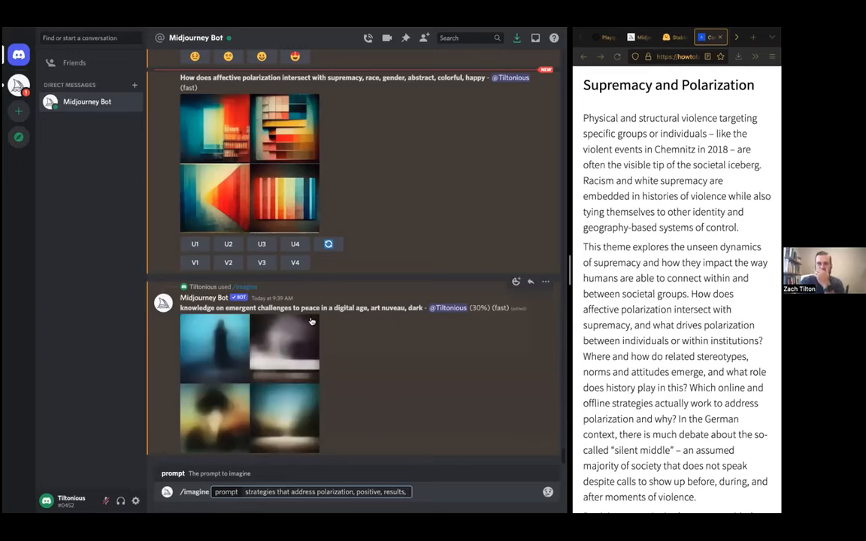
mouse_move(369, 358)
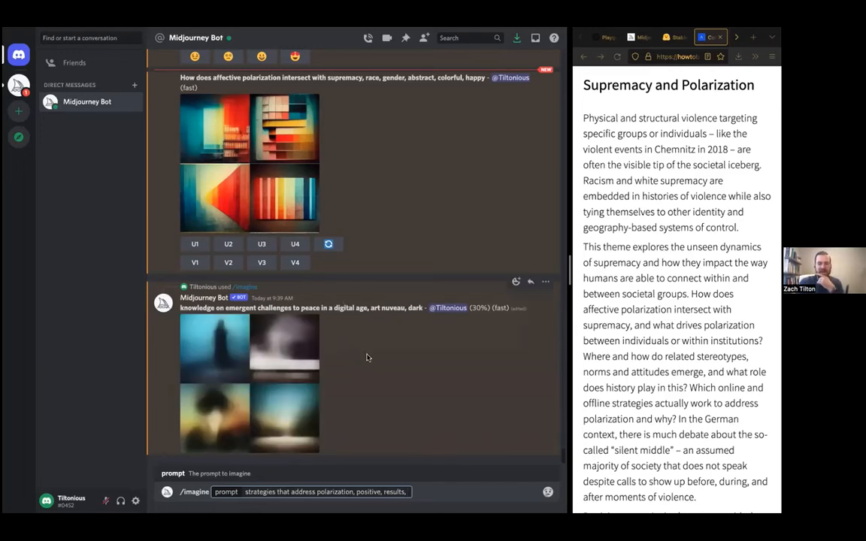
mouse_move(345, 375)
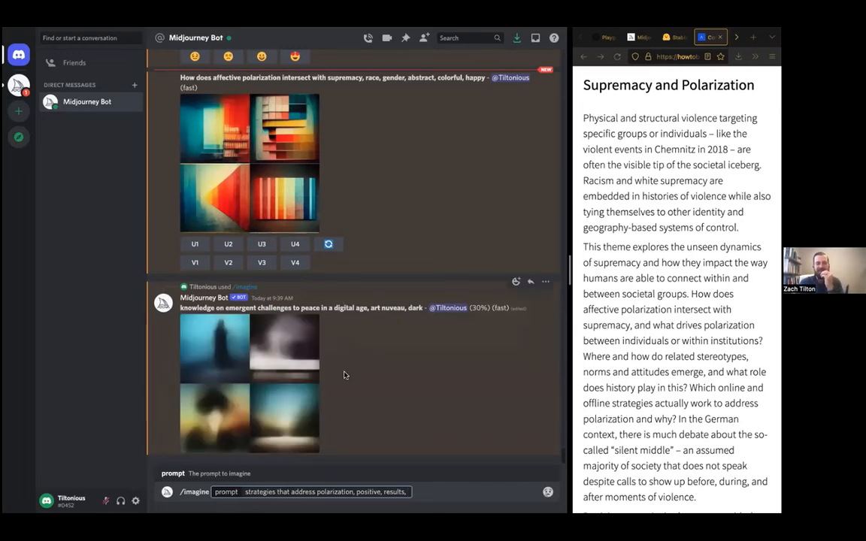
mouse_move(302, 382)
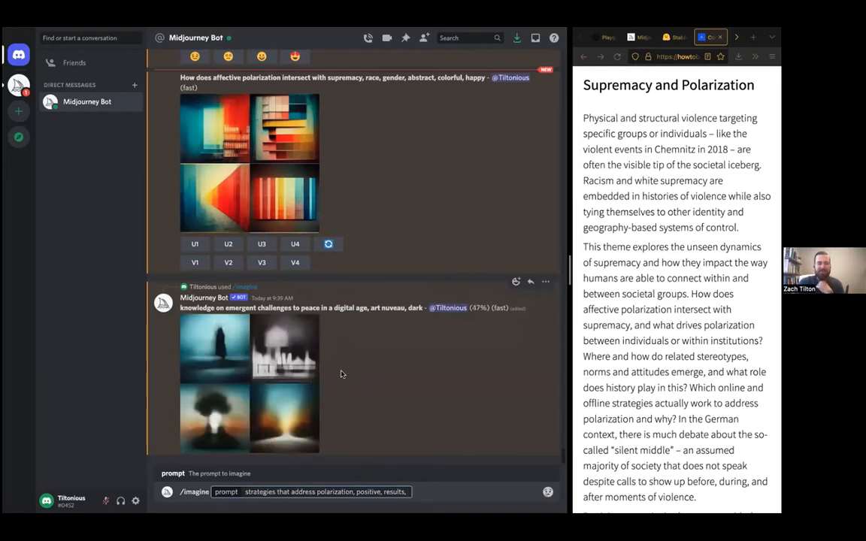
scroll(down, 3)
text( high contrast)
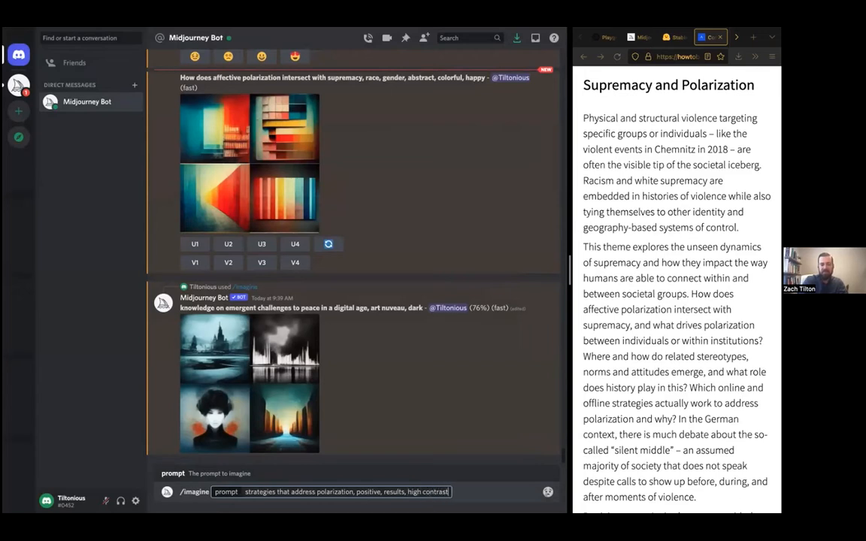
text(,)
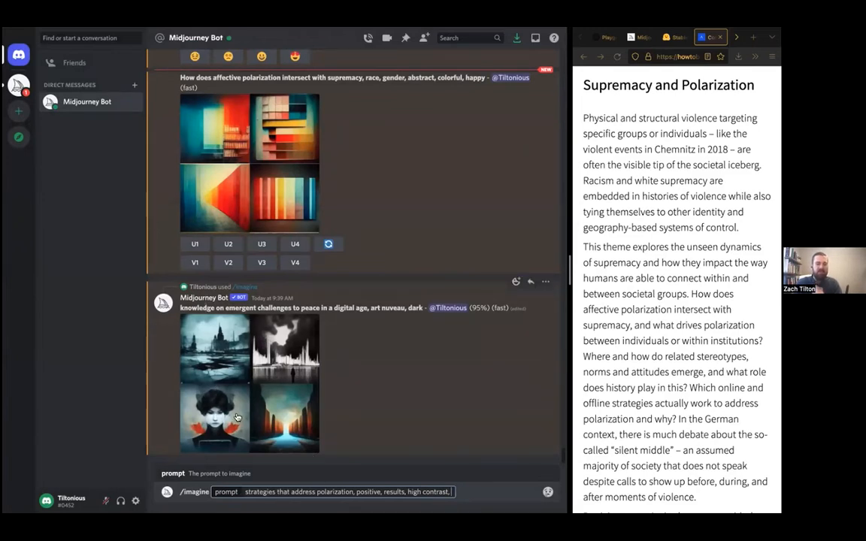
scroll(down, 3)
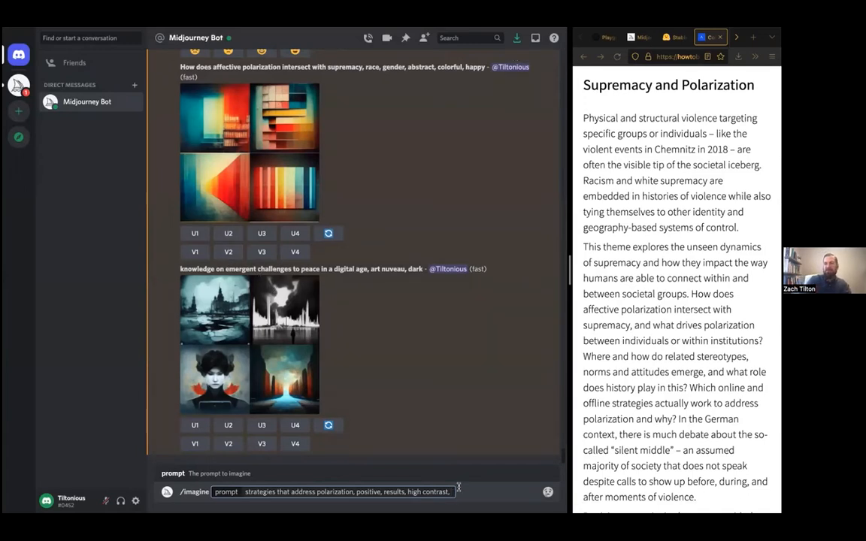
text(highly detailed,)
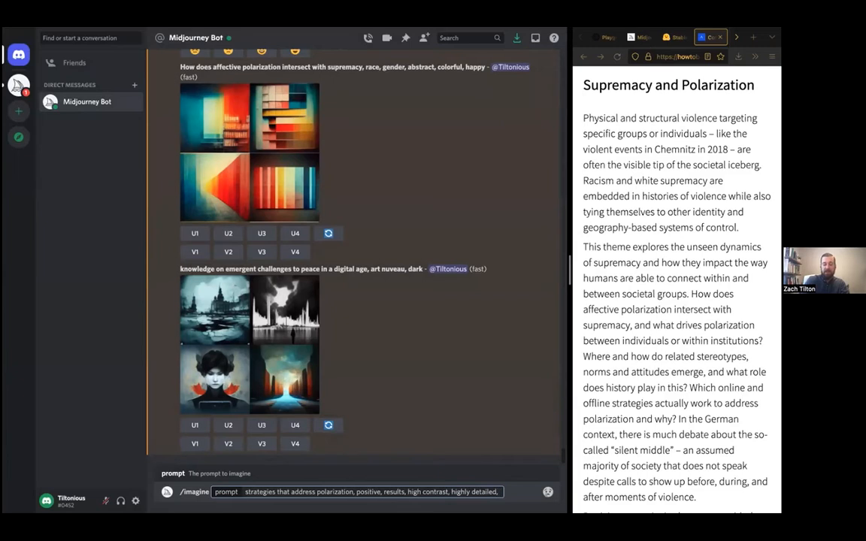
text(8k)
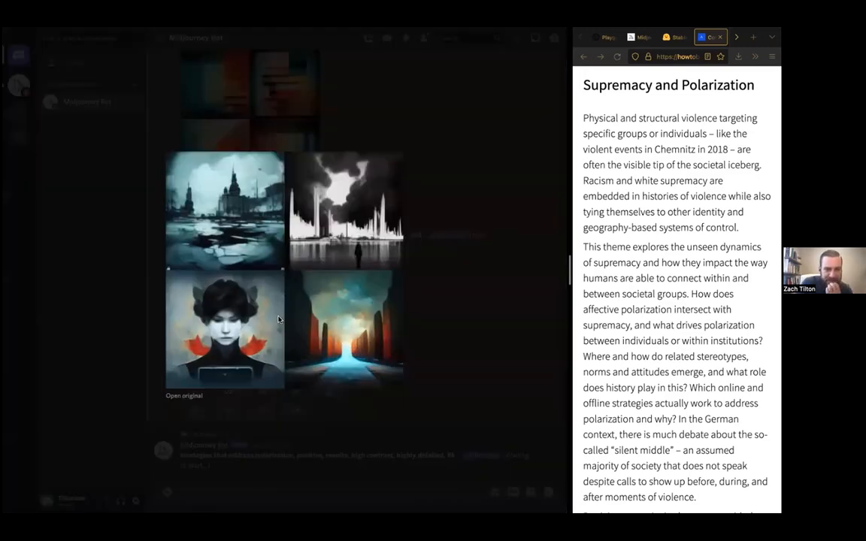
mouse_move(330, 295)
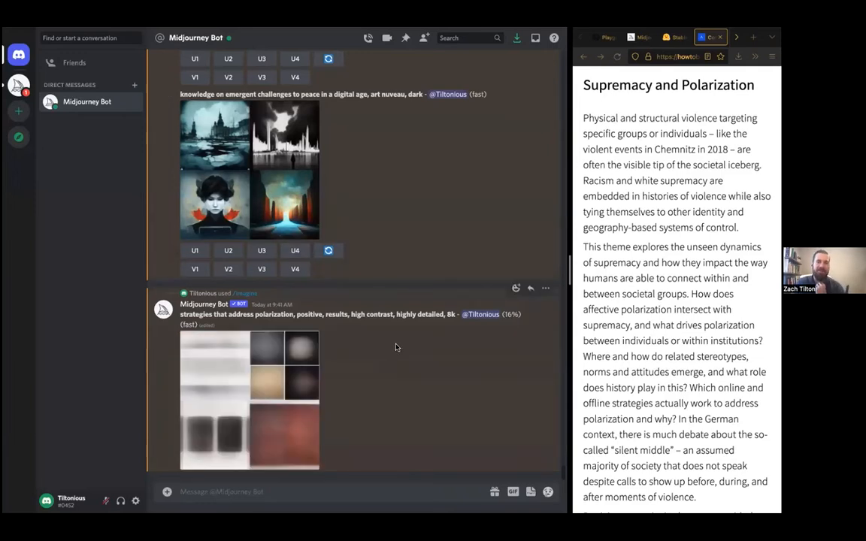
mouse_move(379, 360)
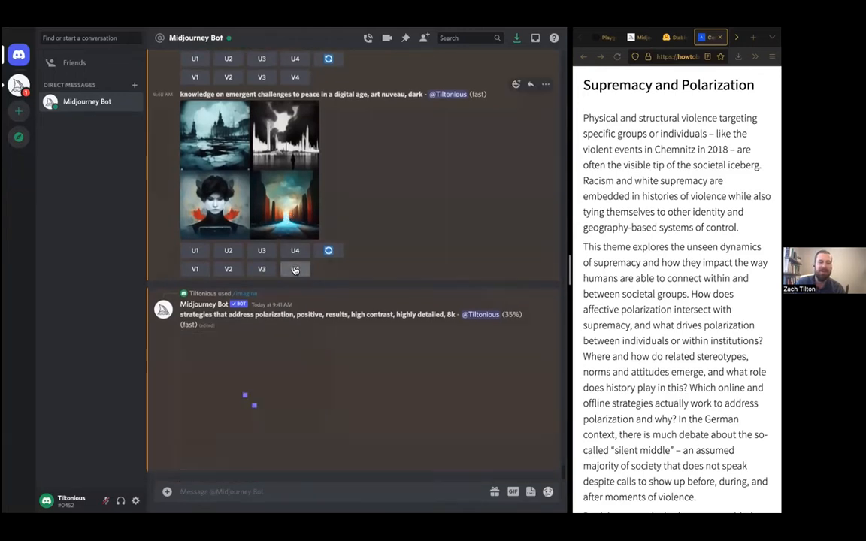
- Request variations of art nouveau image 4 and watch them render
click(295, 268)
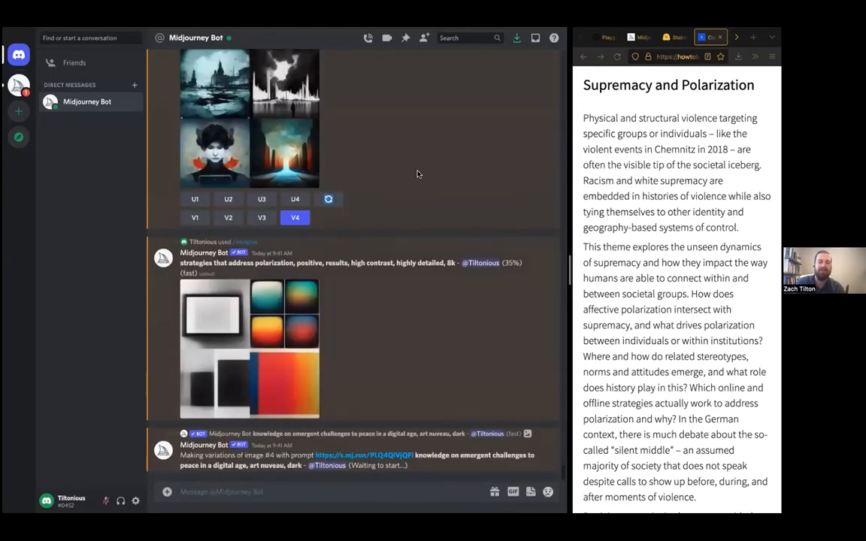
mouse_move(410, 304)
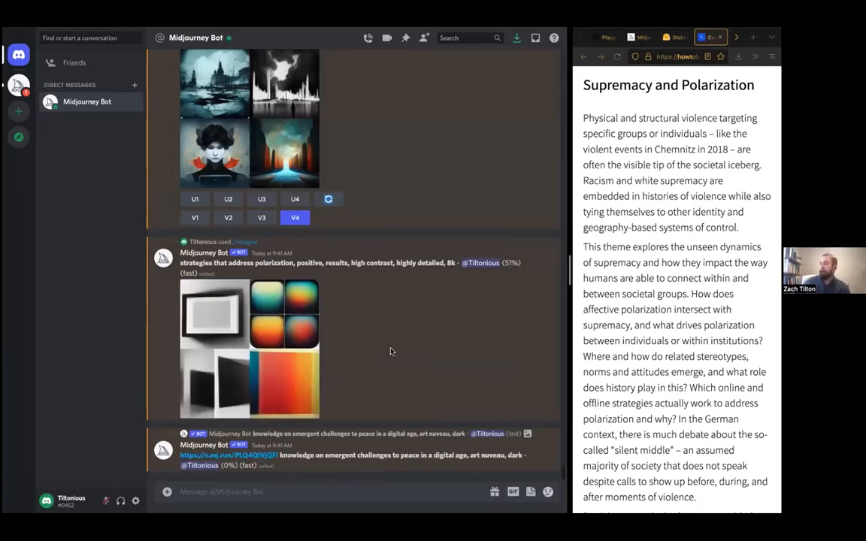
scroll(down, 3)
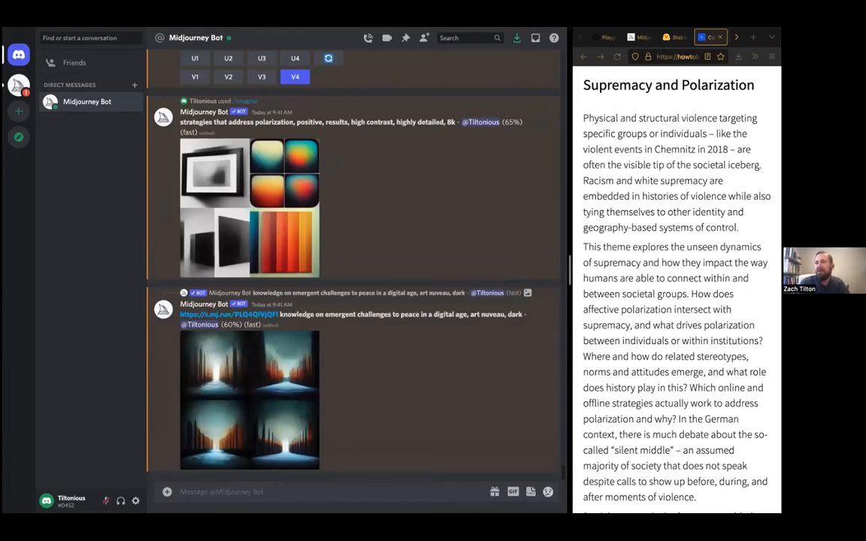
scroll(down, 3)
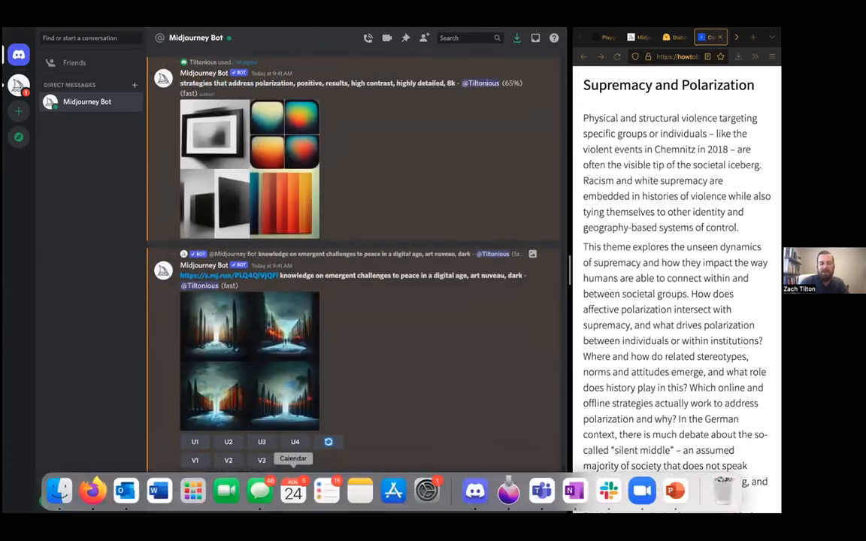
text(/)
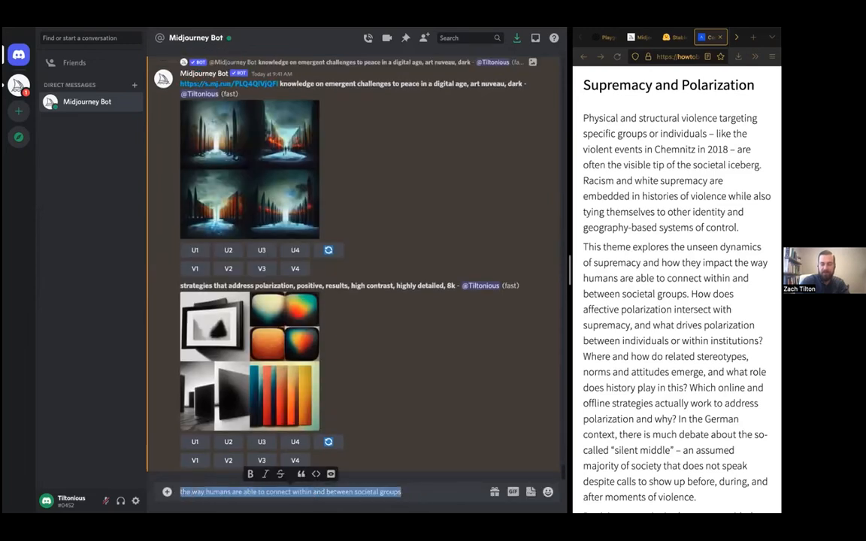
- Compose /imagine 'the way humans are able to connect within and between societal groups'
text(/imagine)
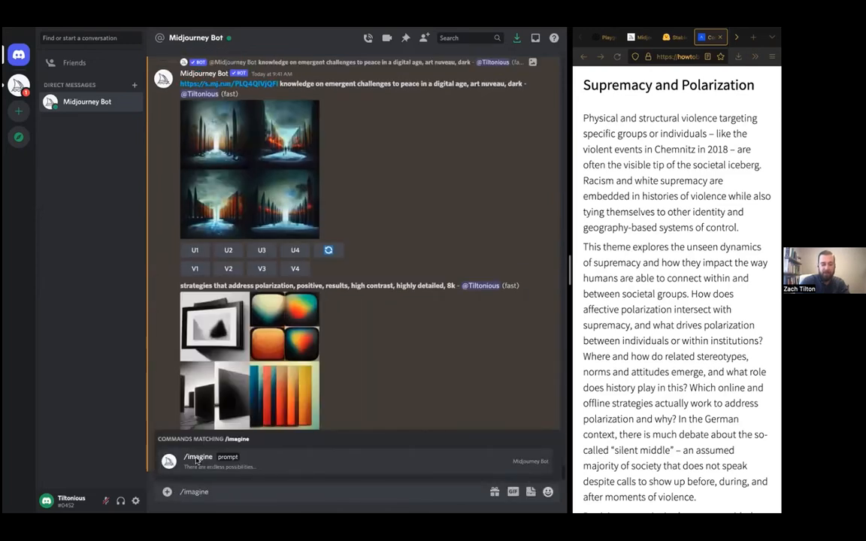
text(the way humans are able to connect within and between societal groups)
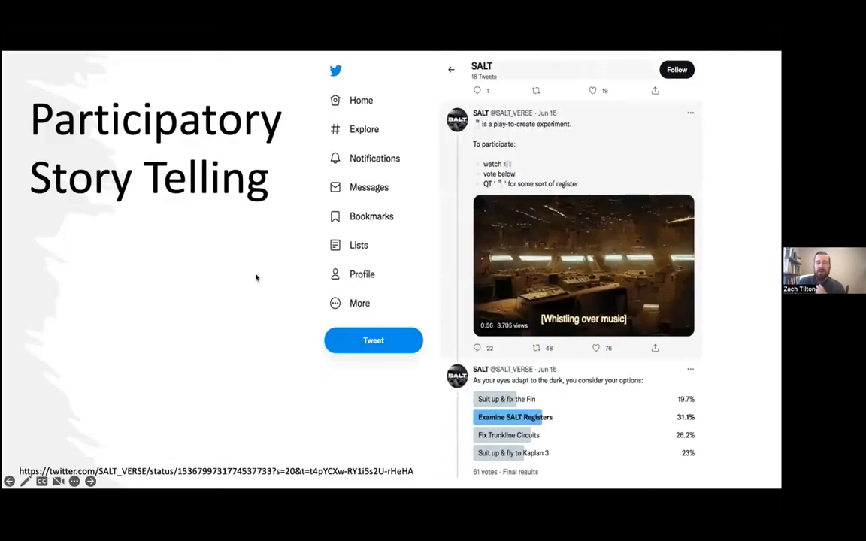
mouse_move(231, 307)
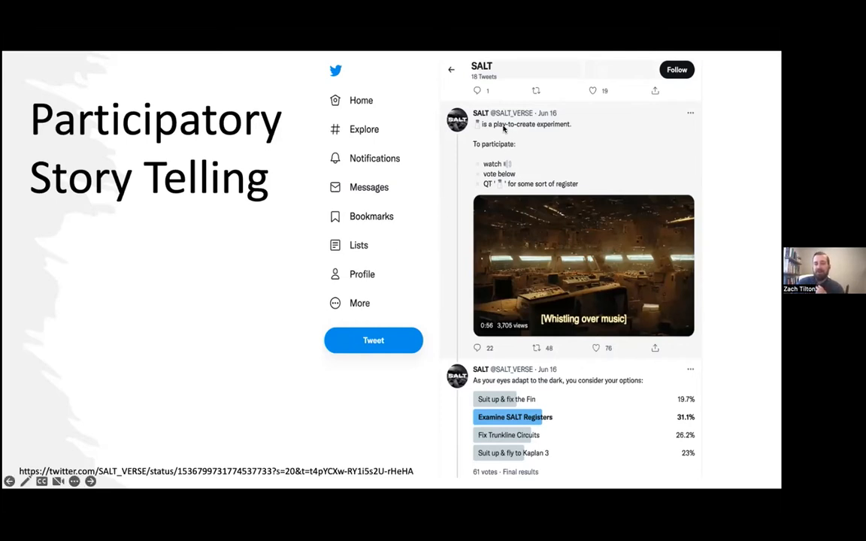
mouse_move(523, 238)
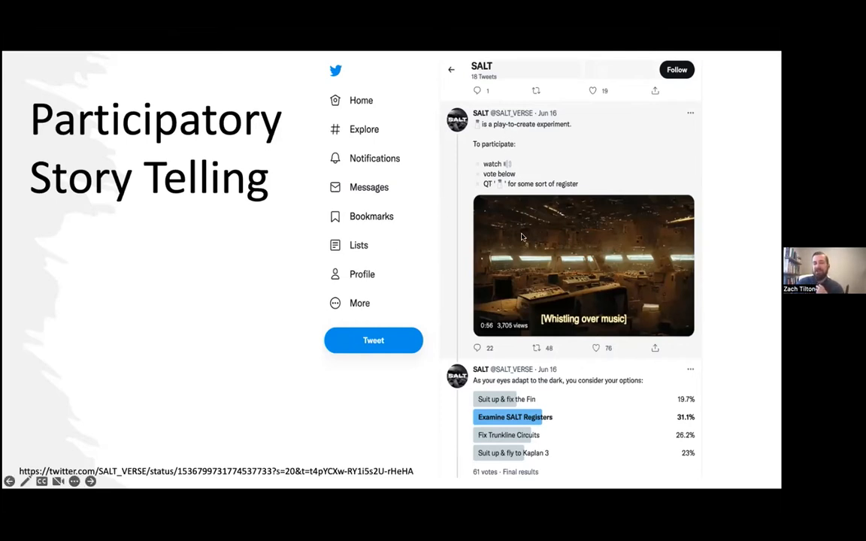
mouse_move(547, 249)
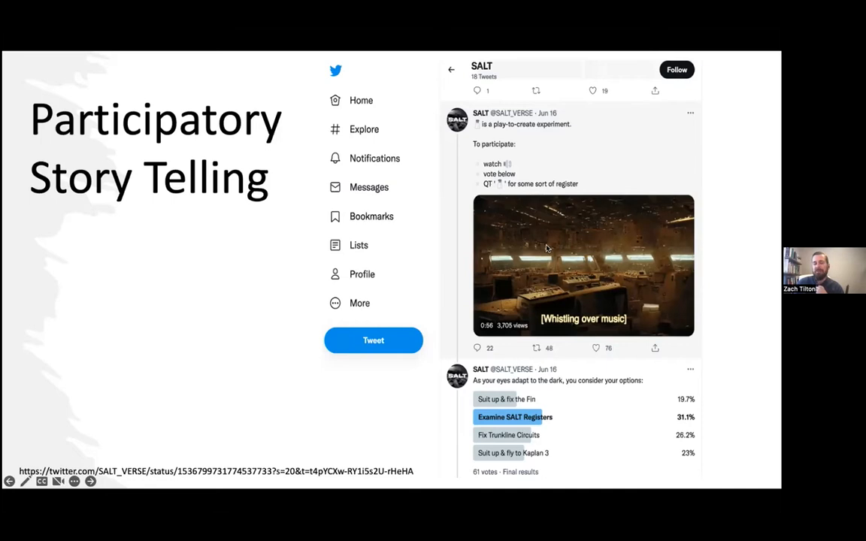
mouse_move(577, 257)
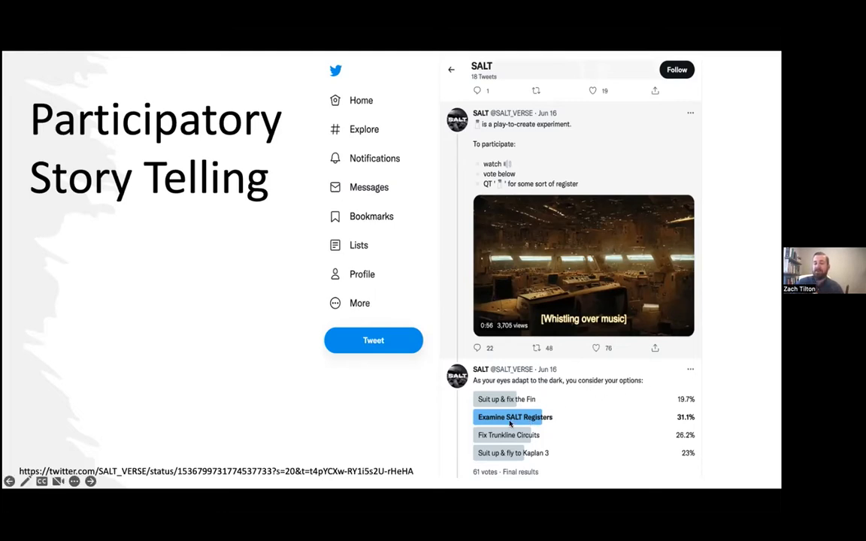
mouse_move(600, 446)
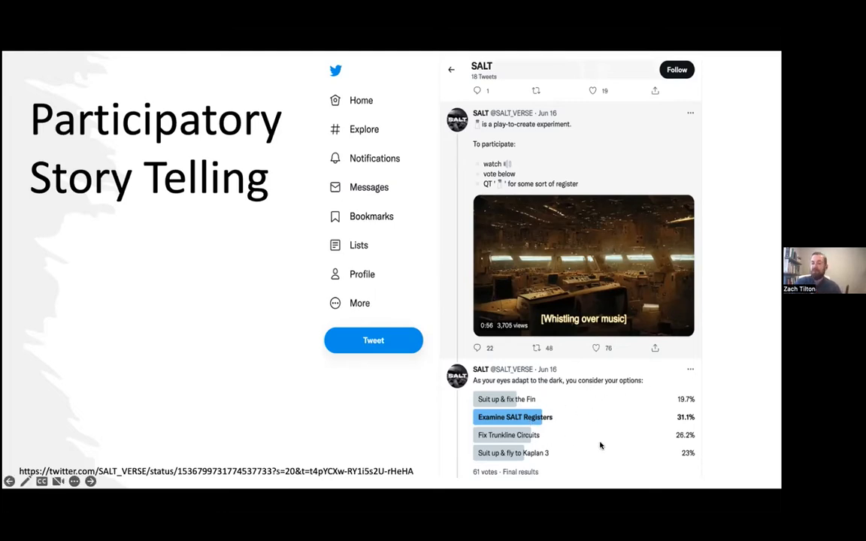
mouse_move(638, 294)
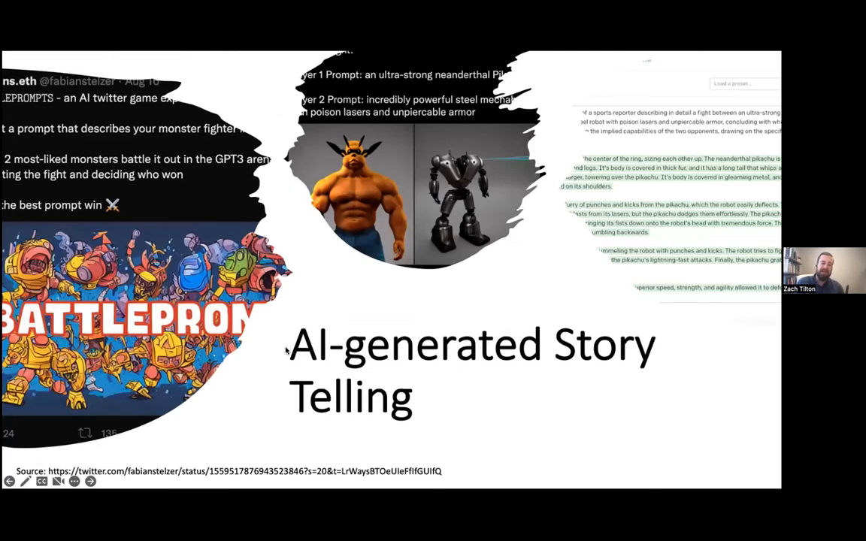
mouse_move(259, 334)
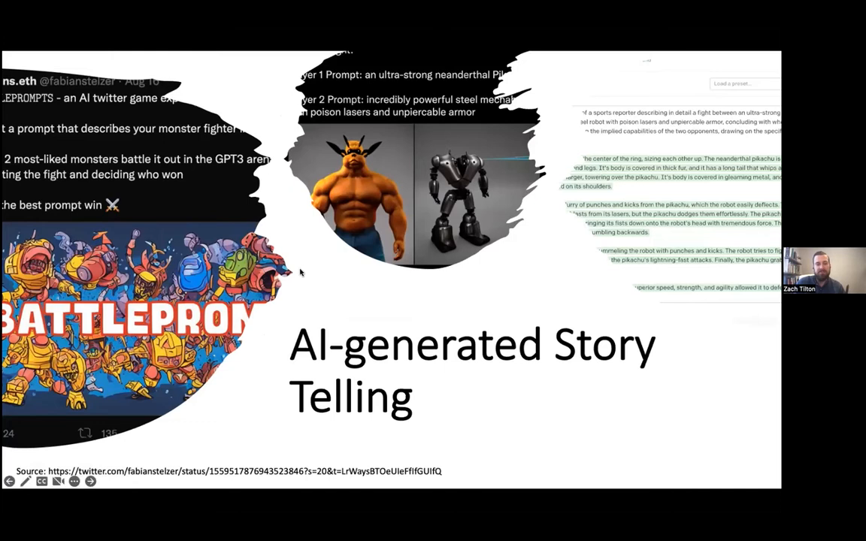
mouse_move(263, 215)
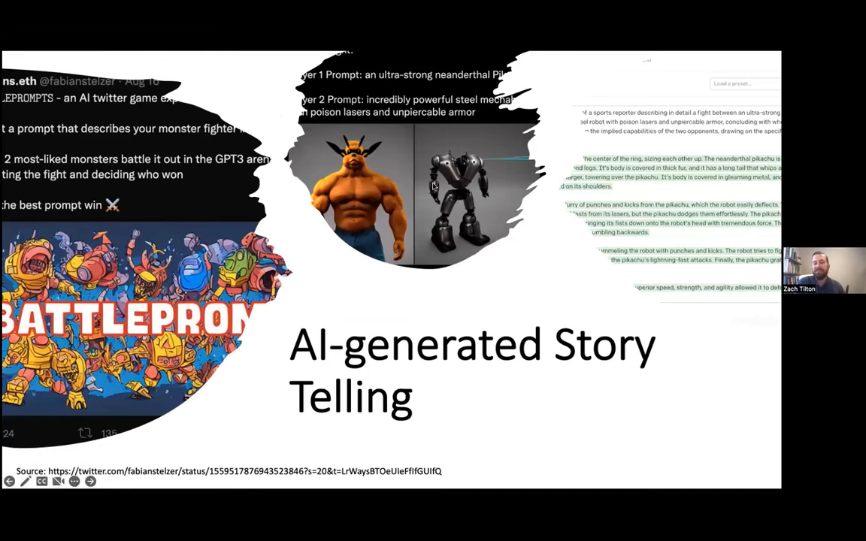
mouse_move(464, 203)
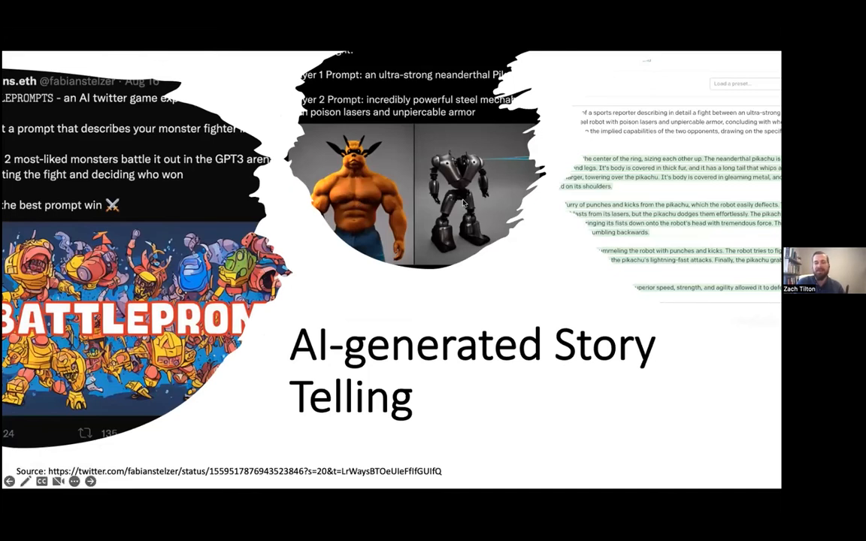
mouse_move(513, 184)
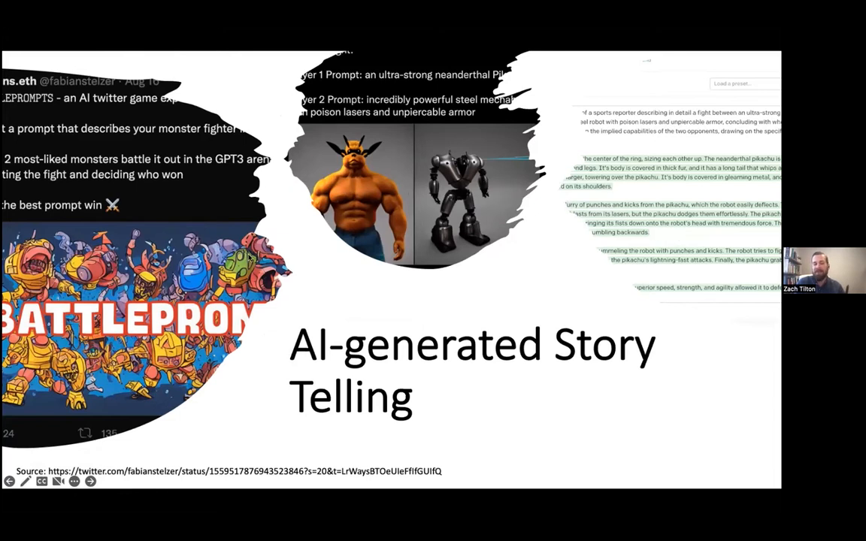
mouse_move(361, 235)
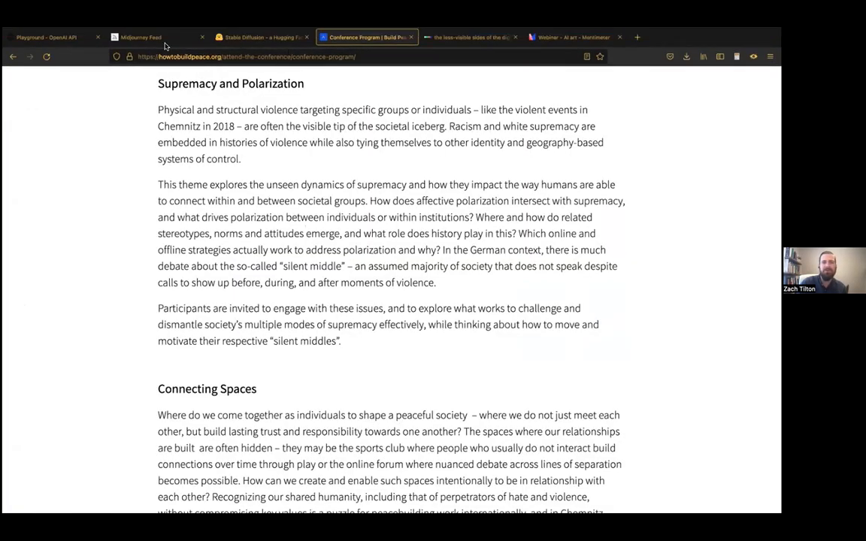
mouse_move(12, 173)
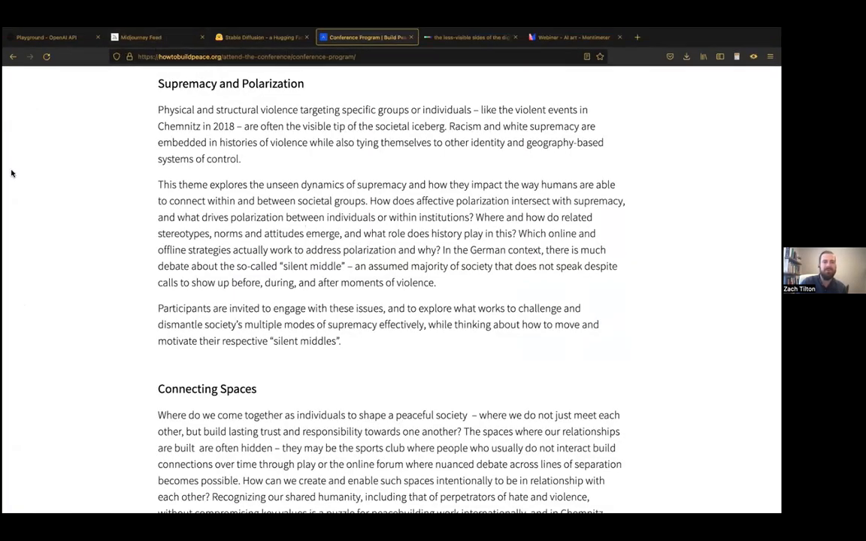
mouse_move(6, 199)
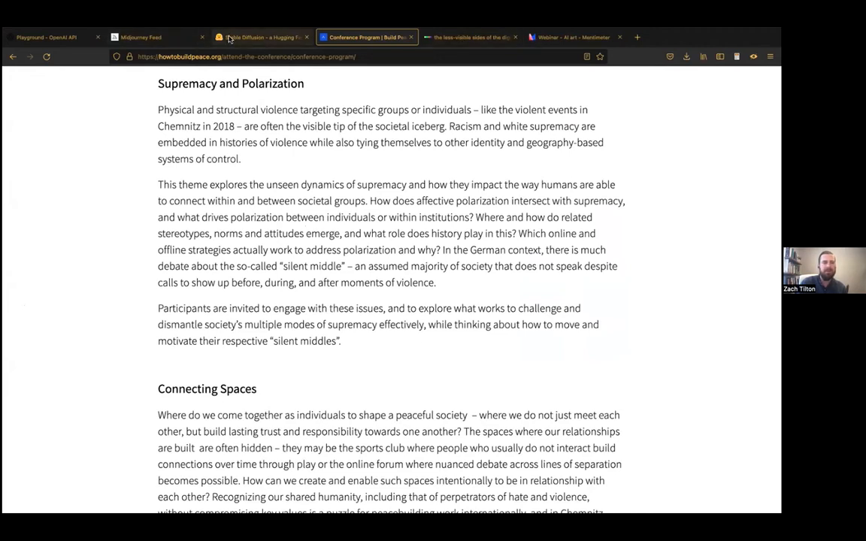
- Switch to the Stable Diffusion Hugging Face tab showing retro comic-book images
click(259, 37)
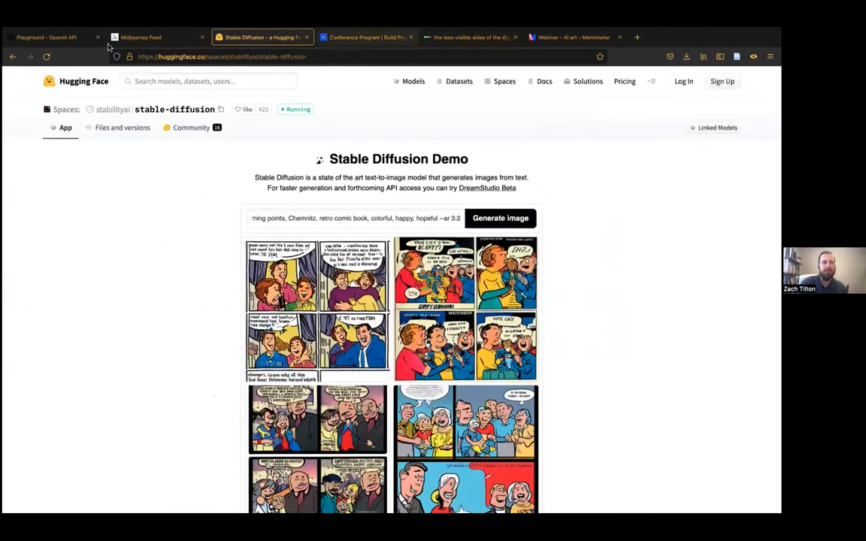
click(48, 37)
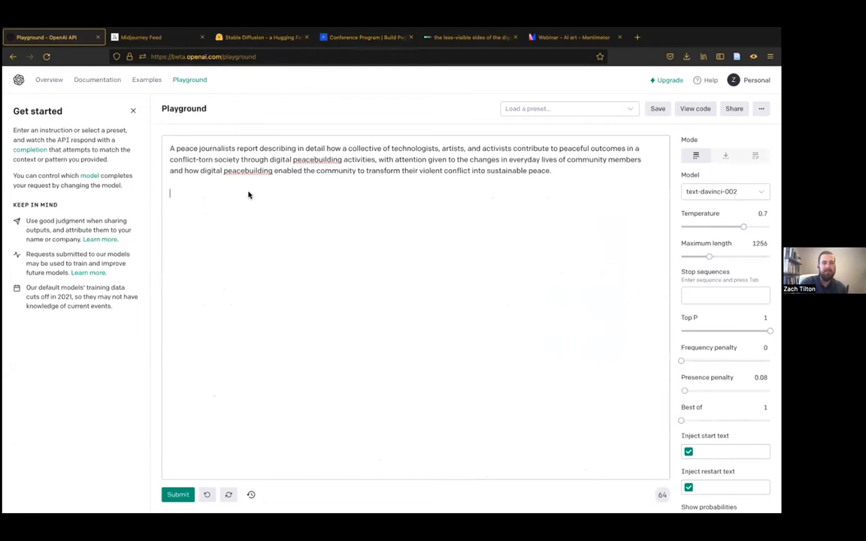
mouse_move(15, 194)
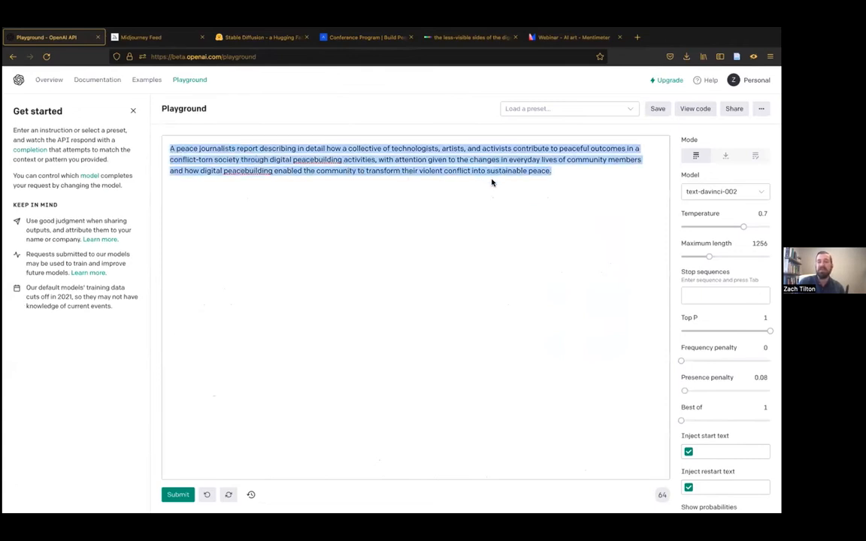
mouse_move(561, 173)
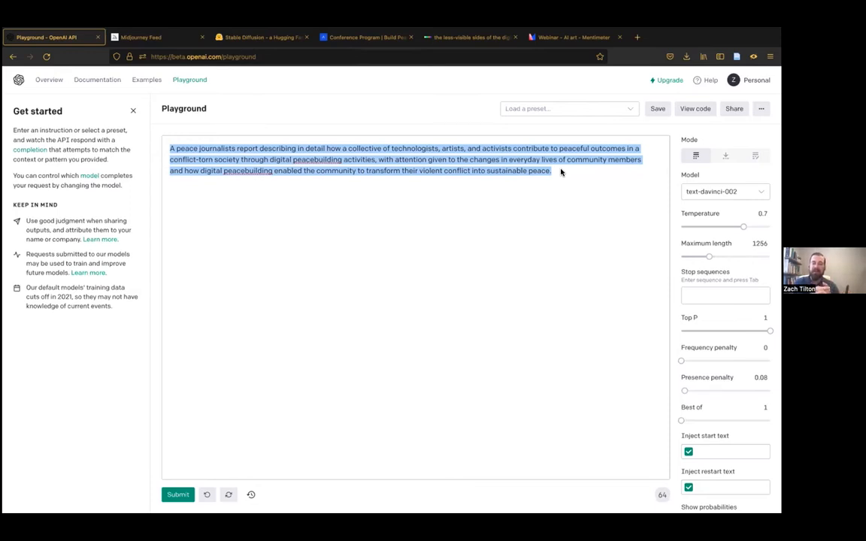
click(552, 176)
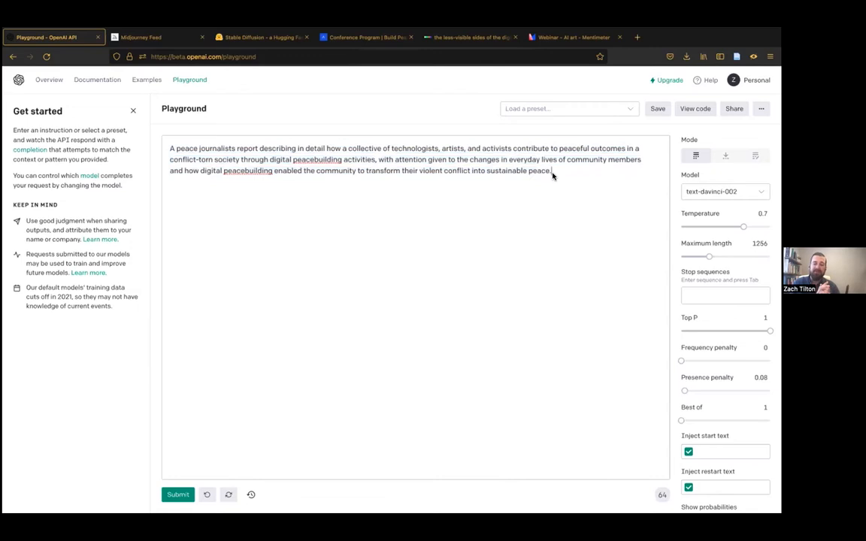
- Submit the digital peacebuilding report prompt to text-davinci-002 for a completion
click(178, 494)
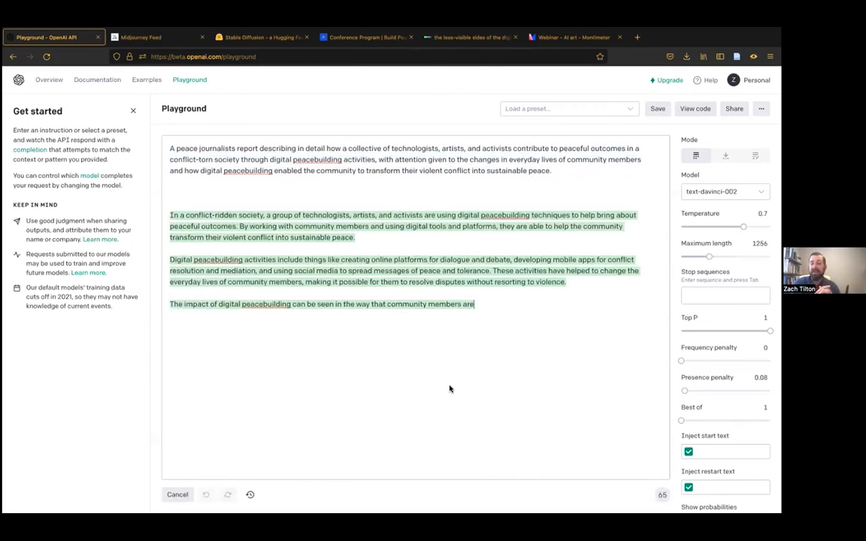
click(177, 494)
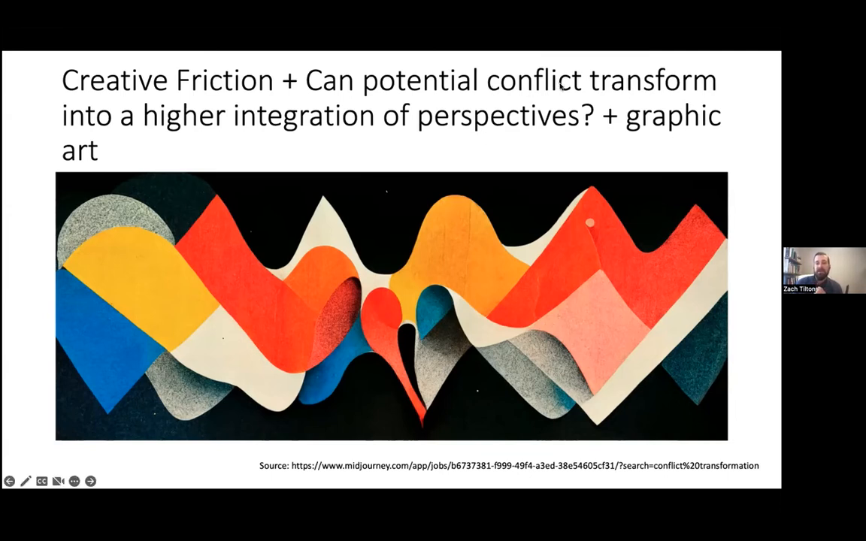
mouse_move(616, 152)
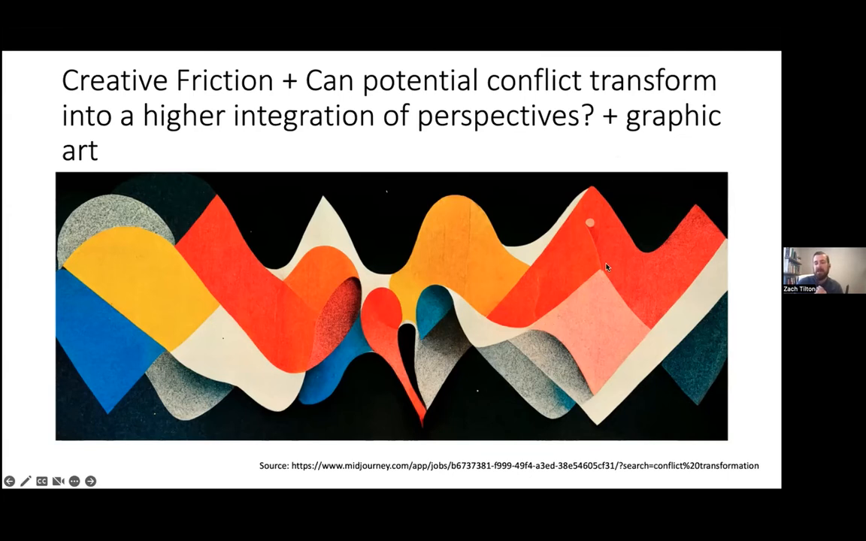
mouse_move(598, 282)
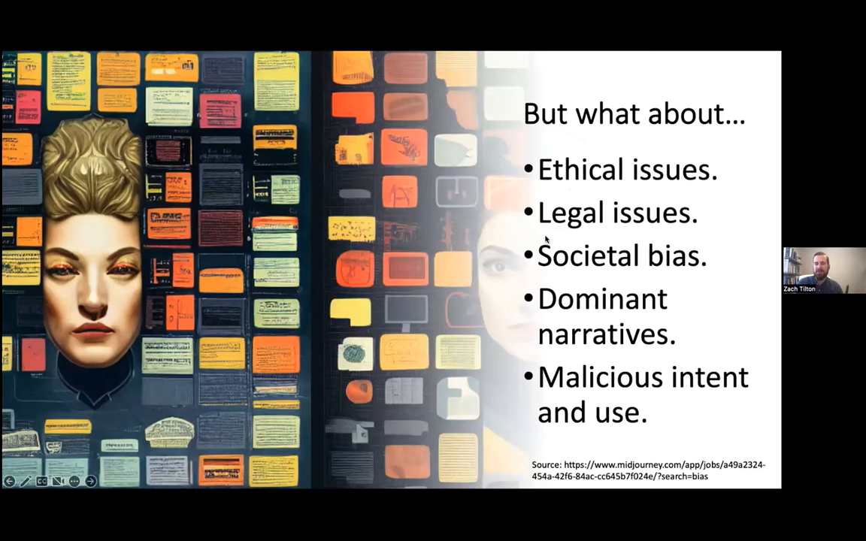
mouse_move(416, 292)
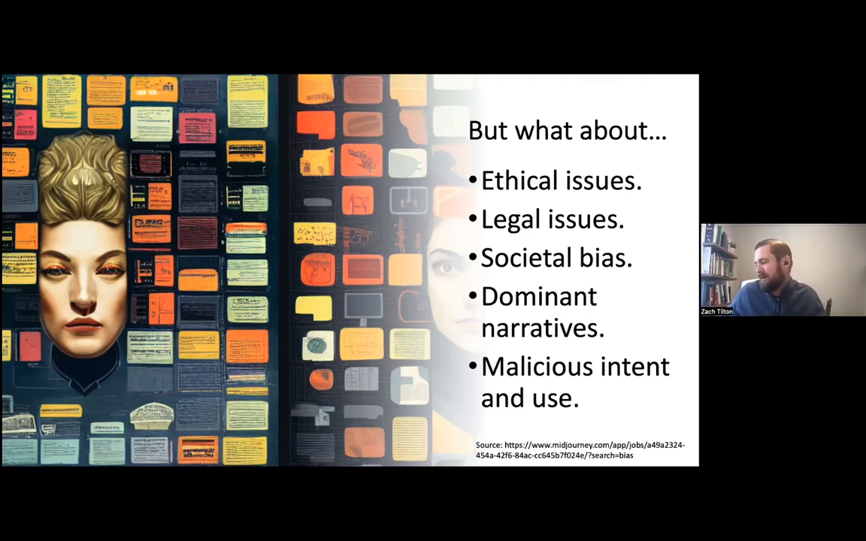
mouse_move(368, 384)
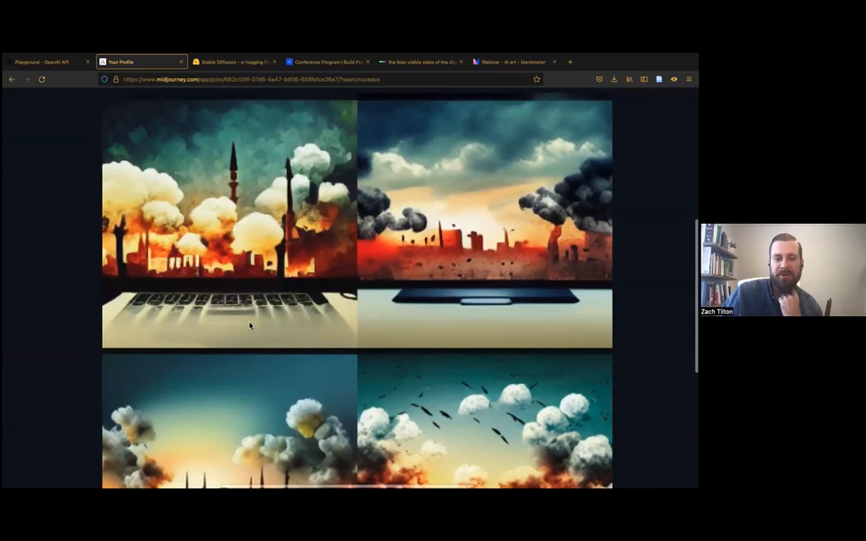
- Scroll through the four explosion-and-smoke skyline images on the Midjourney job page
scroll(down, 3)
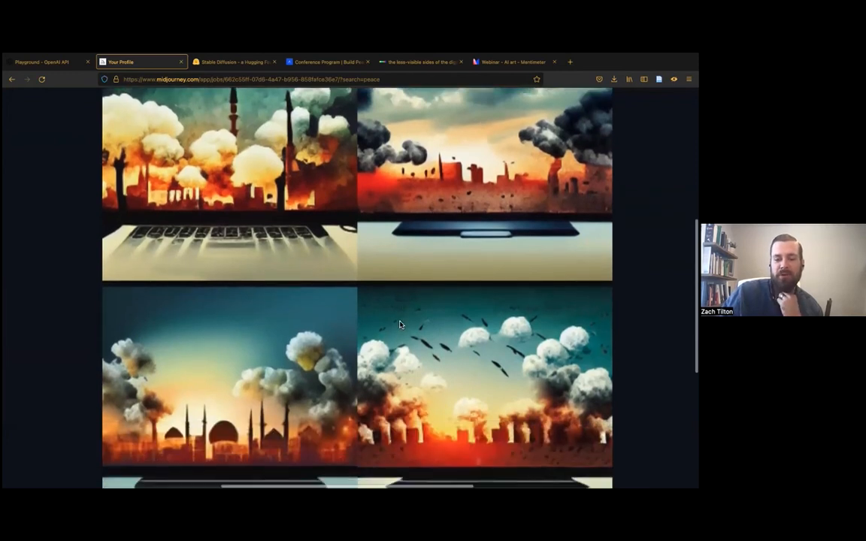
scroll(down, 3)
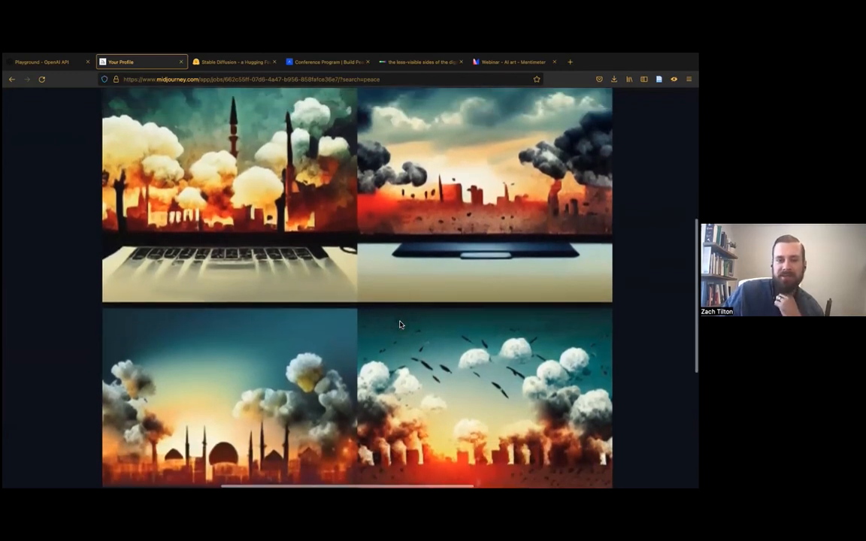
scroll(down, 3)
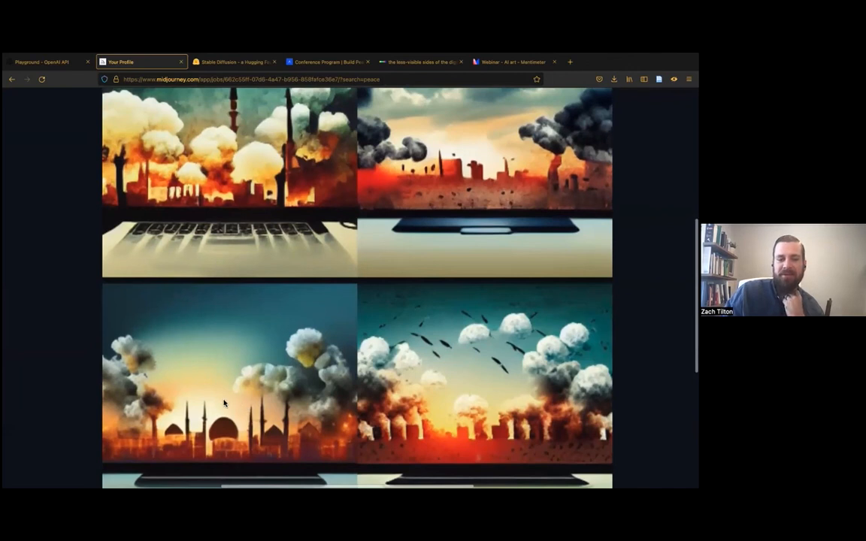
mouse_move(253, 355)
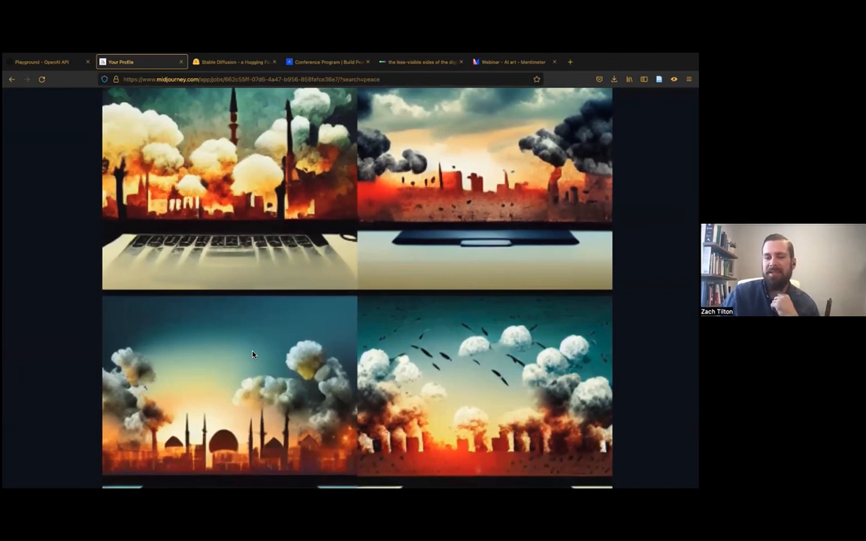
scroll(down, 3)
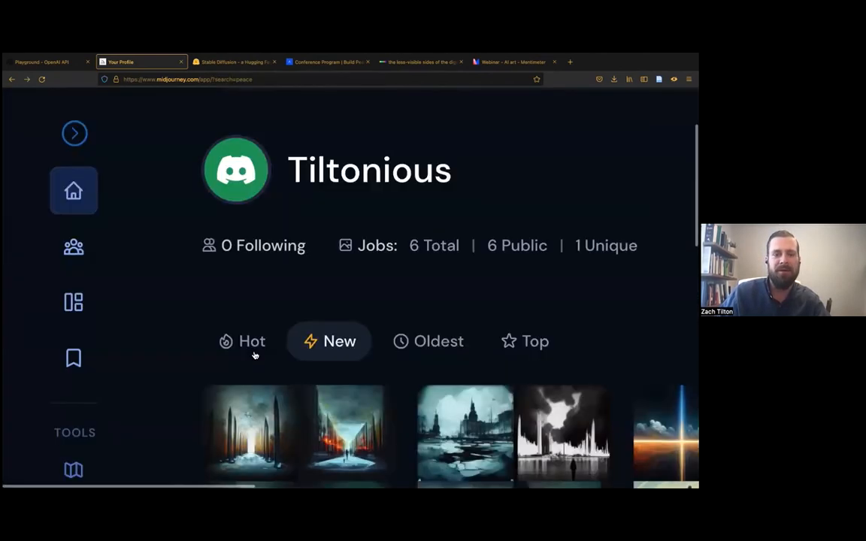
- Return from the Midjourney profile to the 'But what about…' ethics slide
scroll(down, 3)
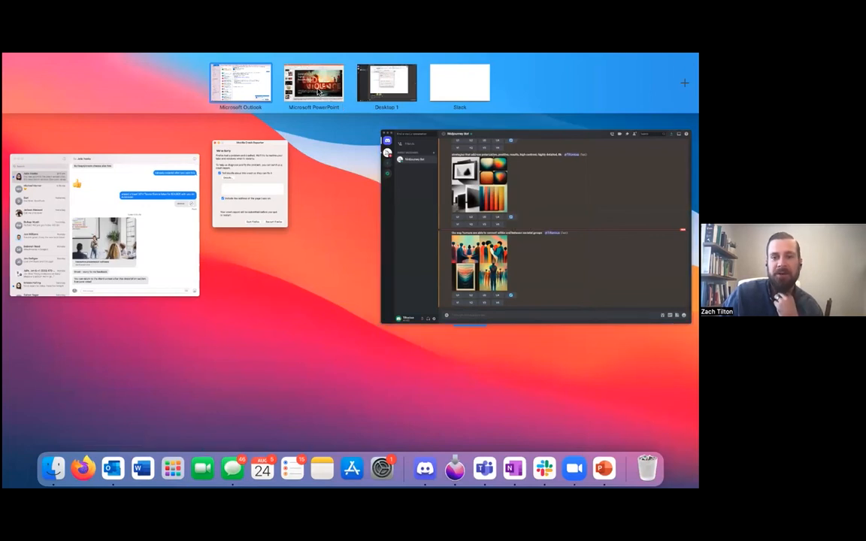
click(314, 83)
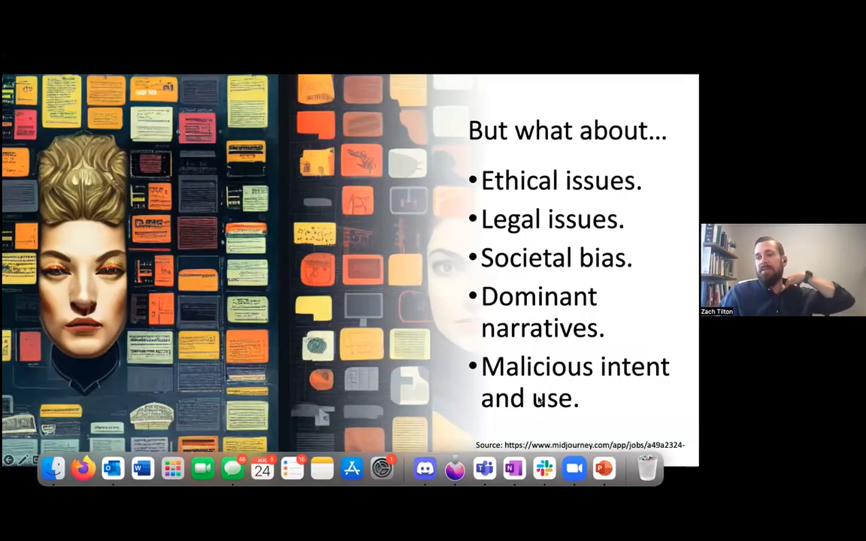